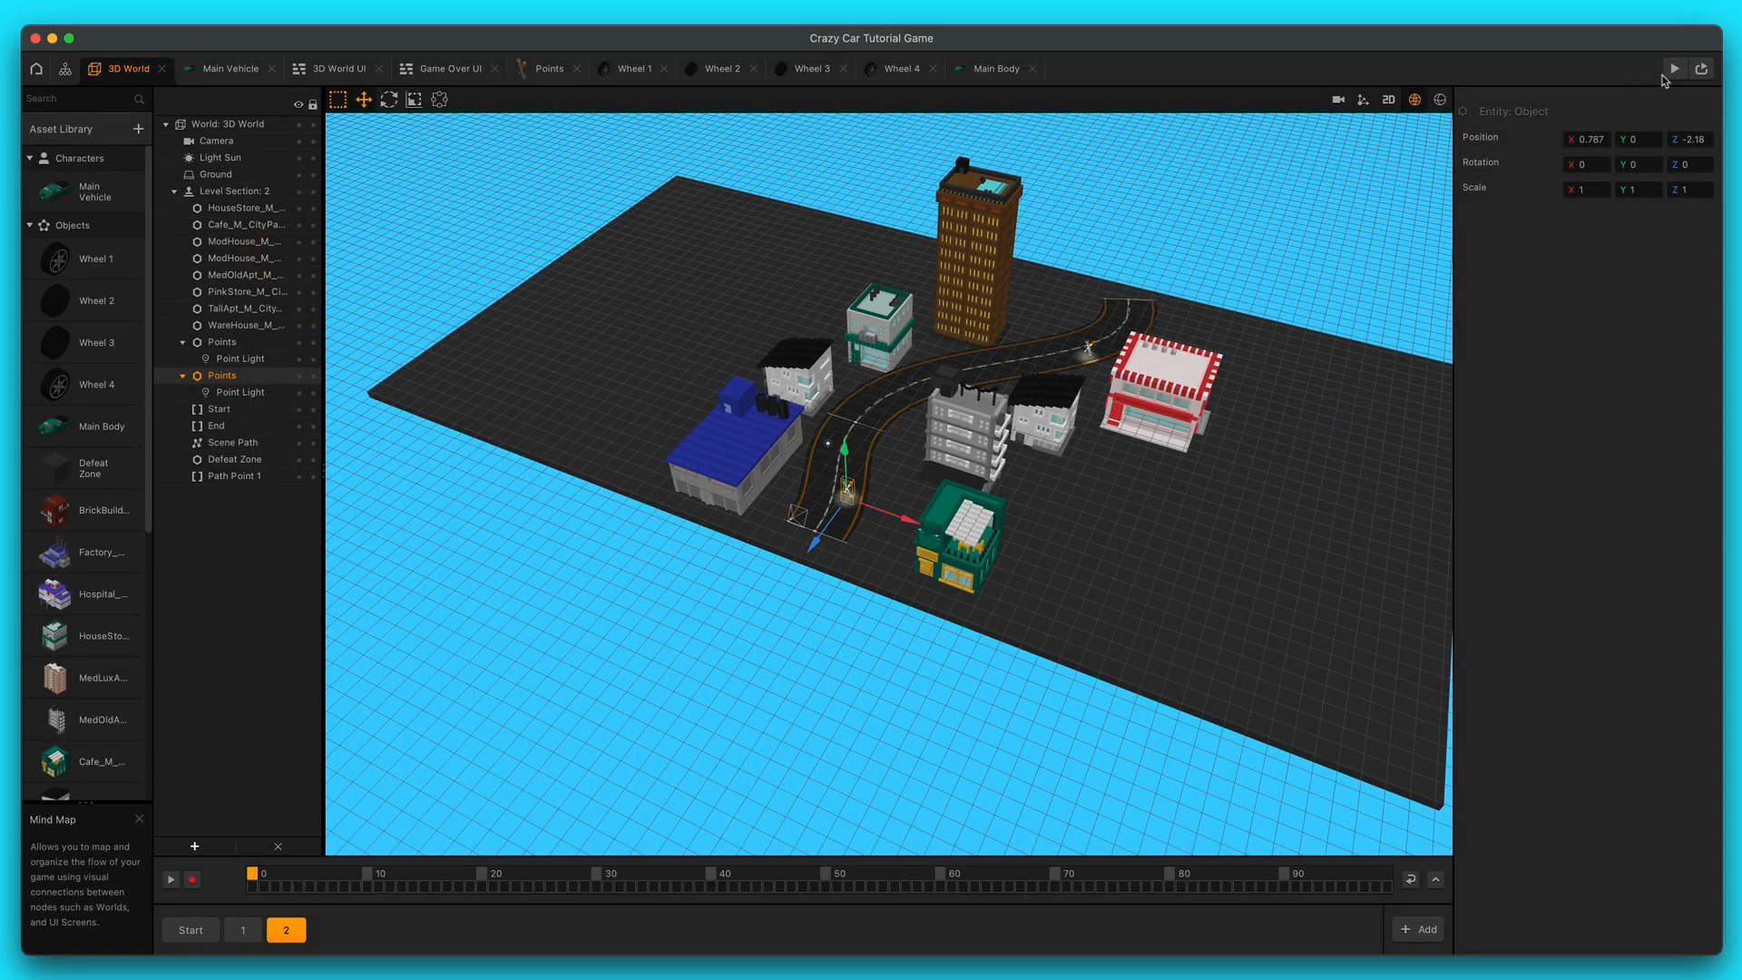
# - Run and close a quick game preview, then open the Main Vehicle node map
pyautogui.click(1673, 68)
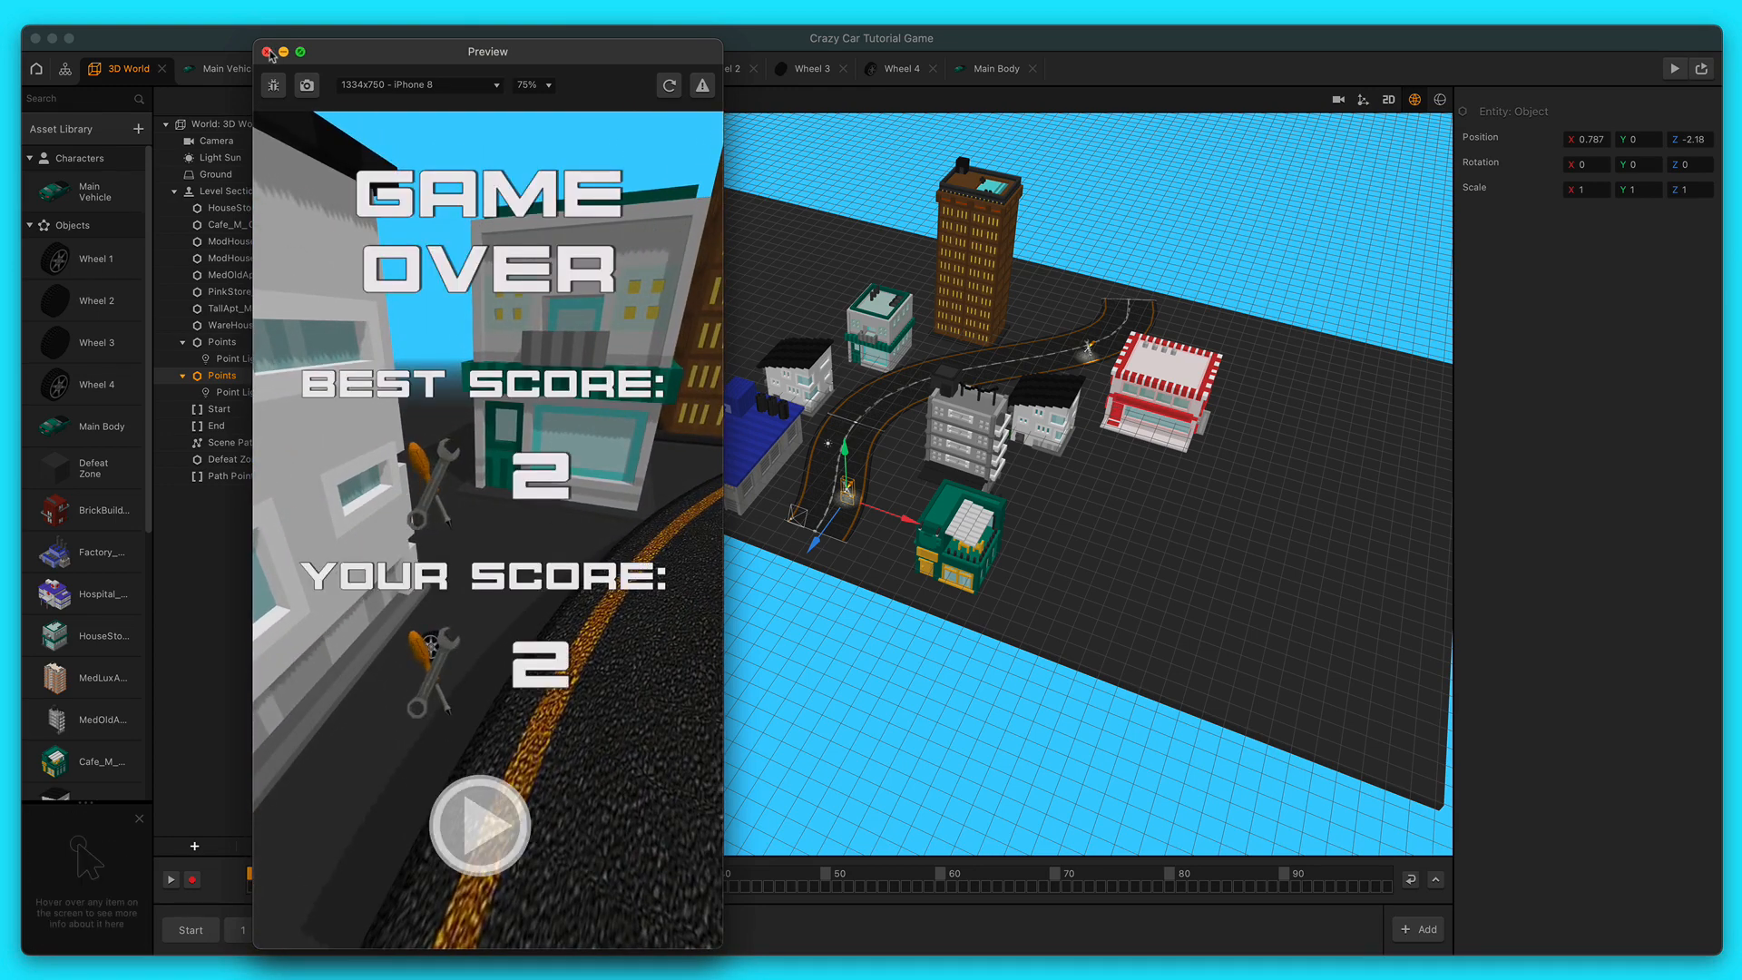
pyautogui.click(266, 51)
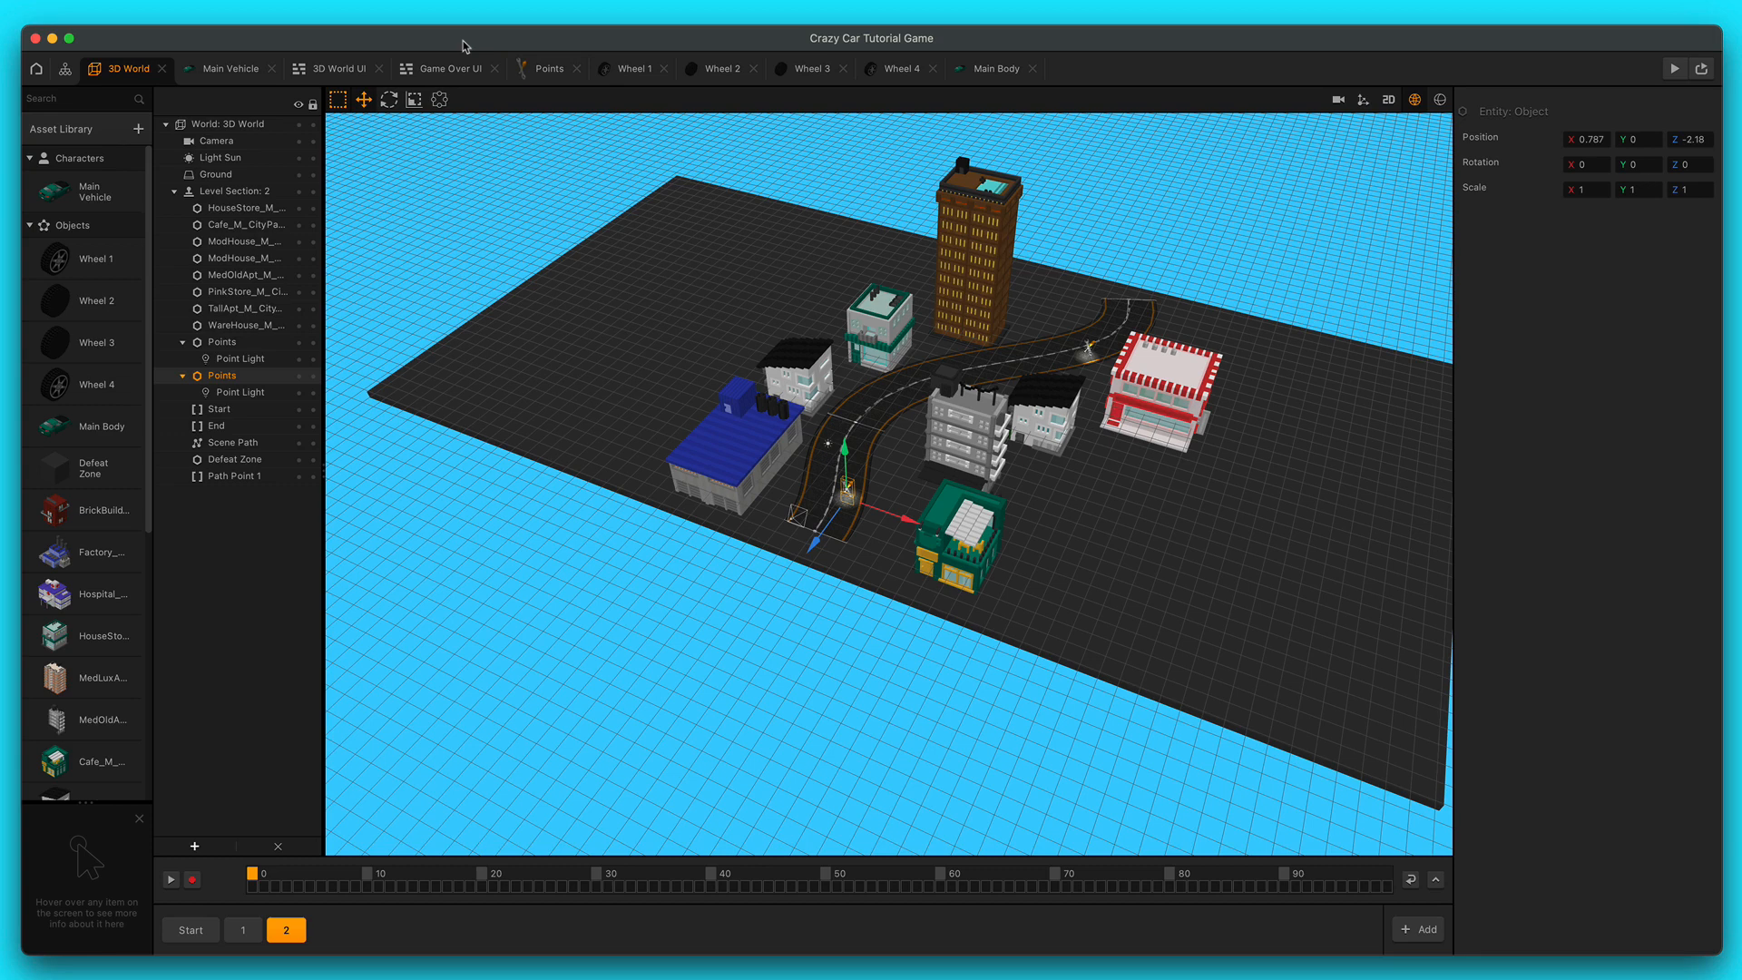
pyautogui.moveTo(73, 223)
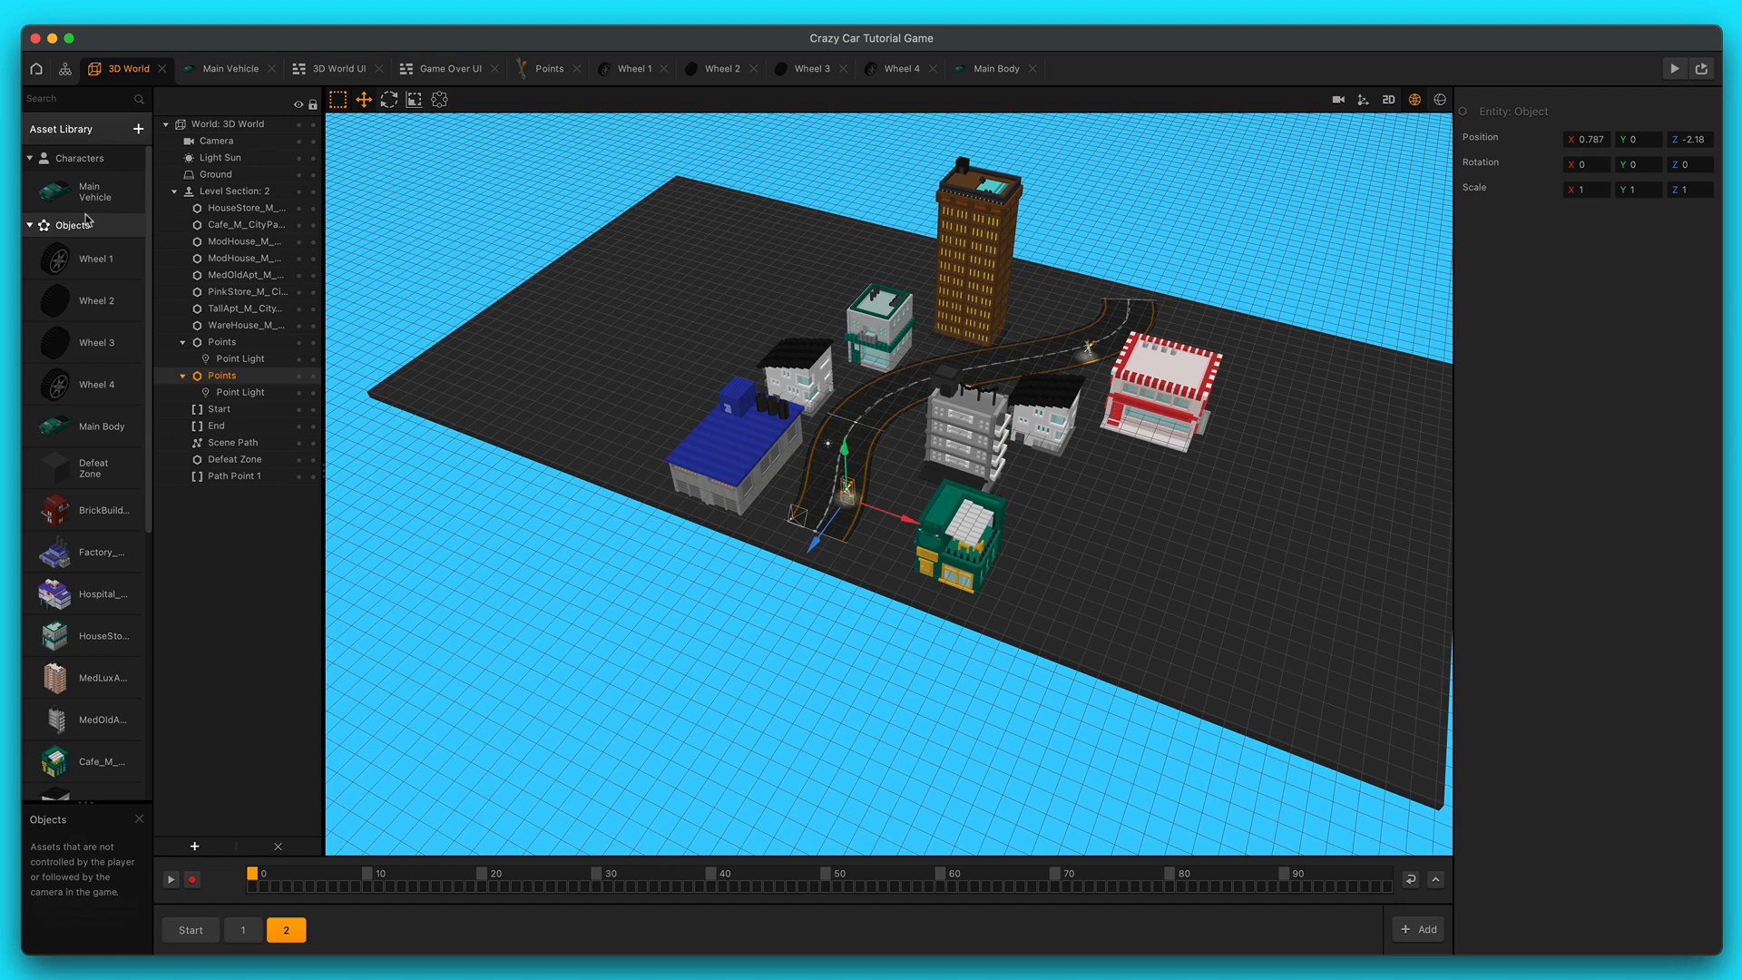
pyautogui.click(229, 68)
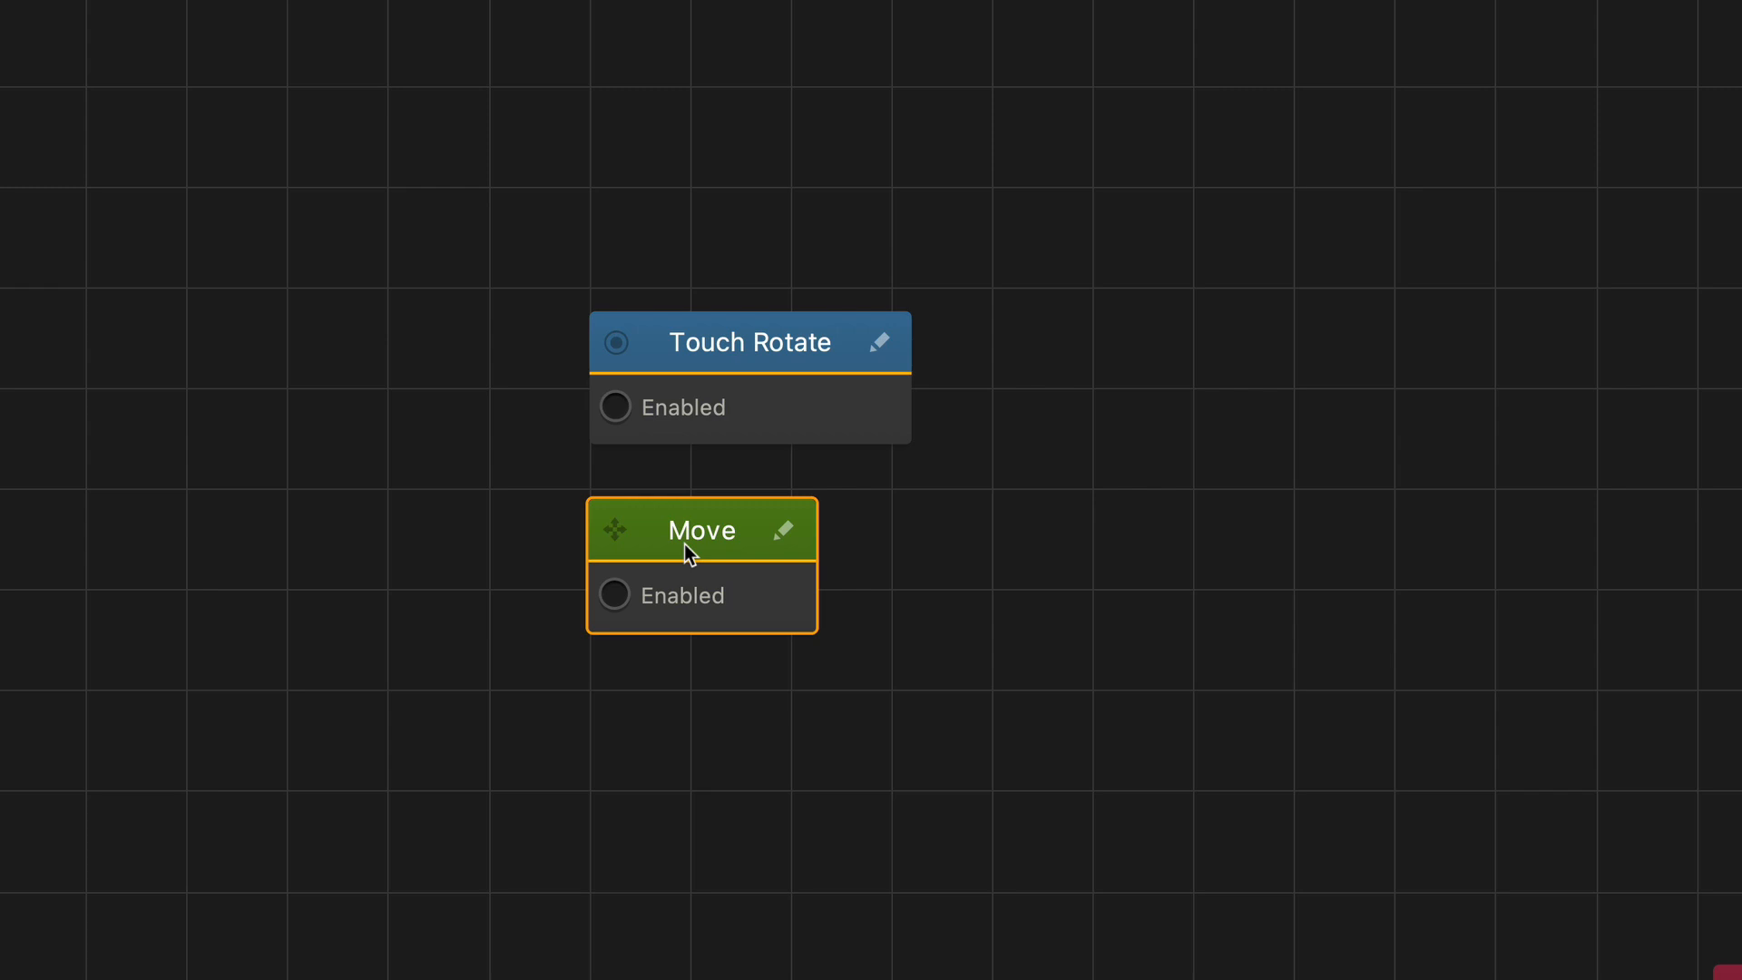
pyautogui.moveTo(477, 204)
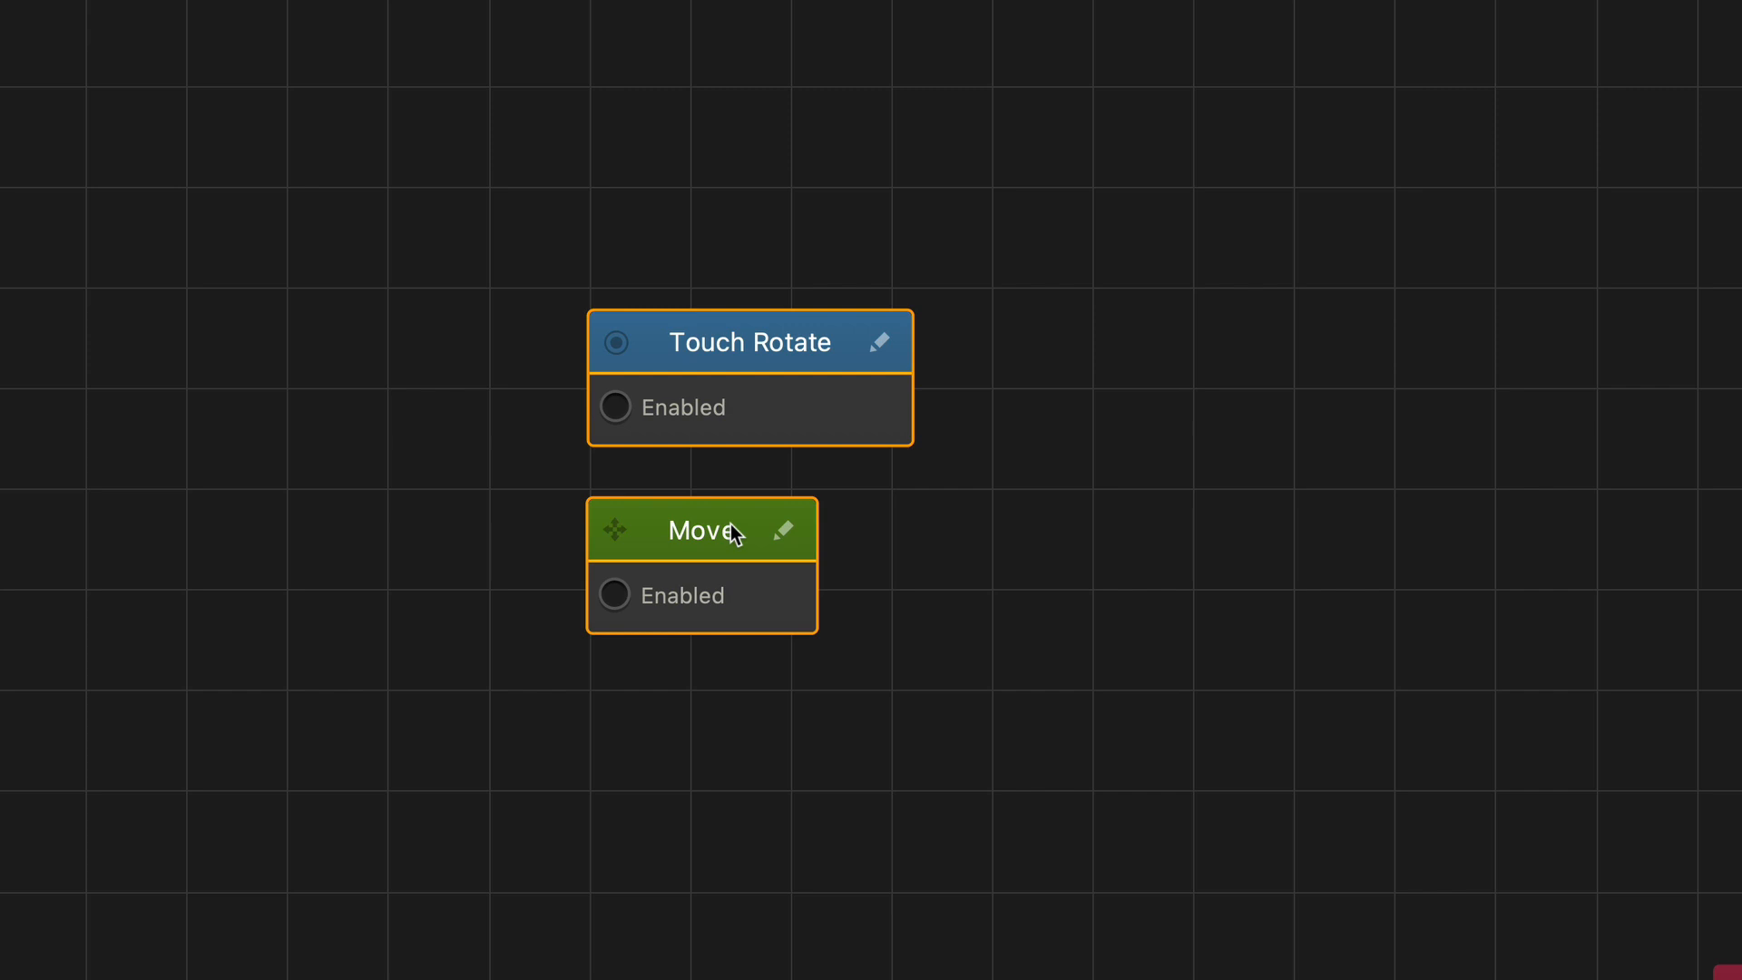
# - Group Touch Rotate and Move as 'Swirve Controls' and tint the group cherry
pyautogui.rightClick(699, 529)
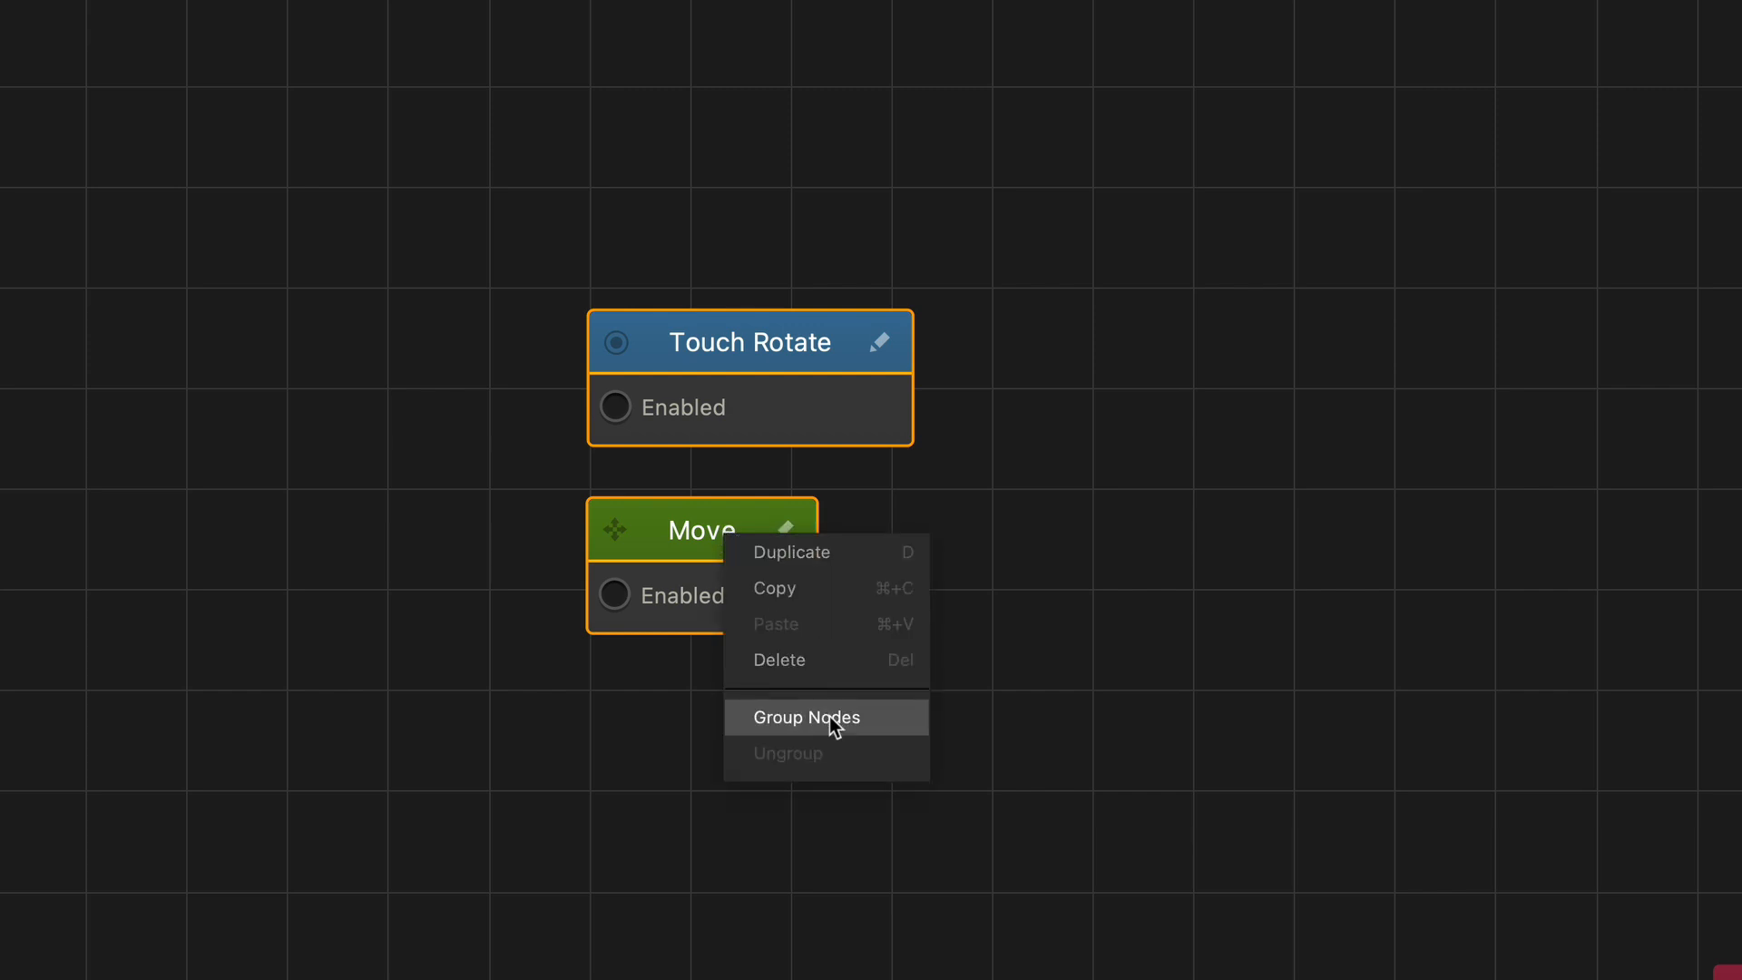
pyautogui.click(805, 717)
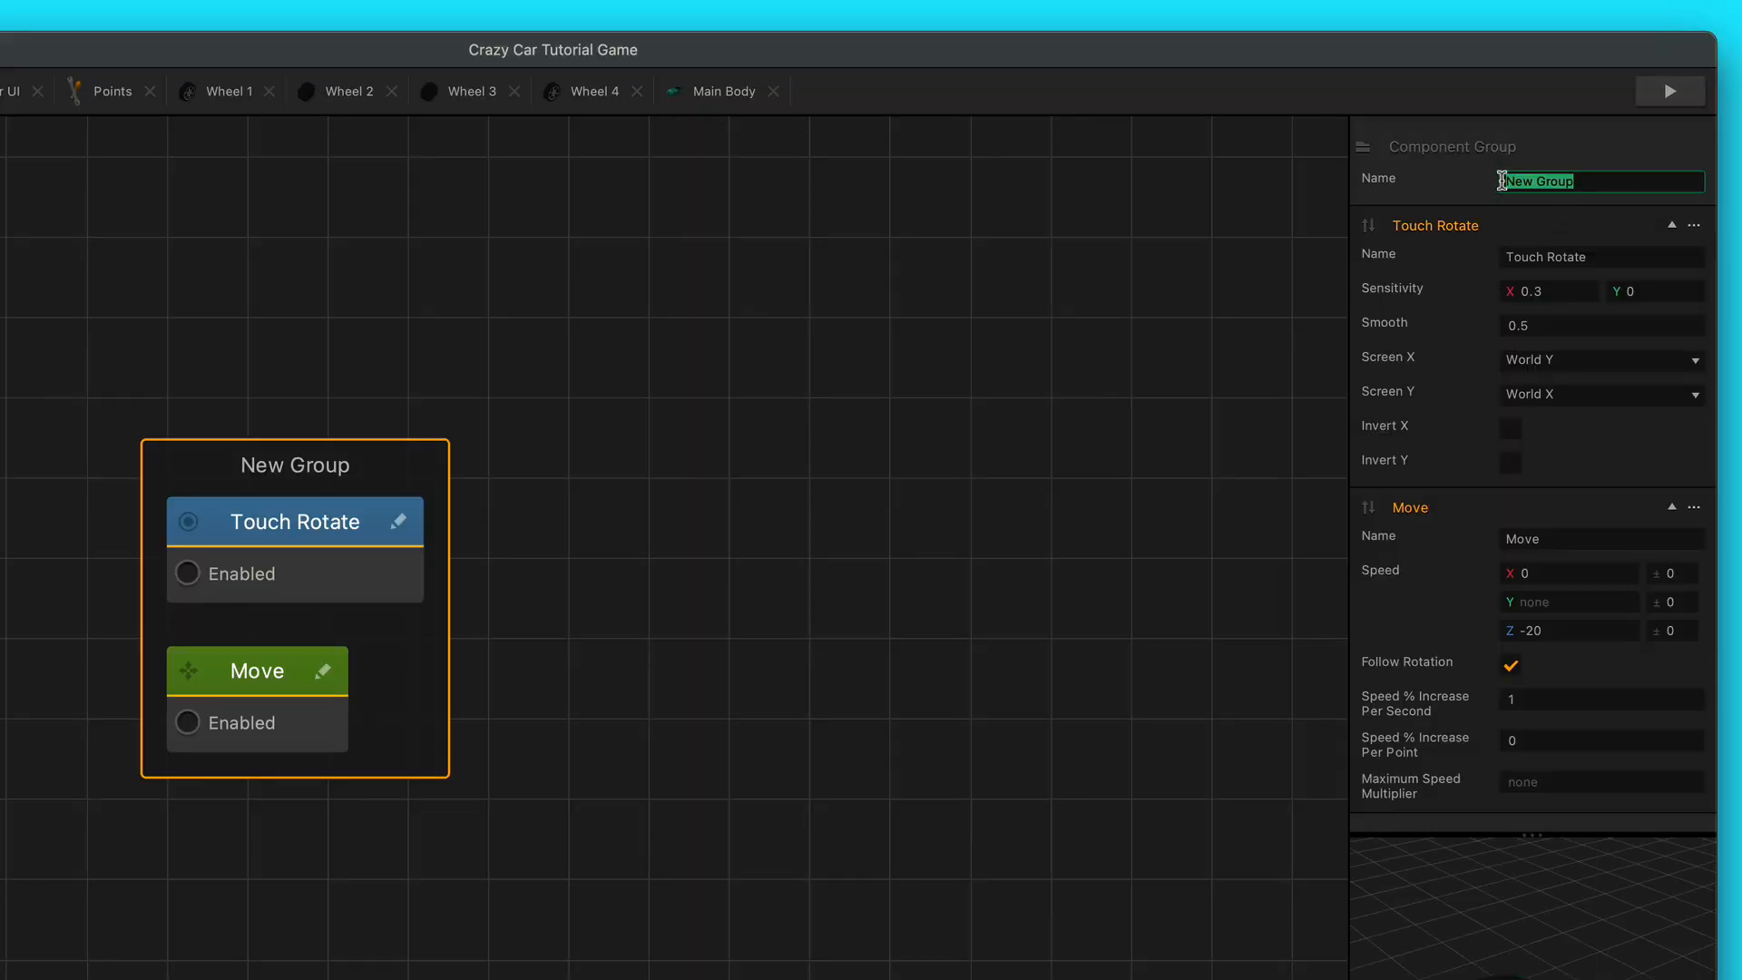
pyautogui.write('Sw')
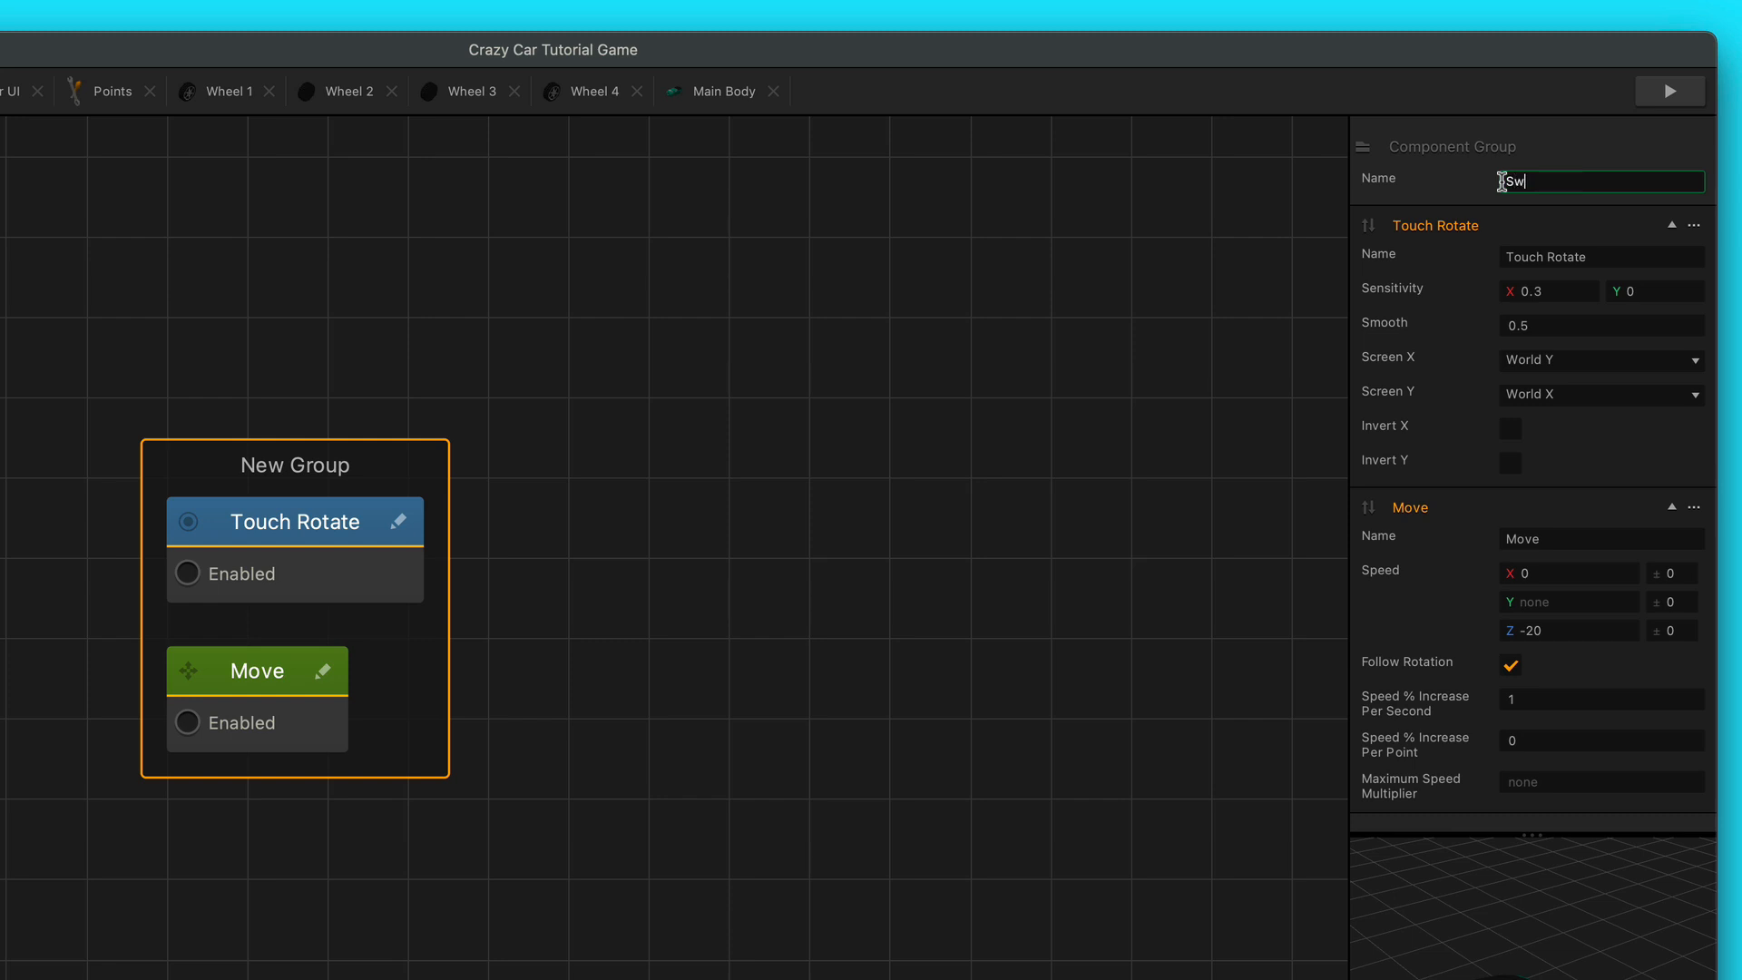
pyautogui.write('irve')
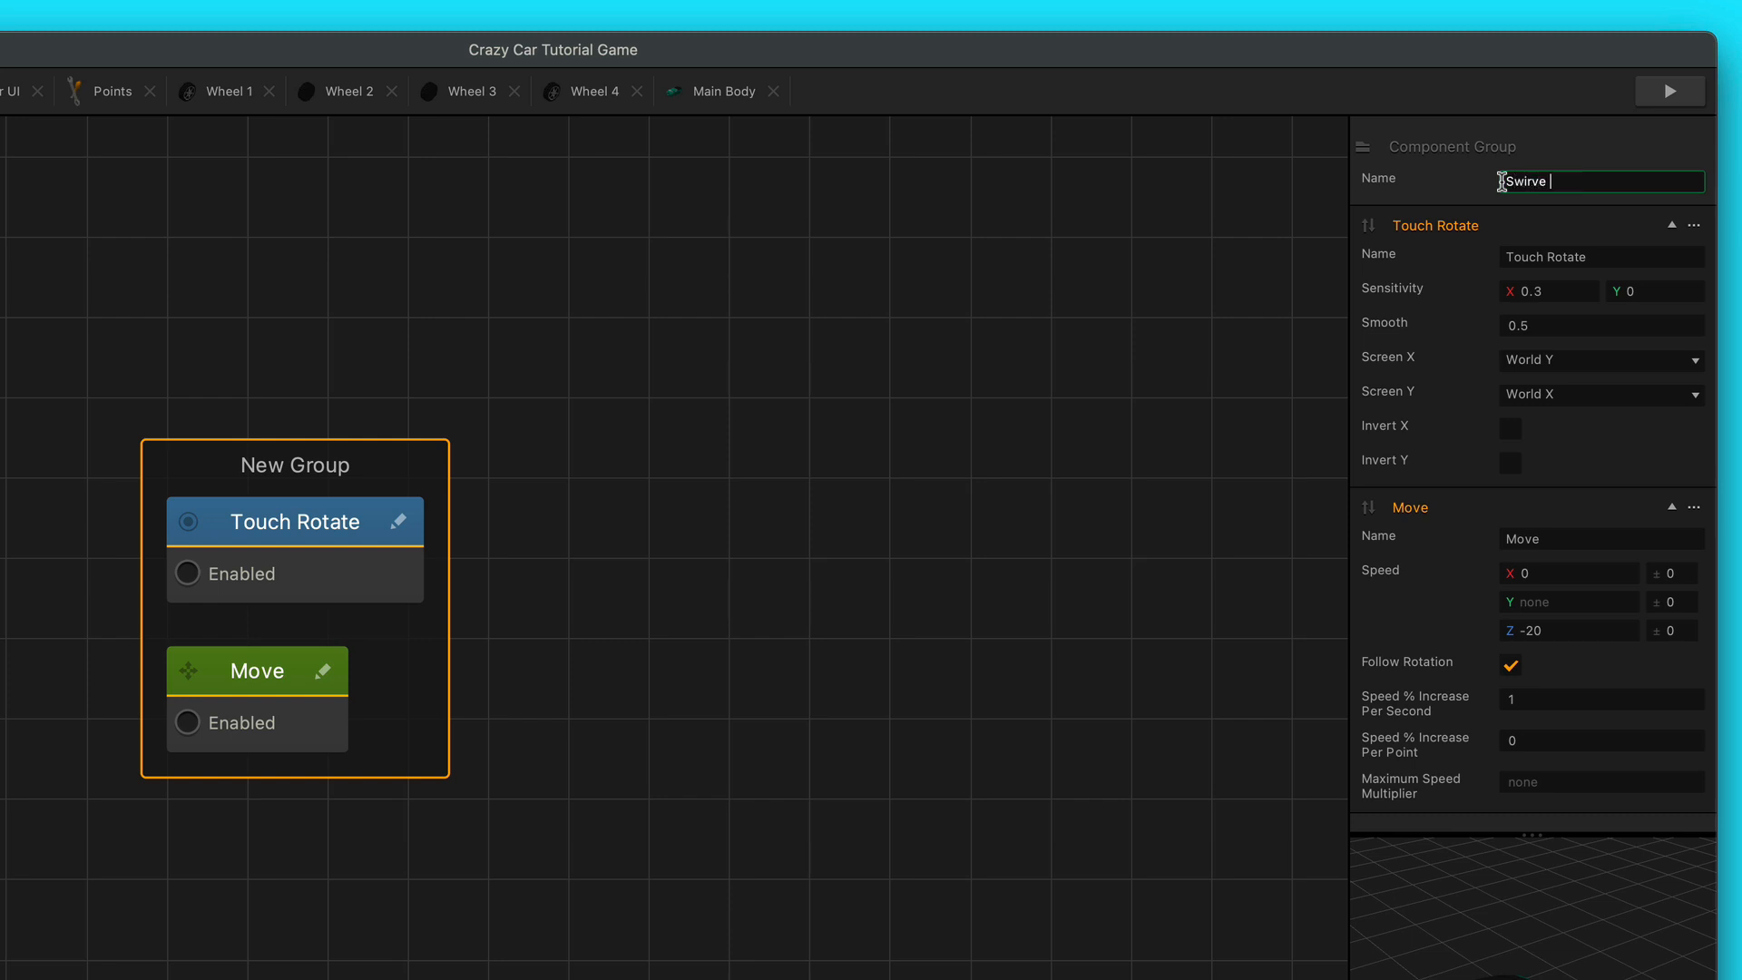
pyautogui.write('Controls')
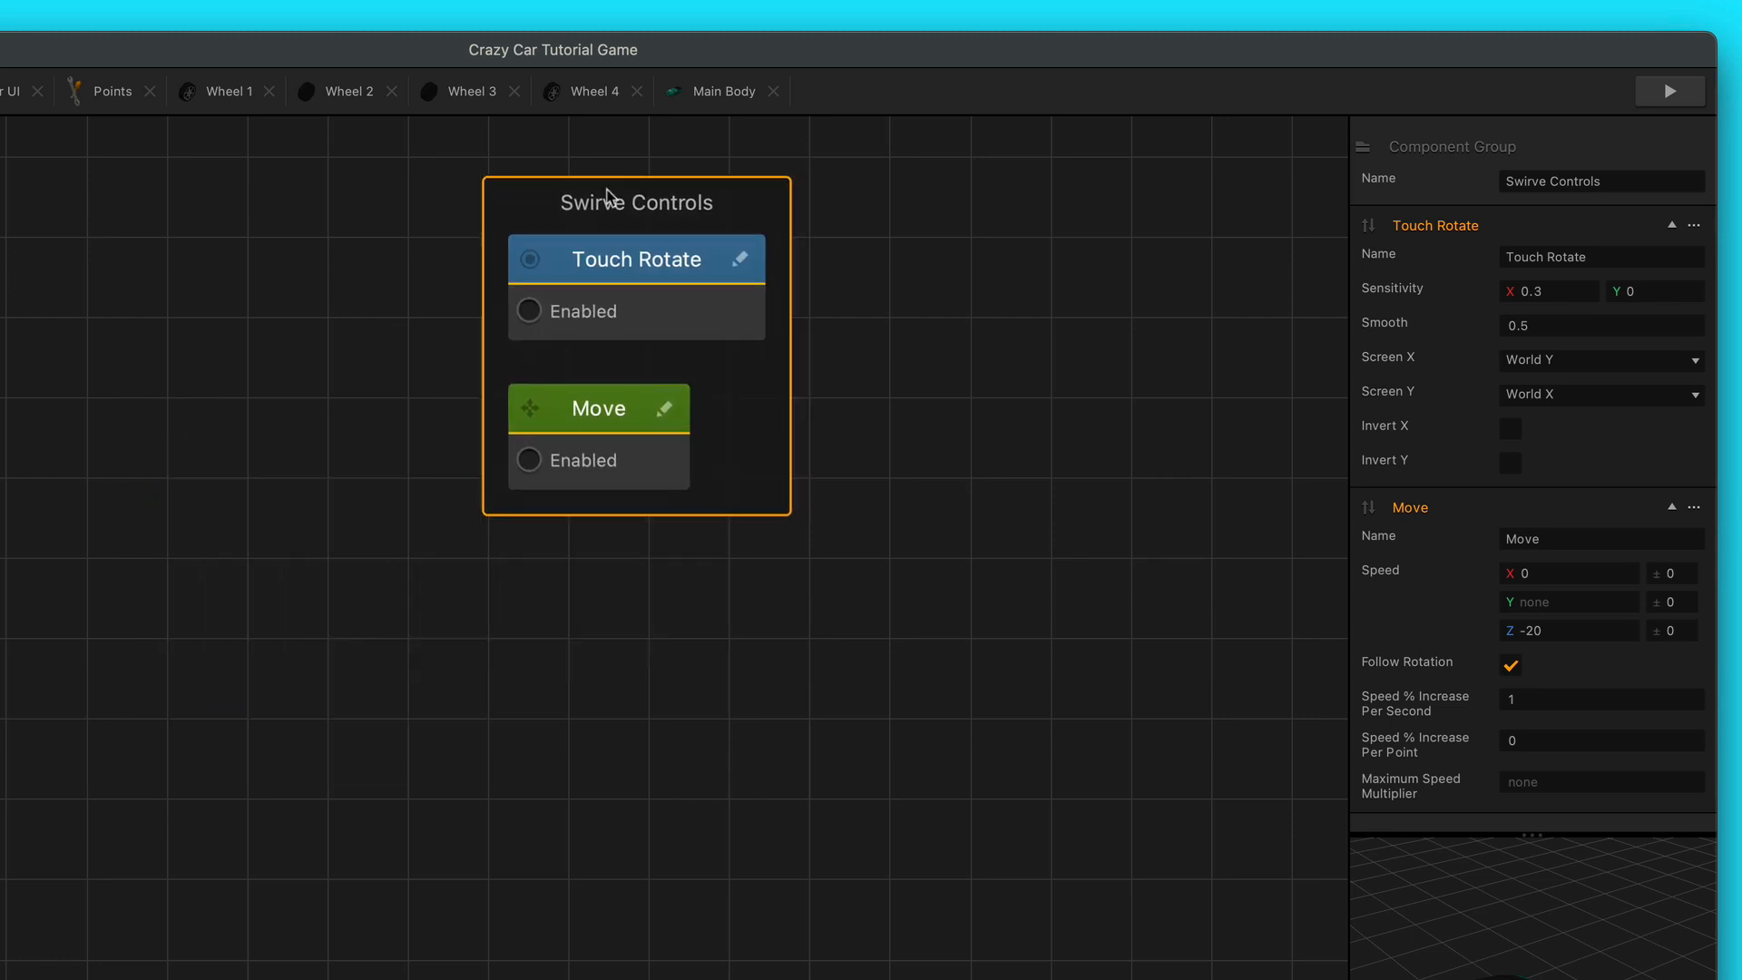
pyautogui.rightClick(608, 198)
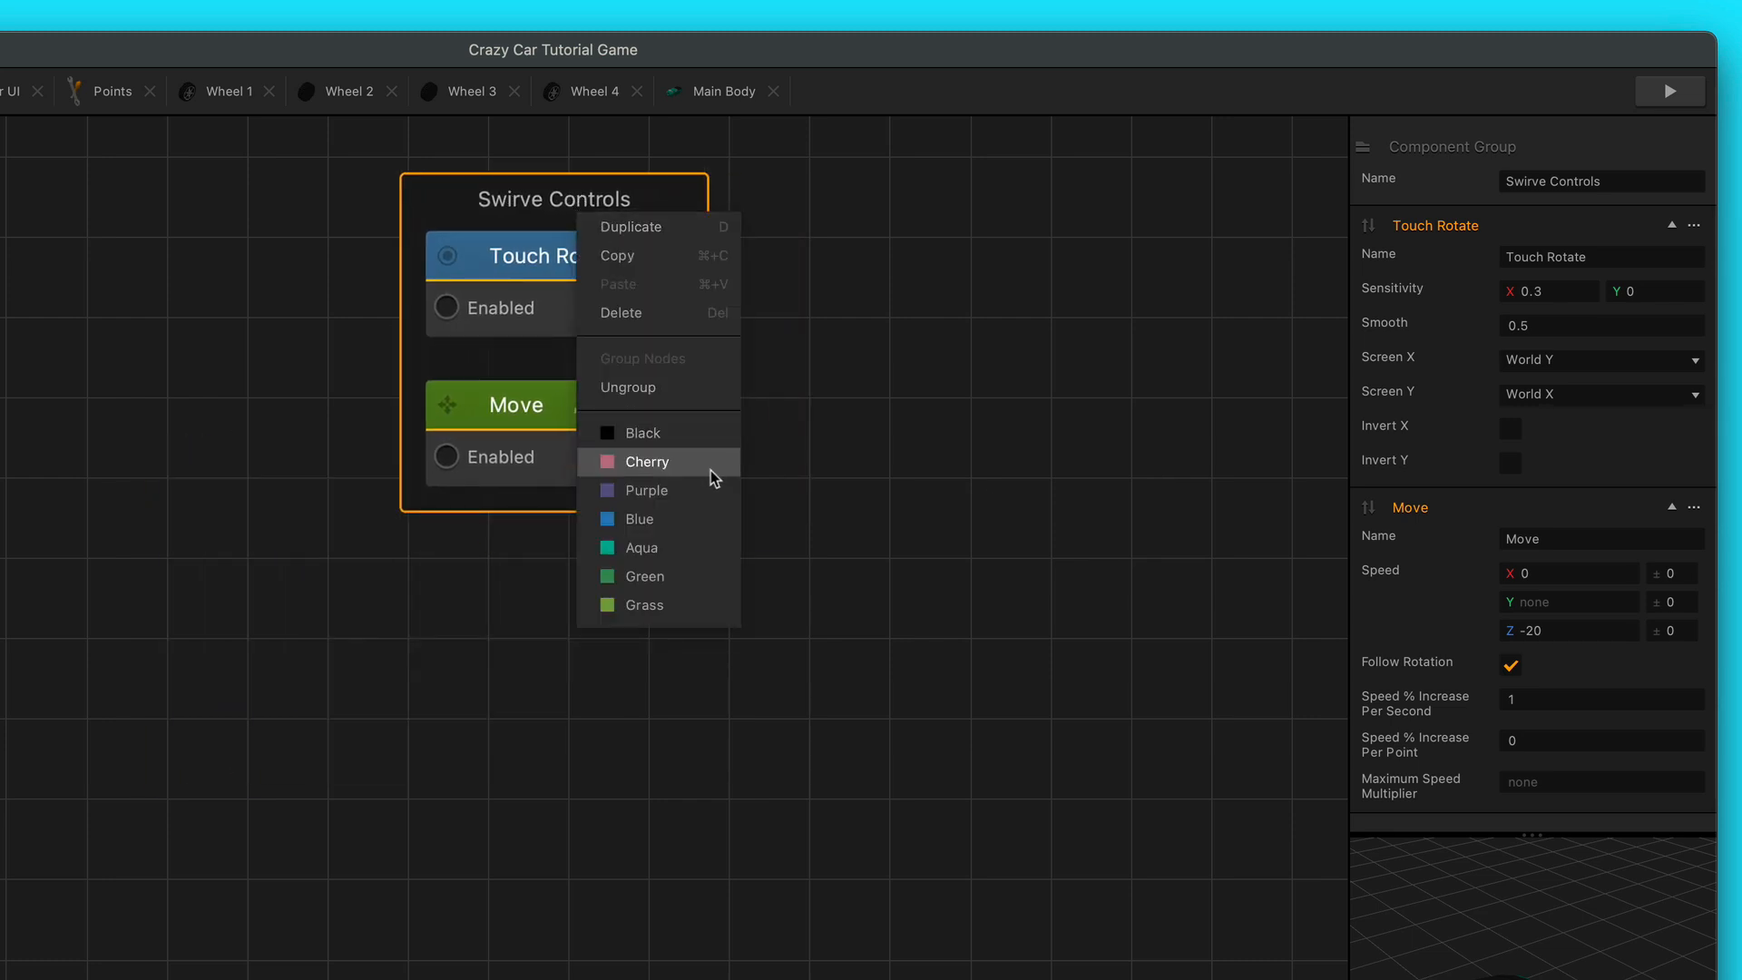
pyautogui.click(645, 461)
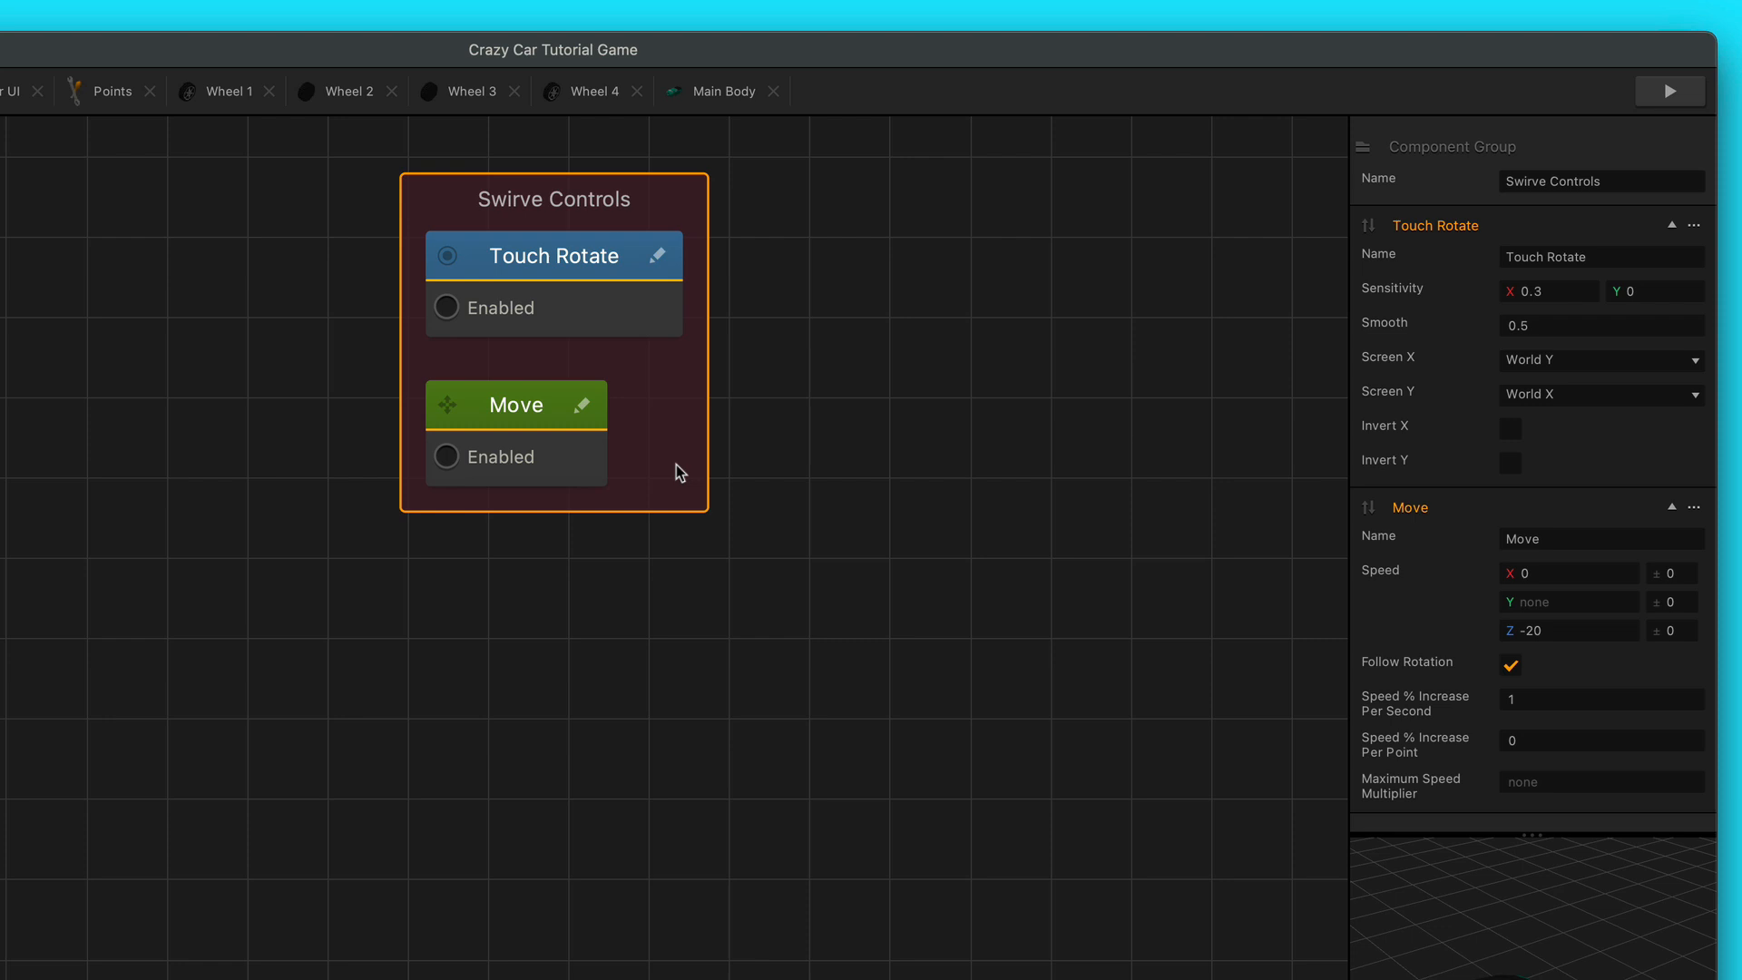
pyautogui.moveTo(752, 788)
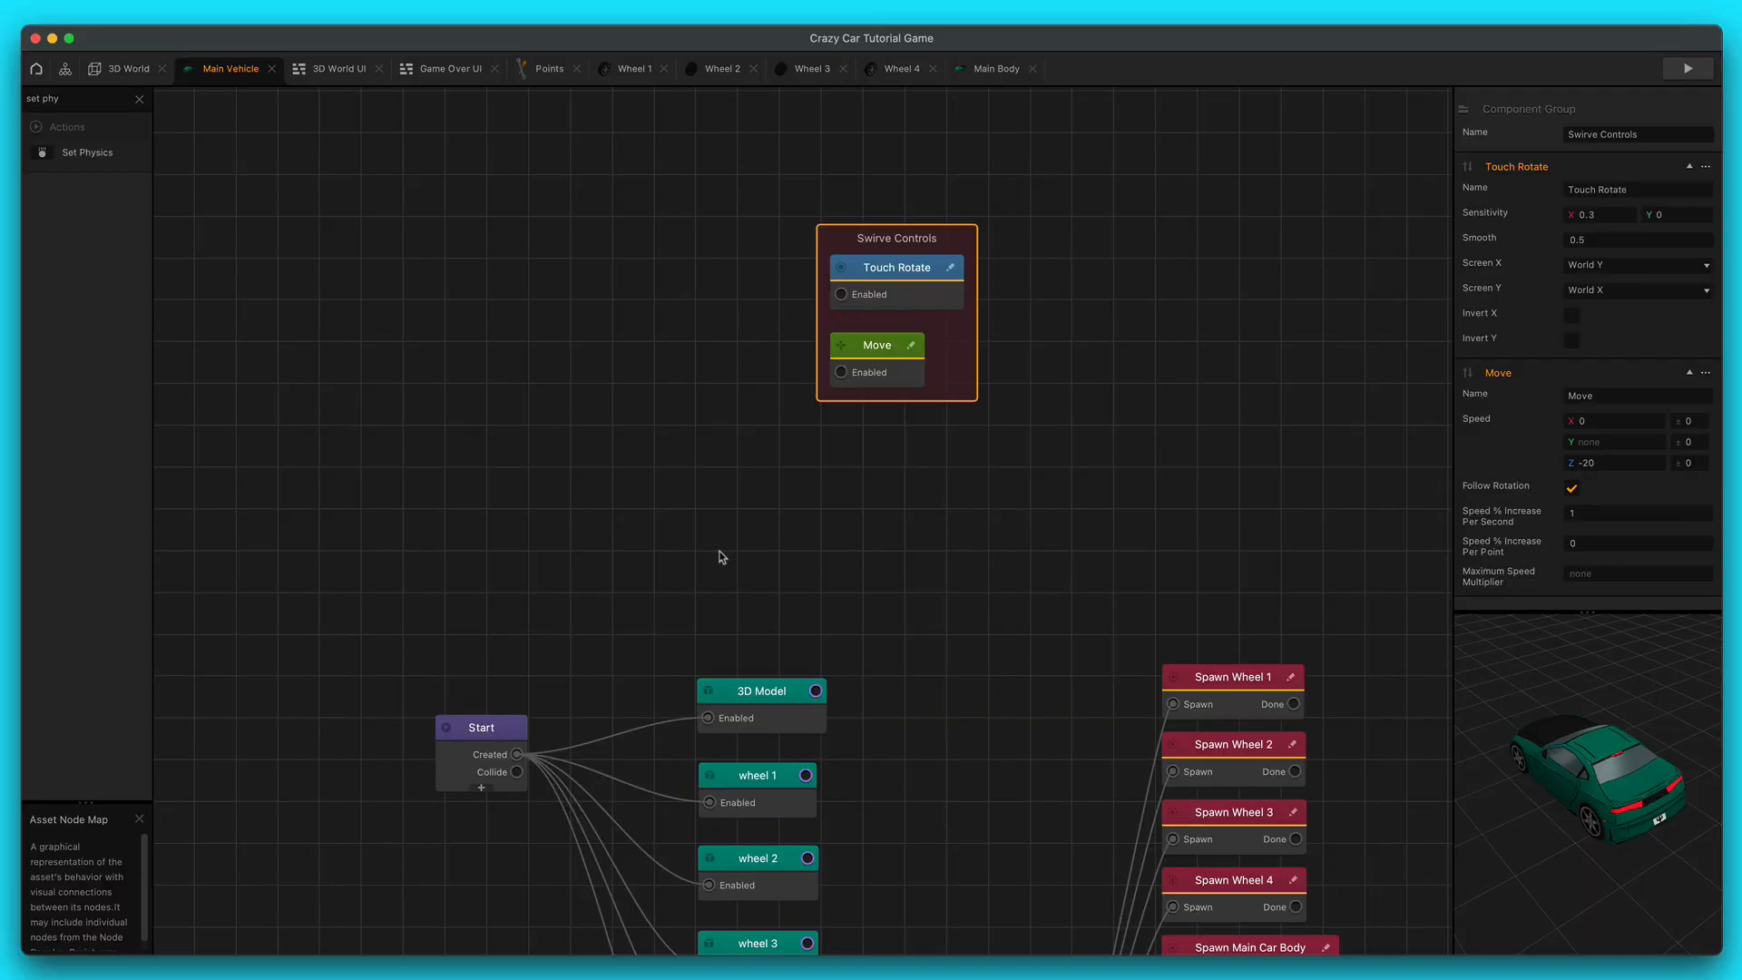
pyautogui.moveTo(863, 403)
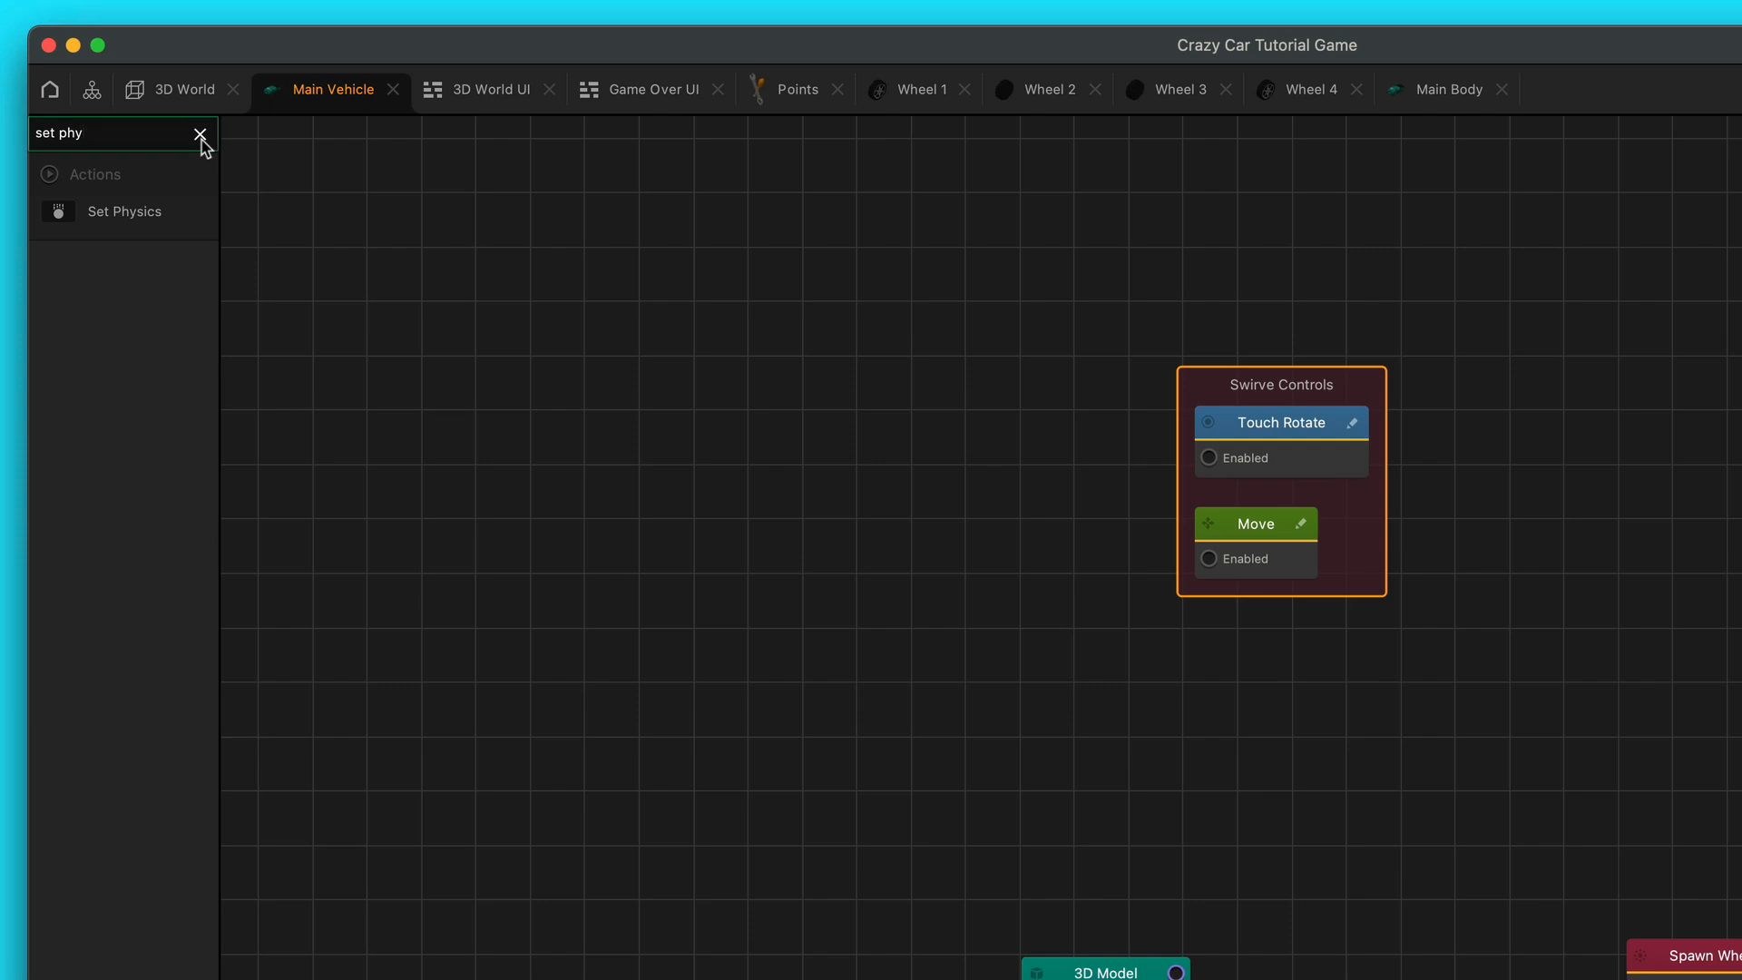
# - Search the node library for 'set' and then 'touch' to find Set Scene Speed and Touch Path
pyautogui.click(201, 134)
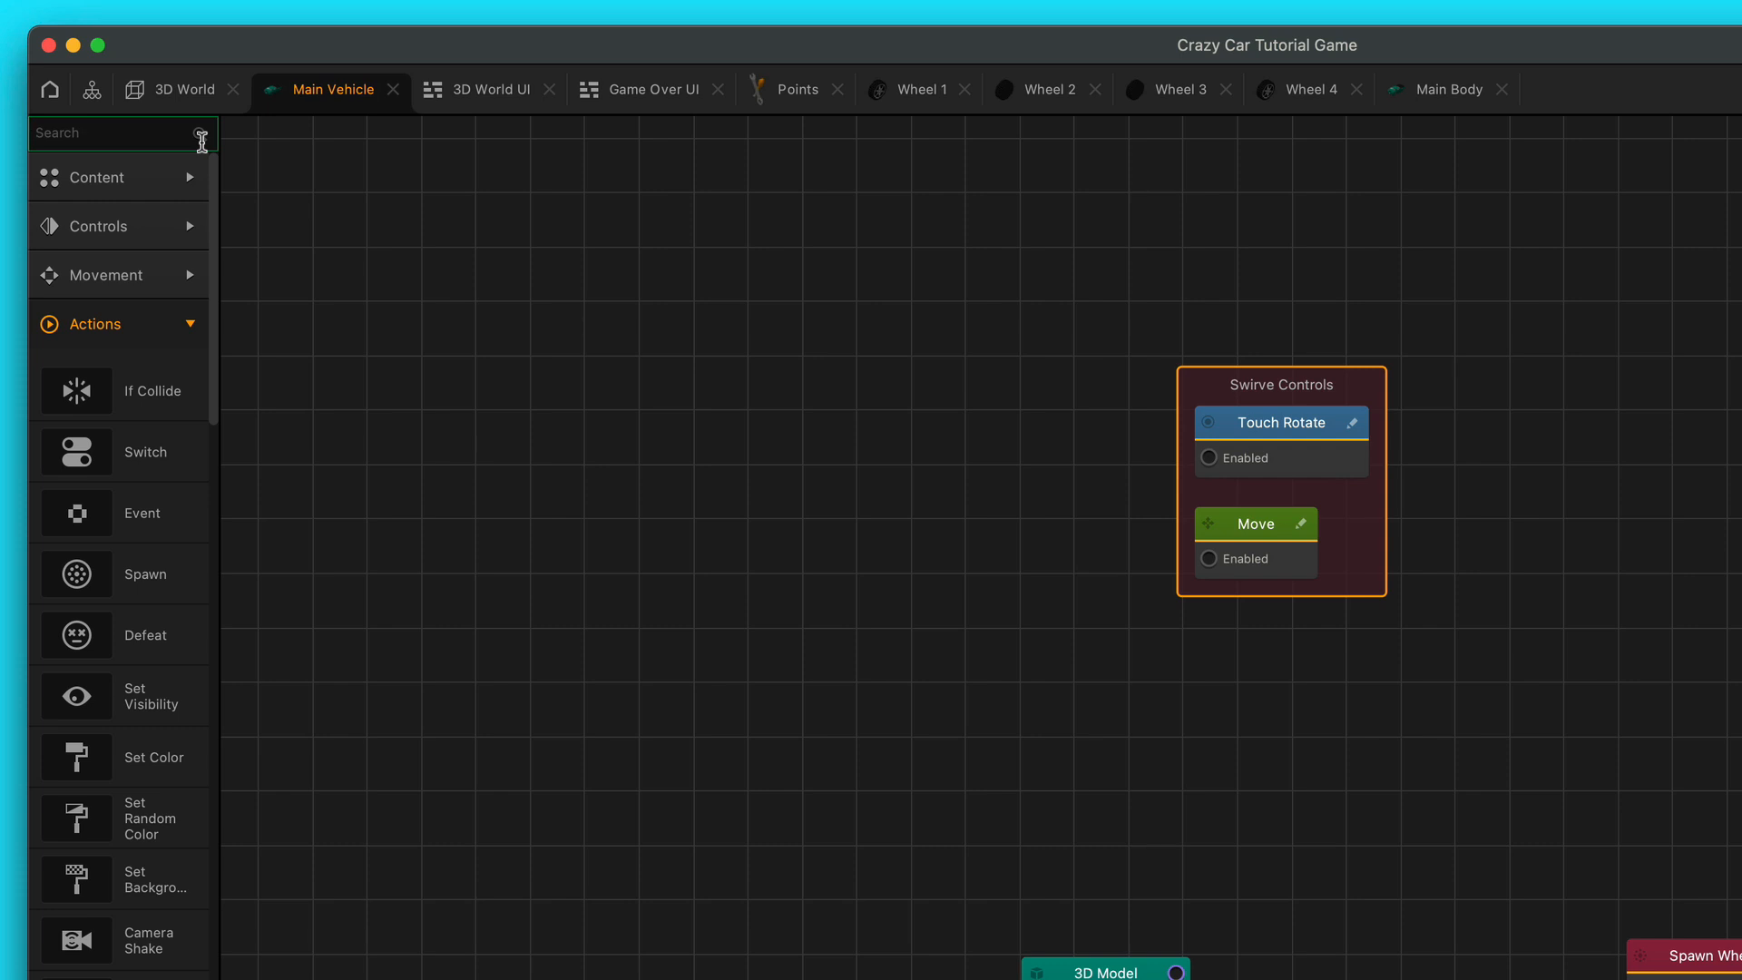
pyautogui.write('set')
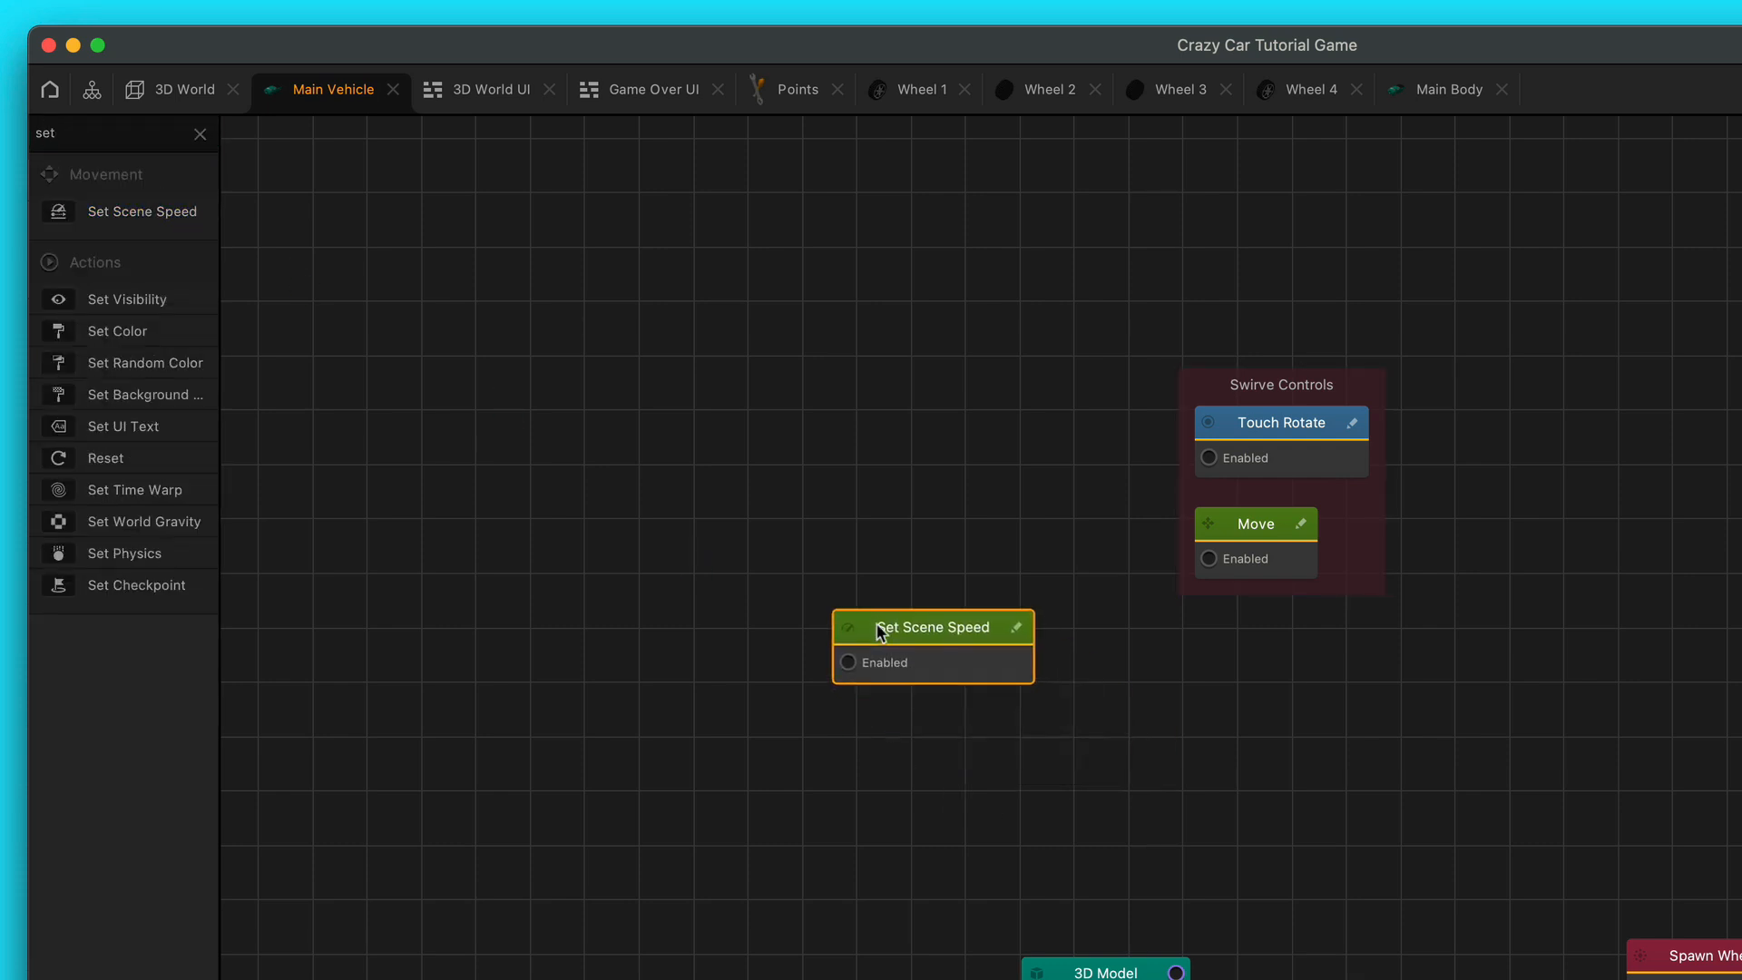
pyautogui.click(201, 134)
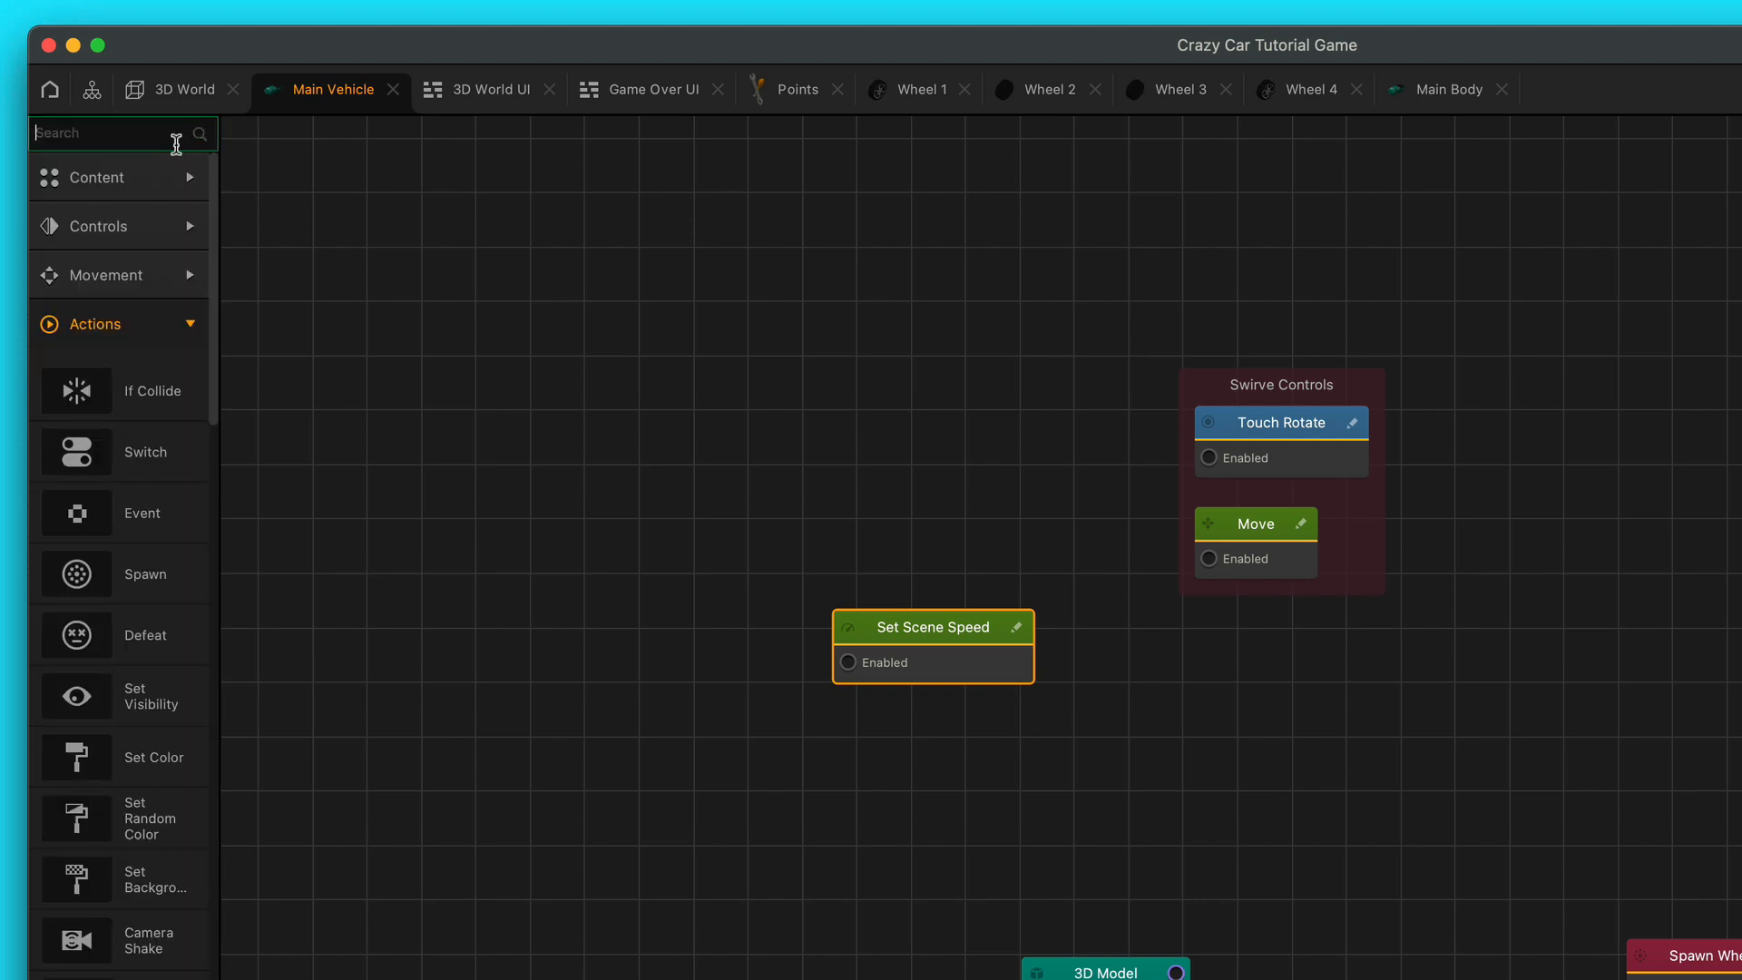
pyautogui.write('touch')
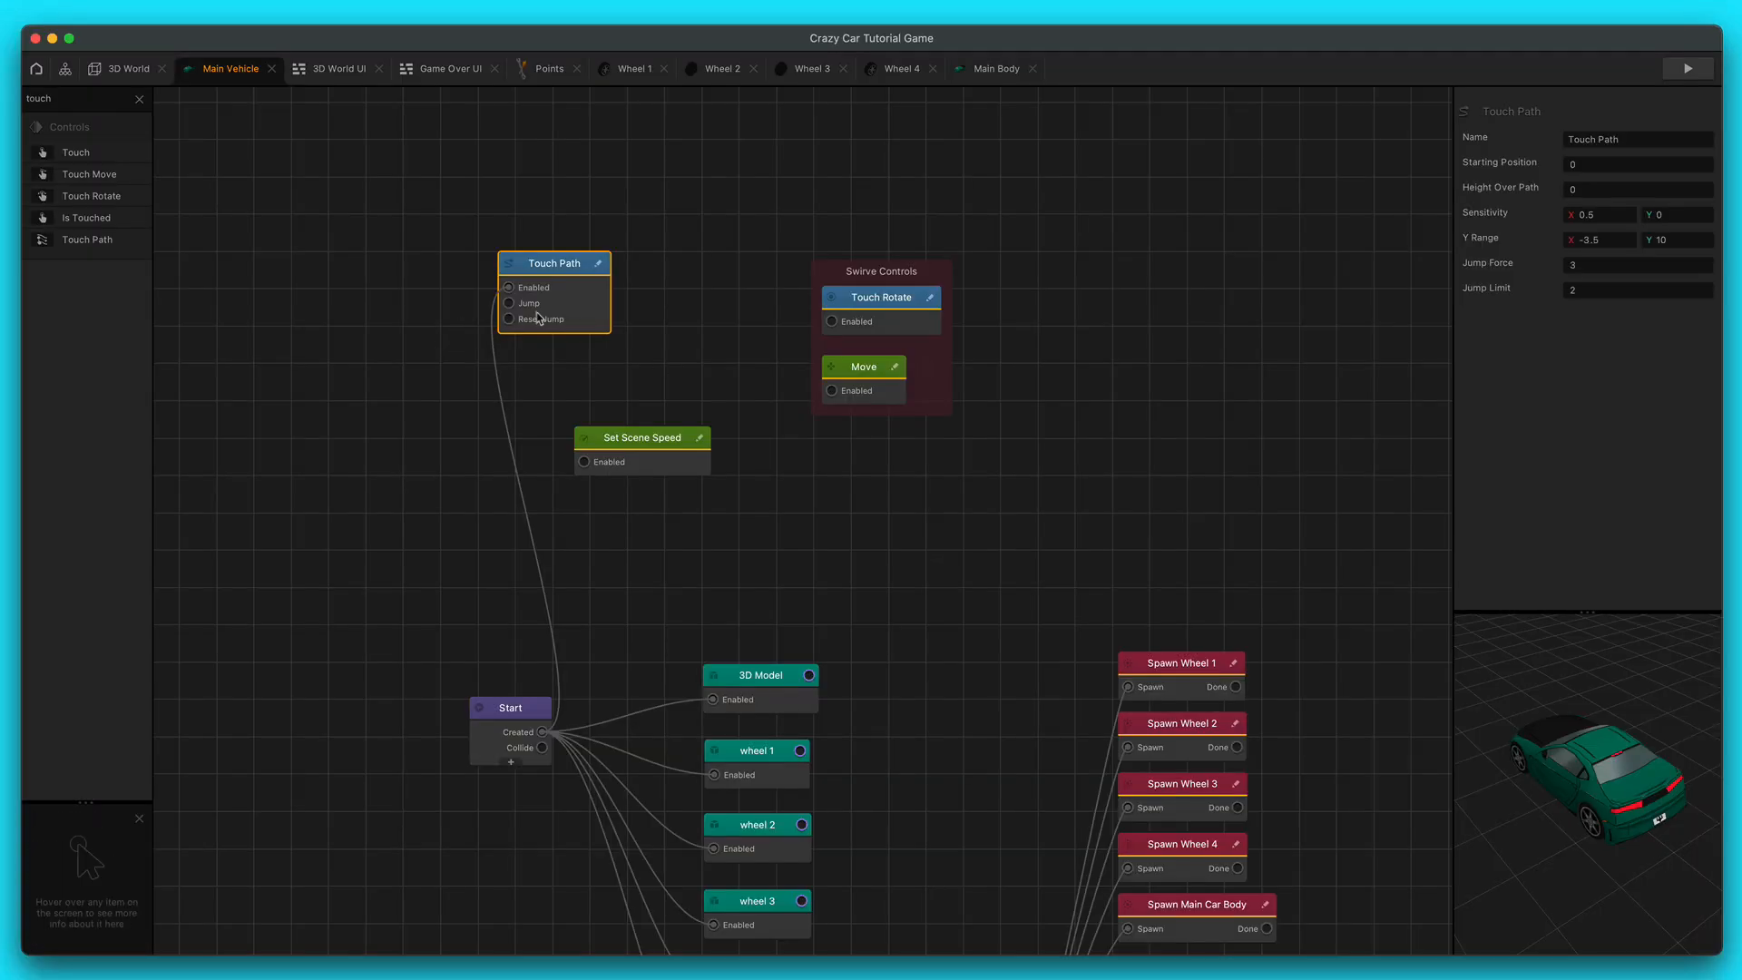
pyautogui.moveTo(648, 445)
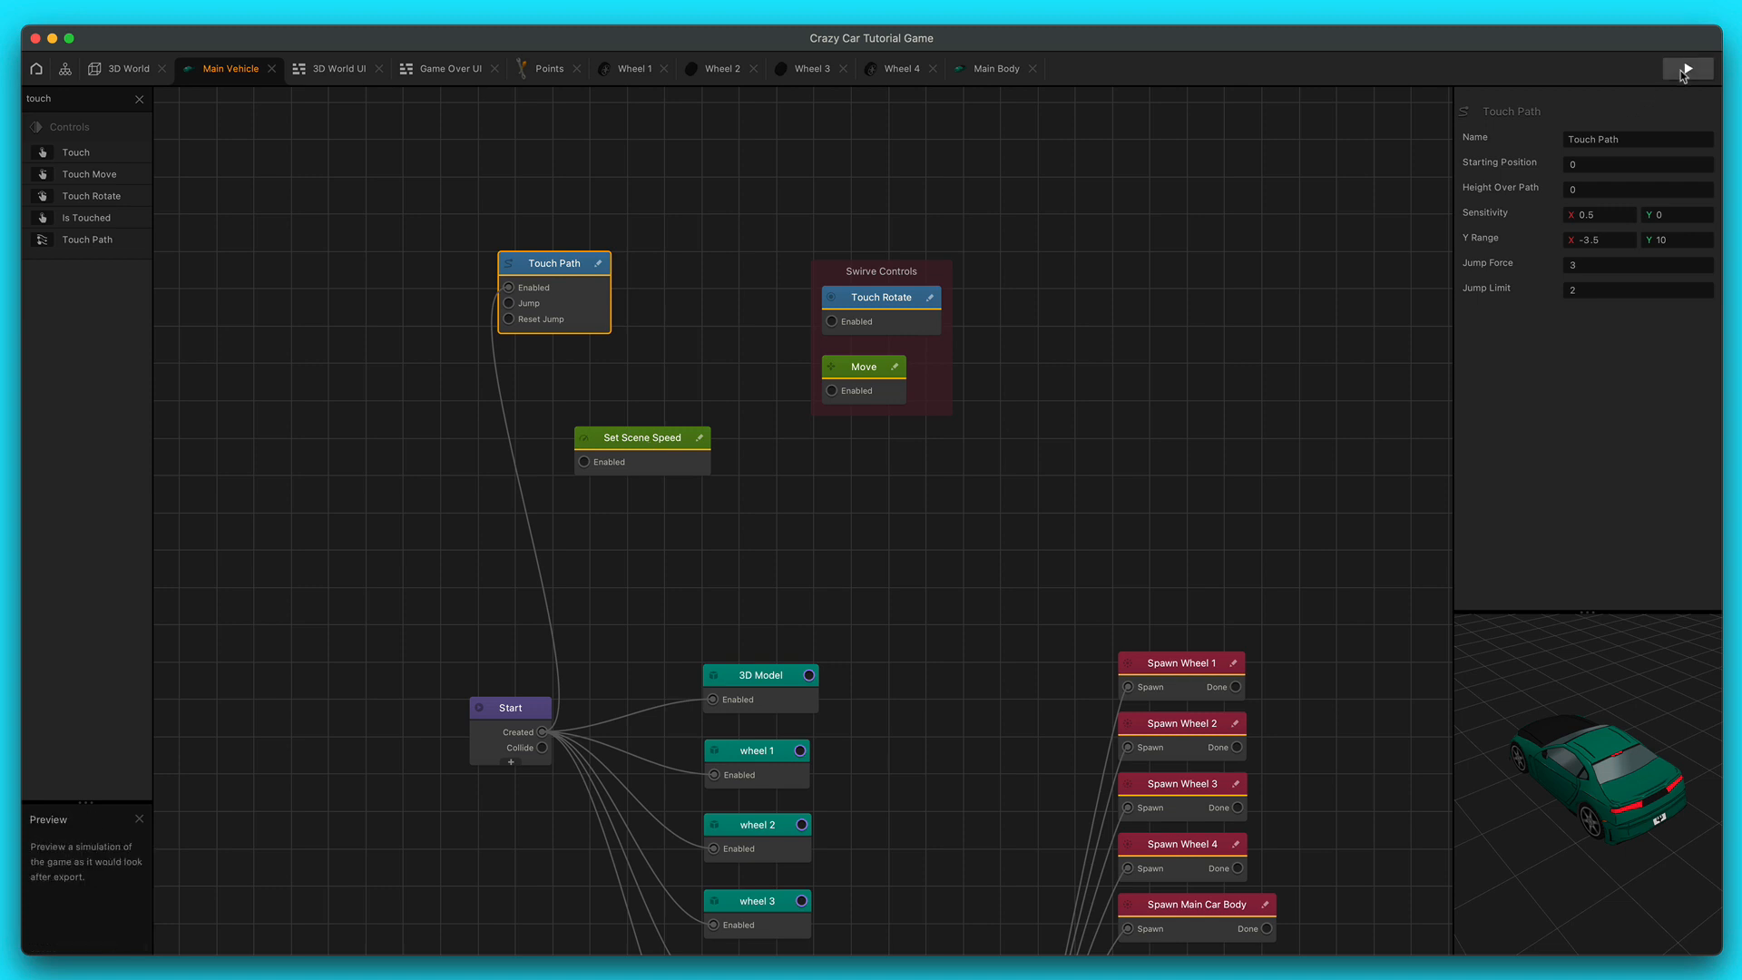
# - Preview the game, link Start to Set Scene Speed, and preview again
pyautogui.click(1687, 68)
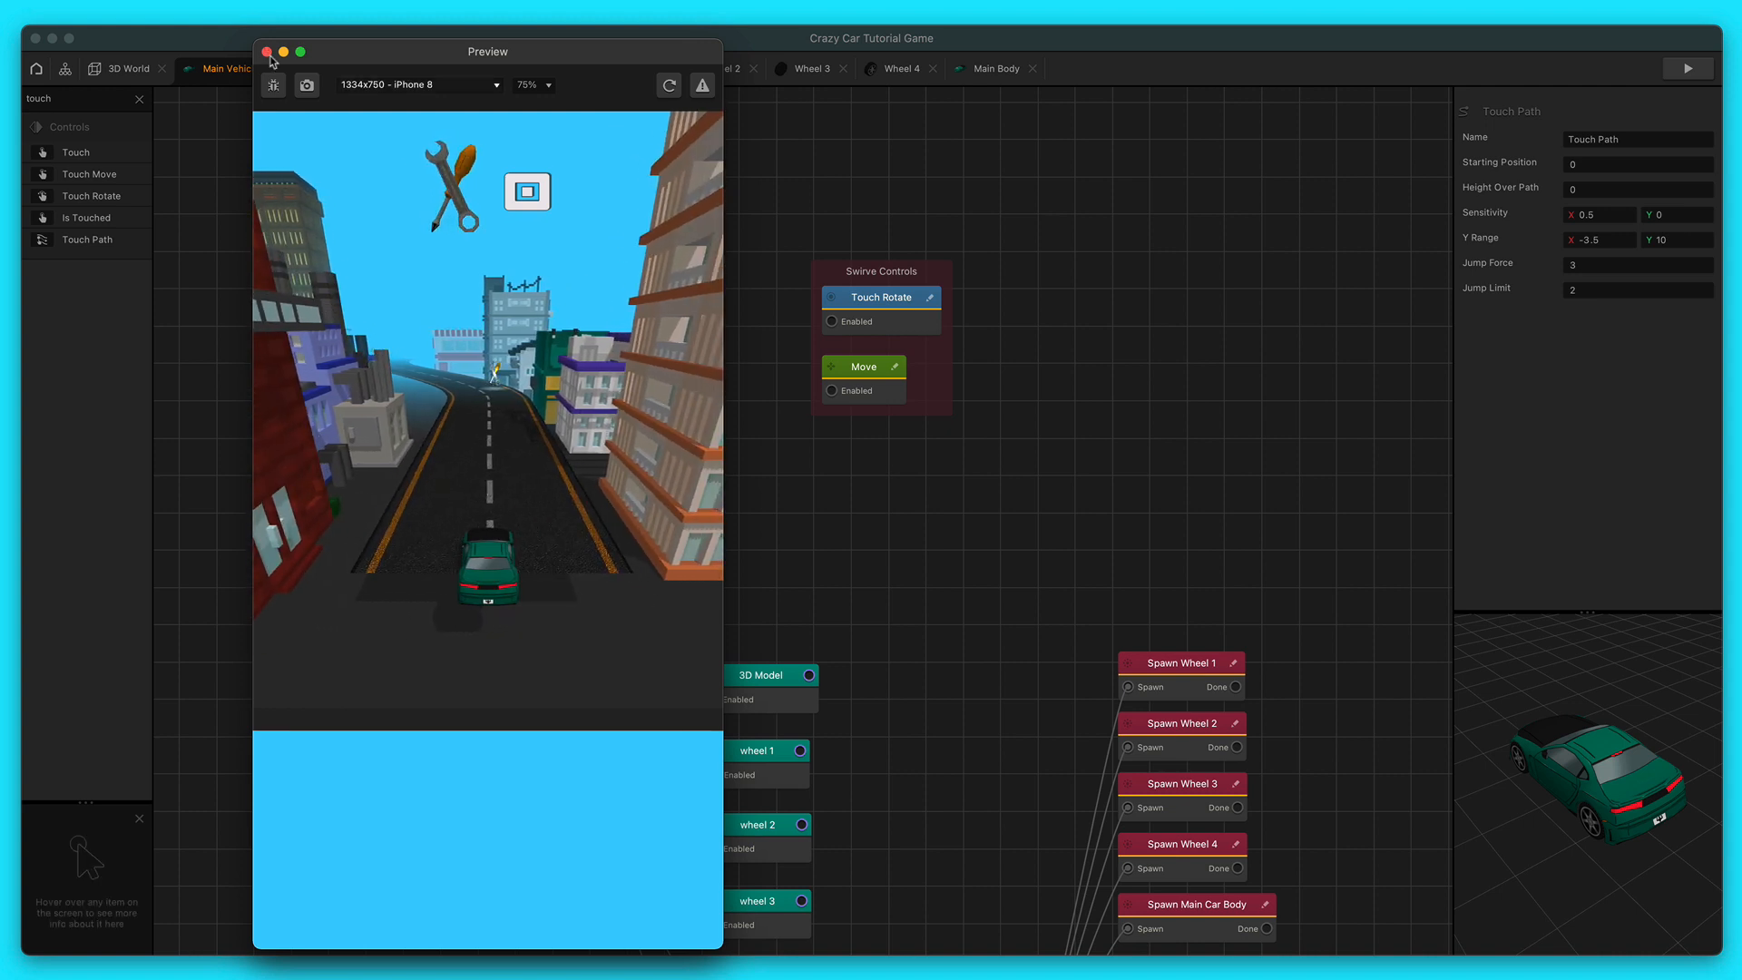
pyautogui.click(267, 51)
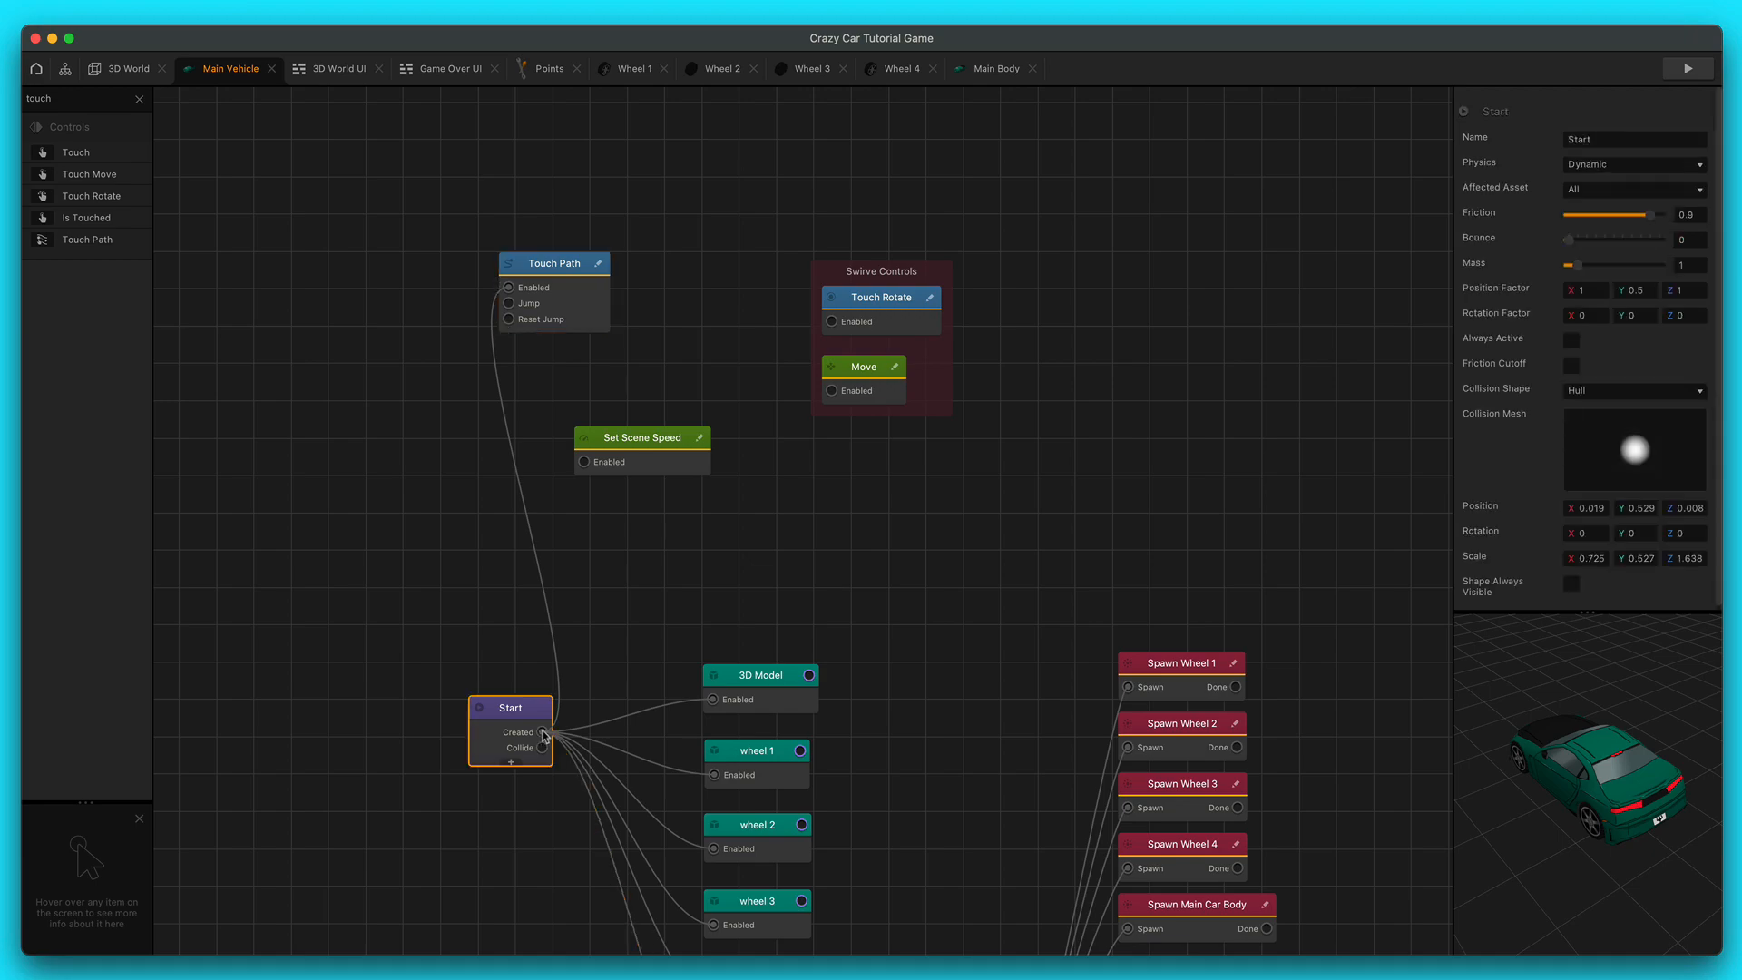
pyautogui.click(641, 436)
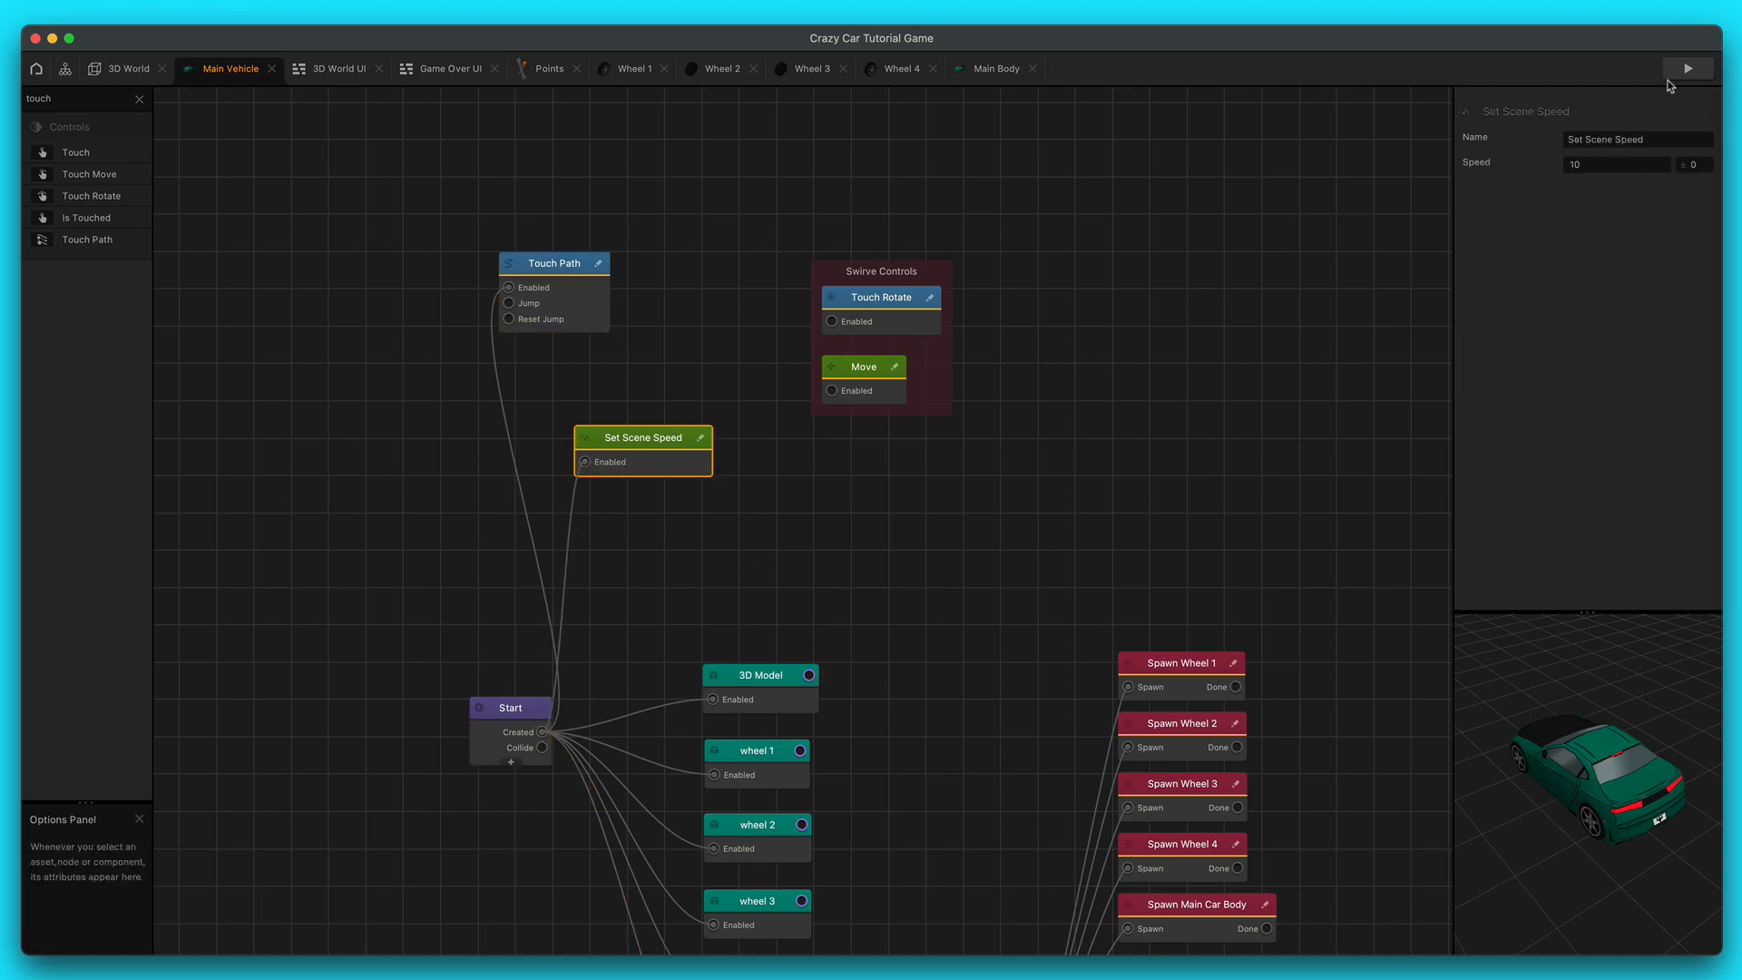
pyautogui.click(1687, 68)
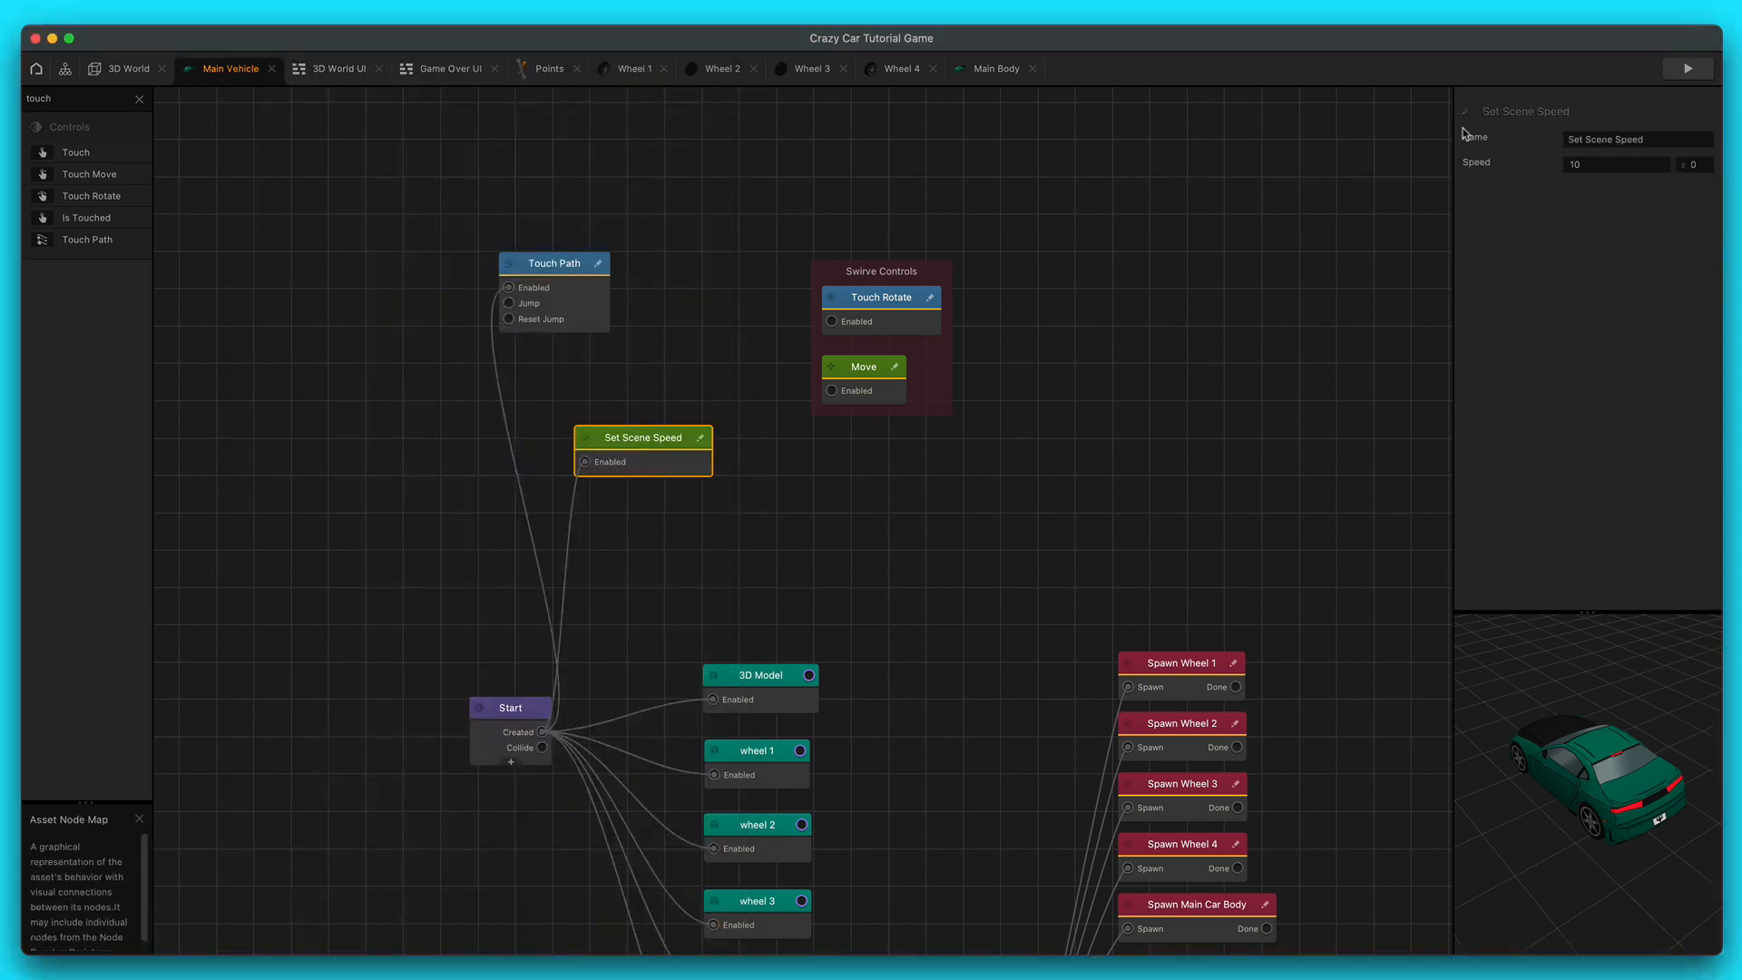
pyautogui.click(1687, 68)
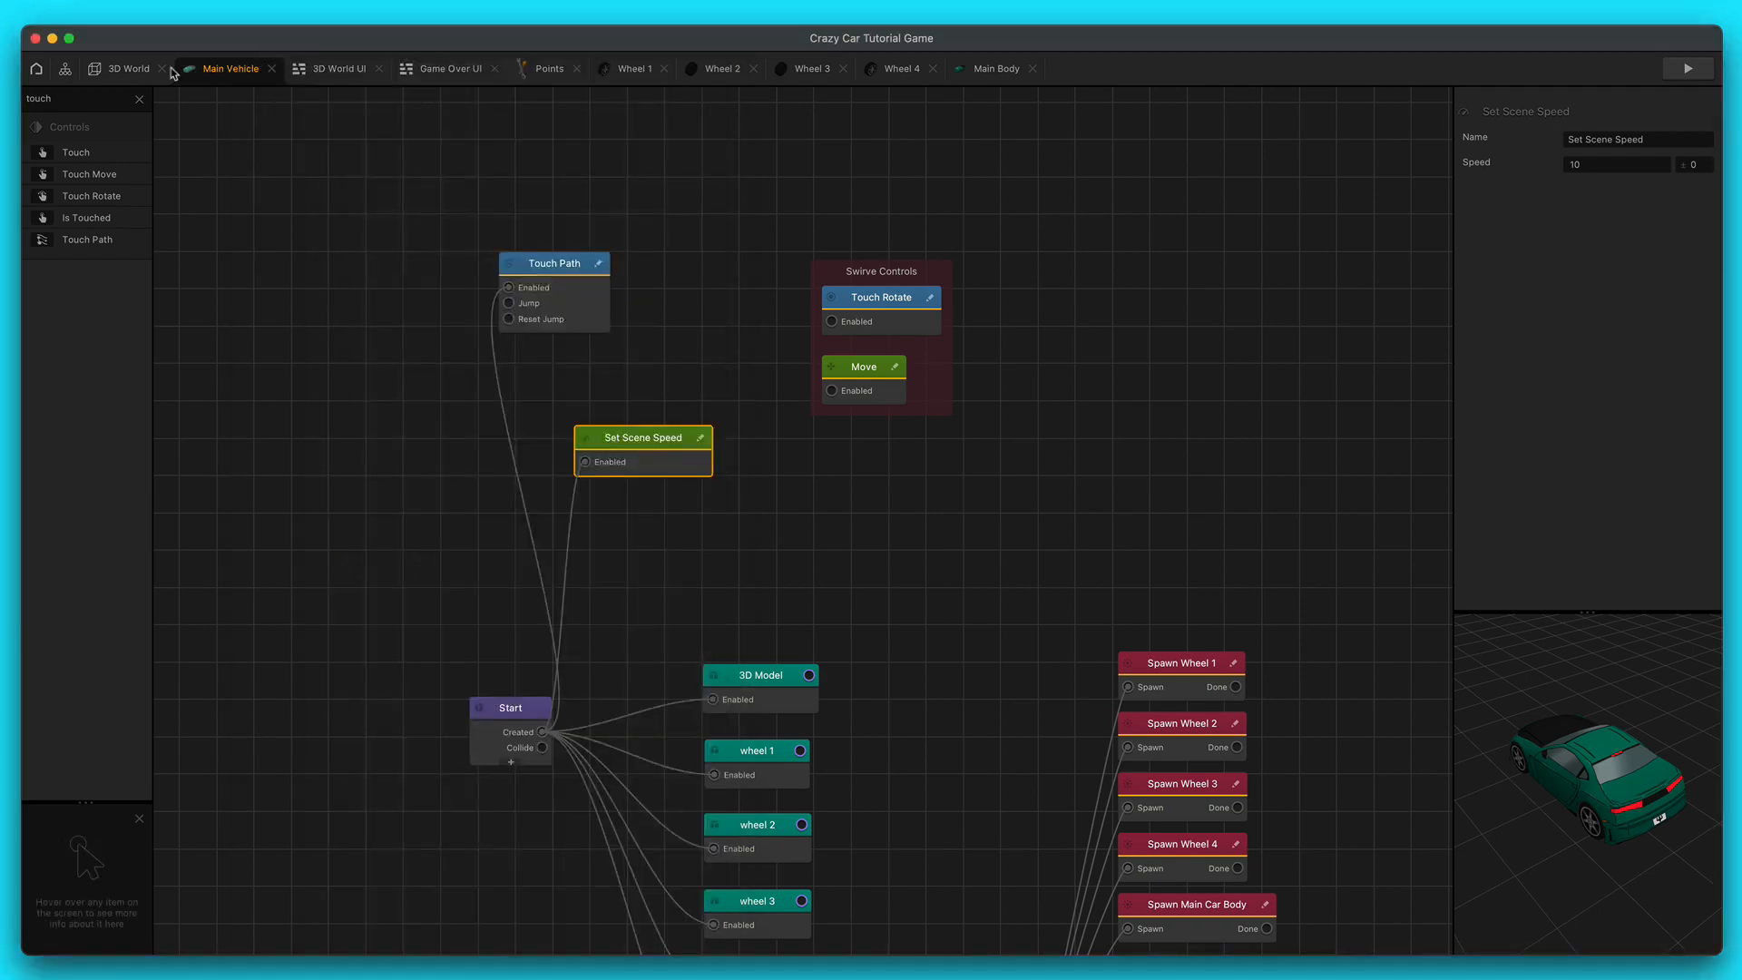
pyautogui.click(128, 68)
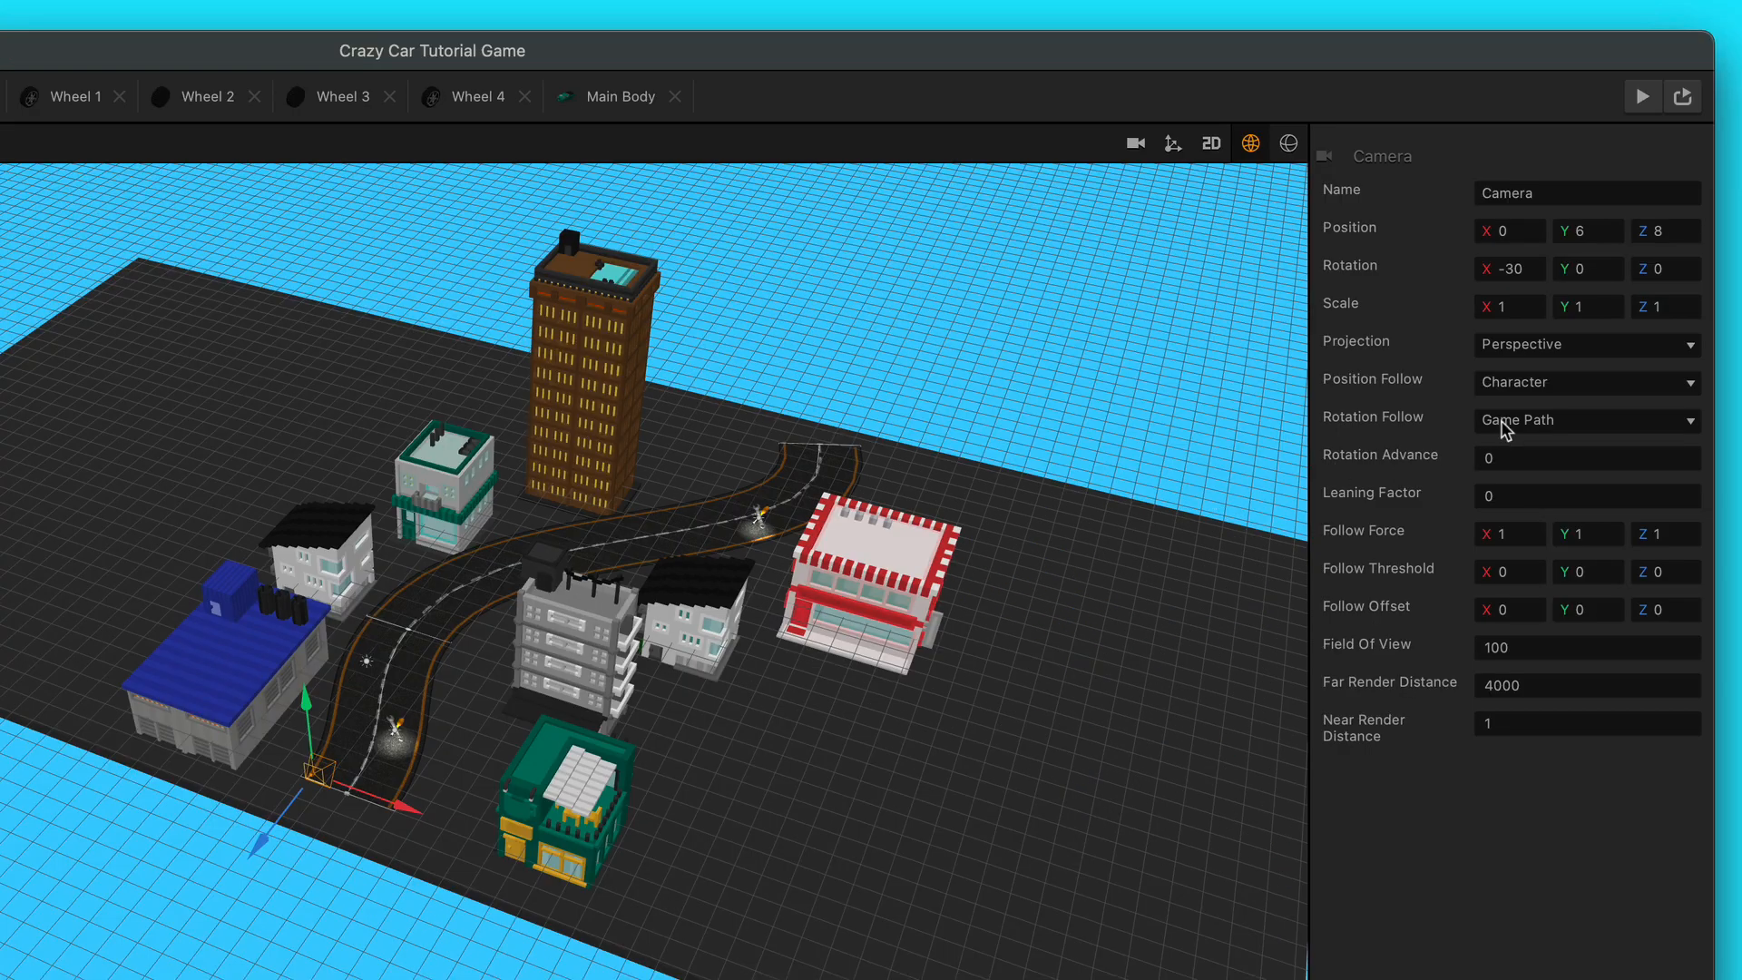
pyautogui.click(1585, 382)
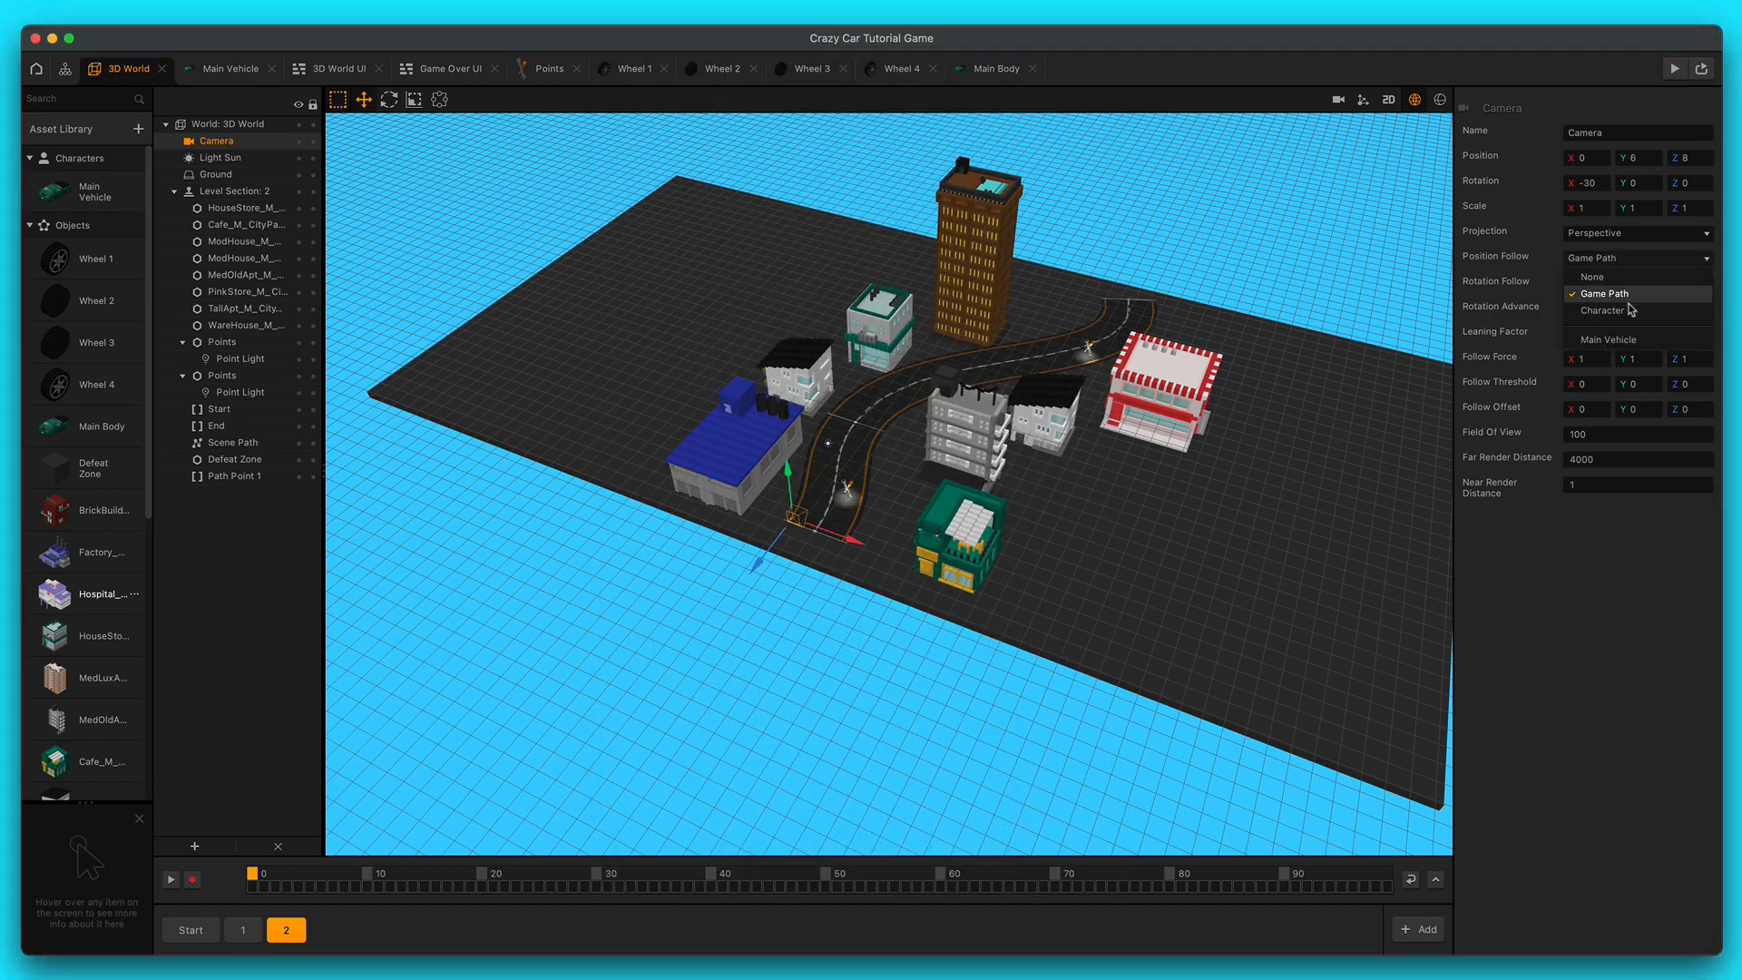
pyautogui.click(1603, 310)
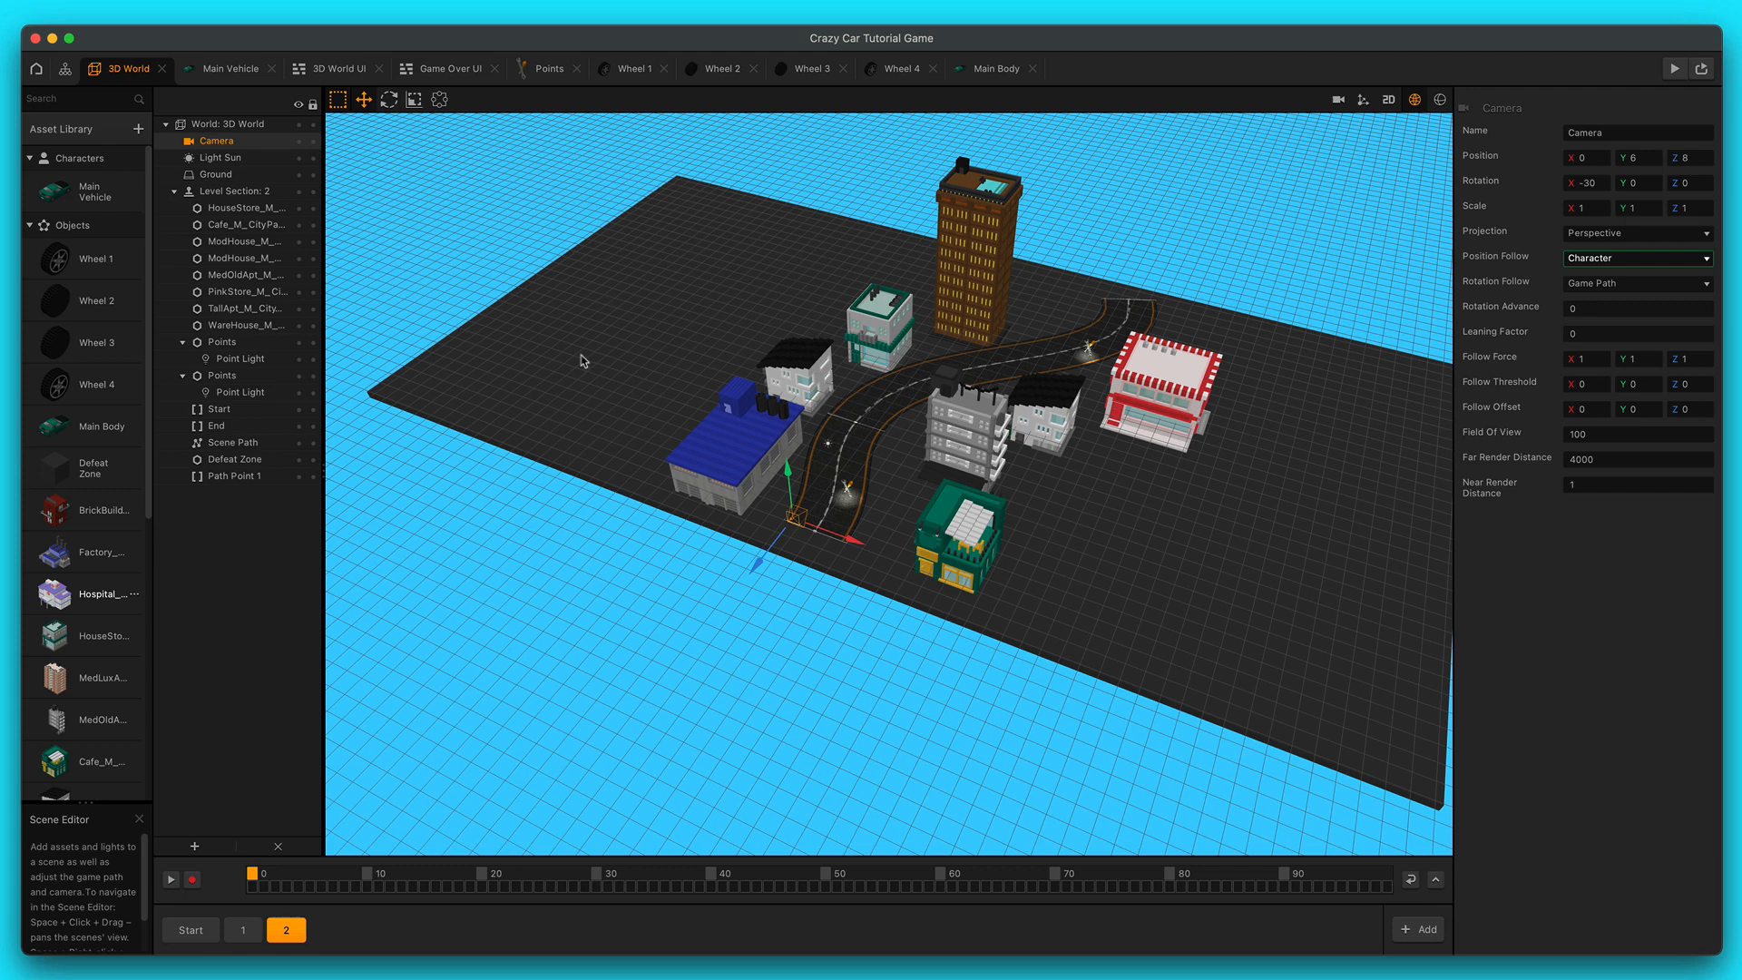
pyautogui.moveTo(217, 76)
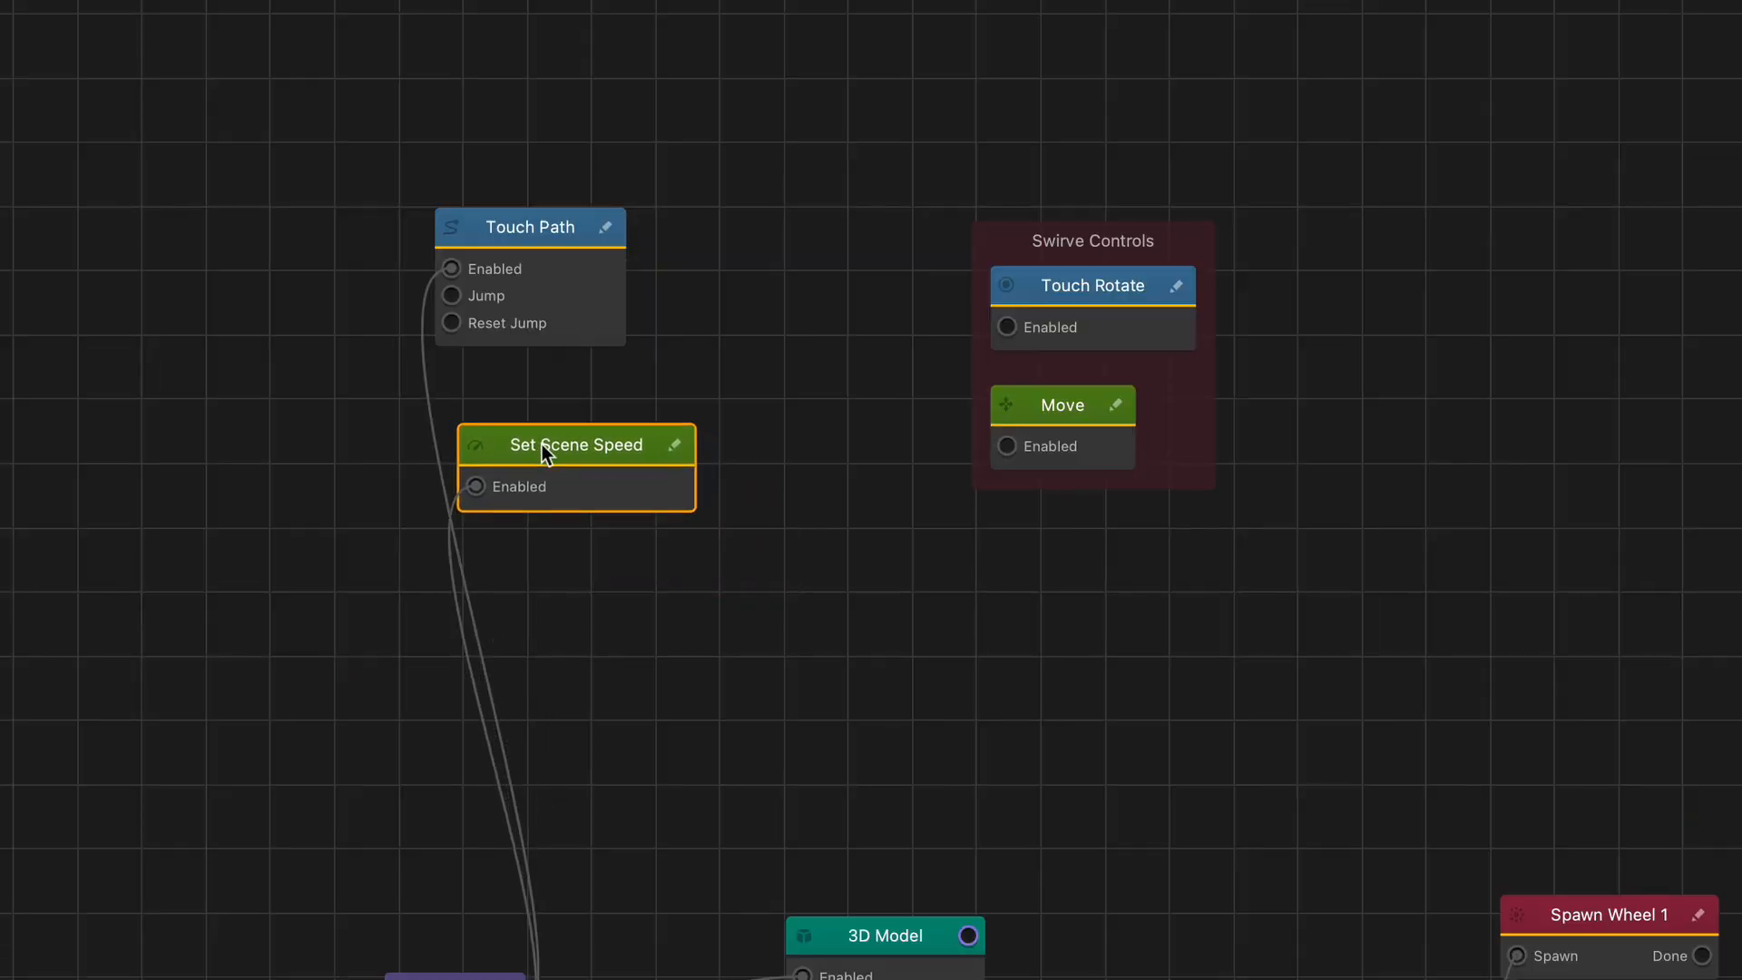
# - Group Touch Path and Set Scene Speed, naming the group 'Drag Left and Right Control - No Swirve'
pyautogui.click(528, 227)
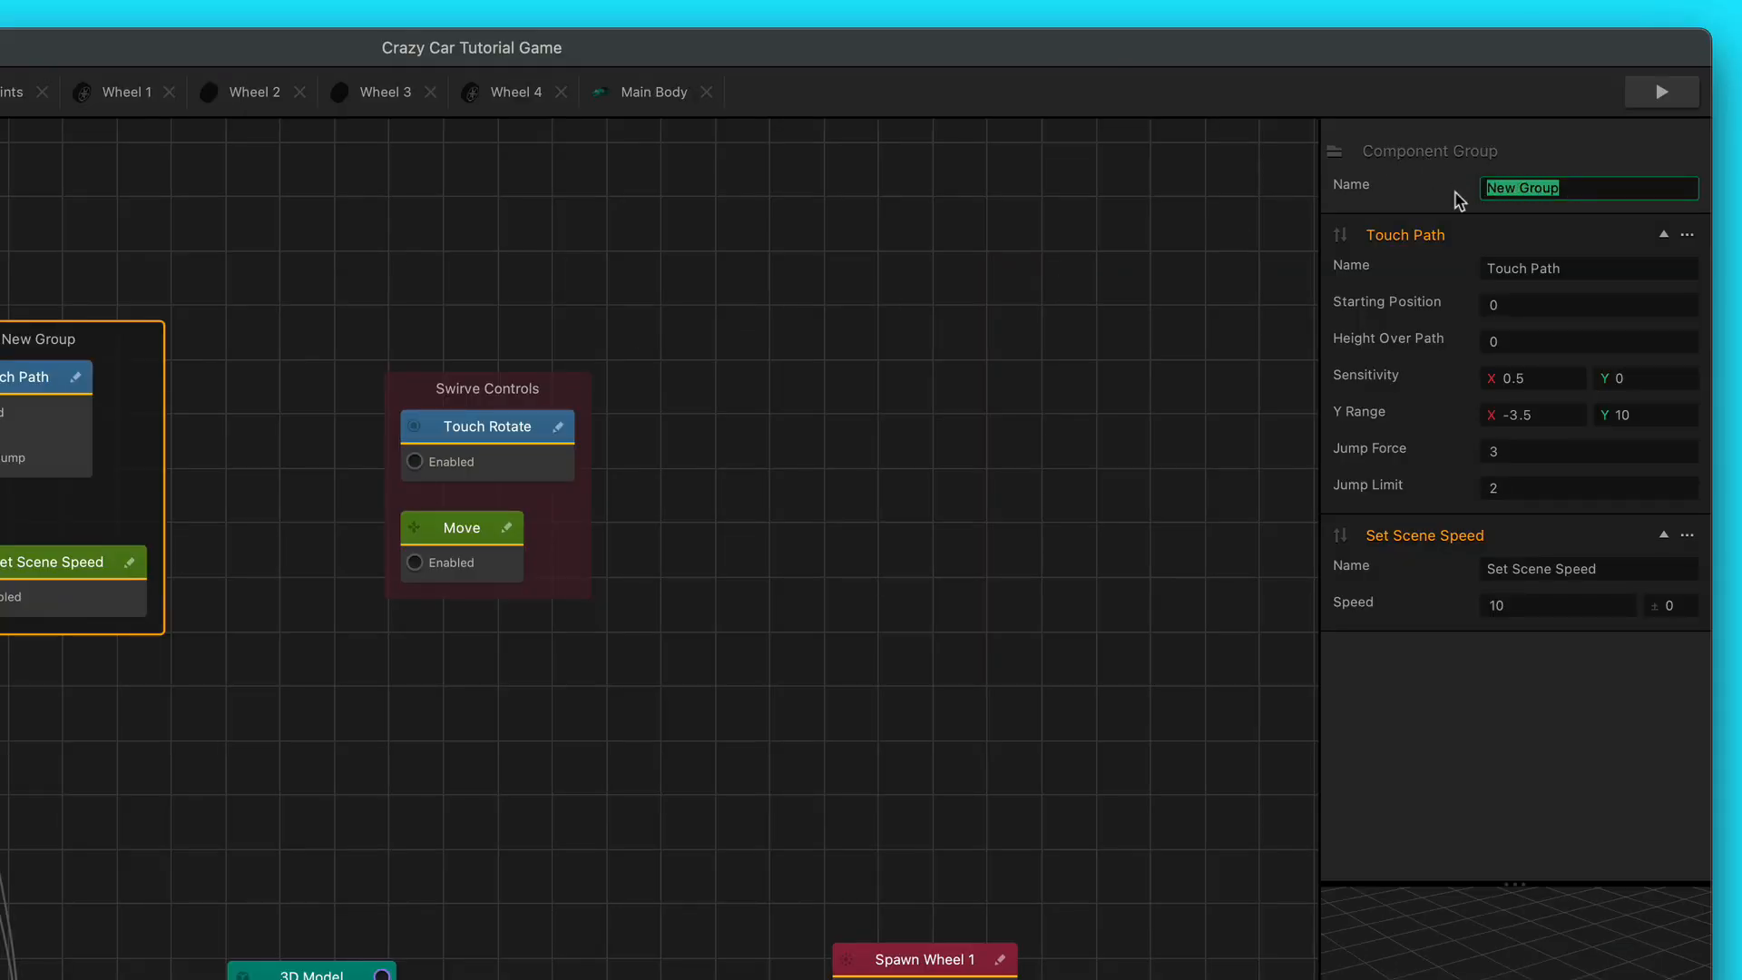
pyautogui.write('Dr')
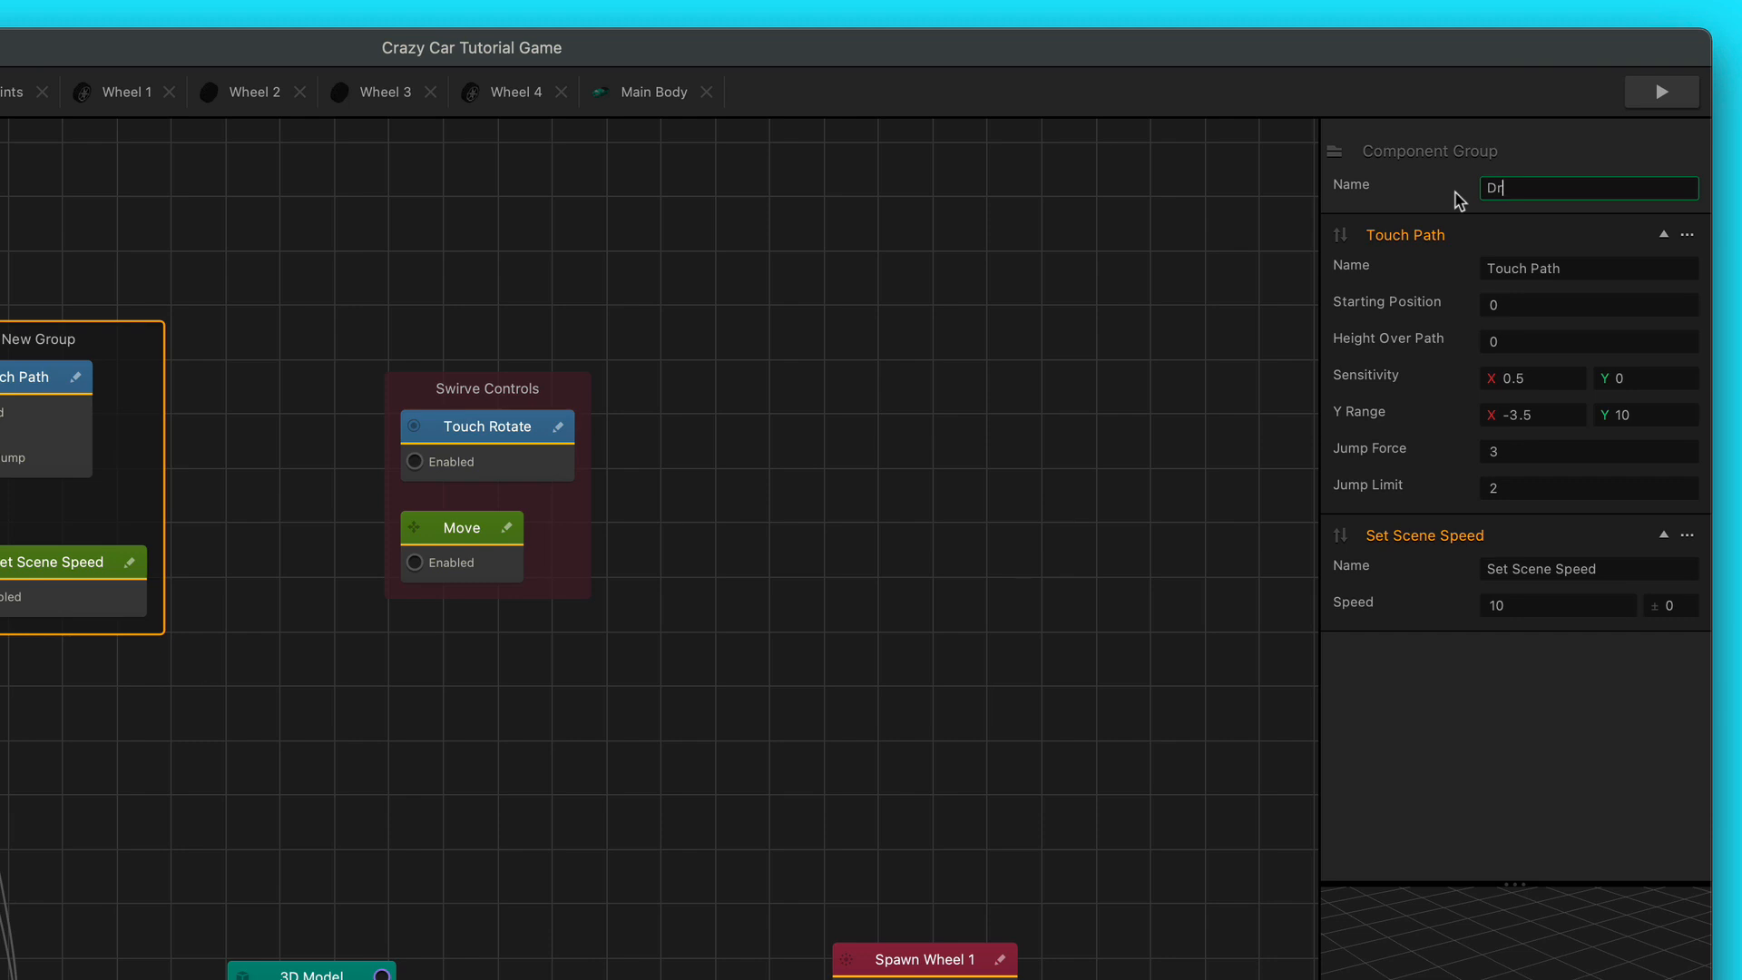
pyautogui.write('ag')
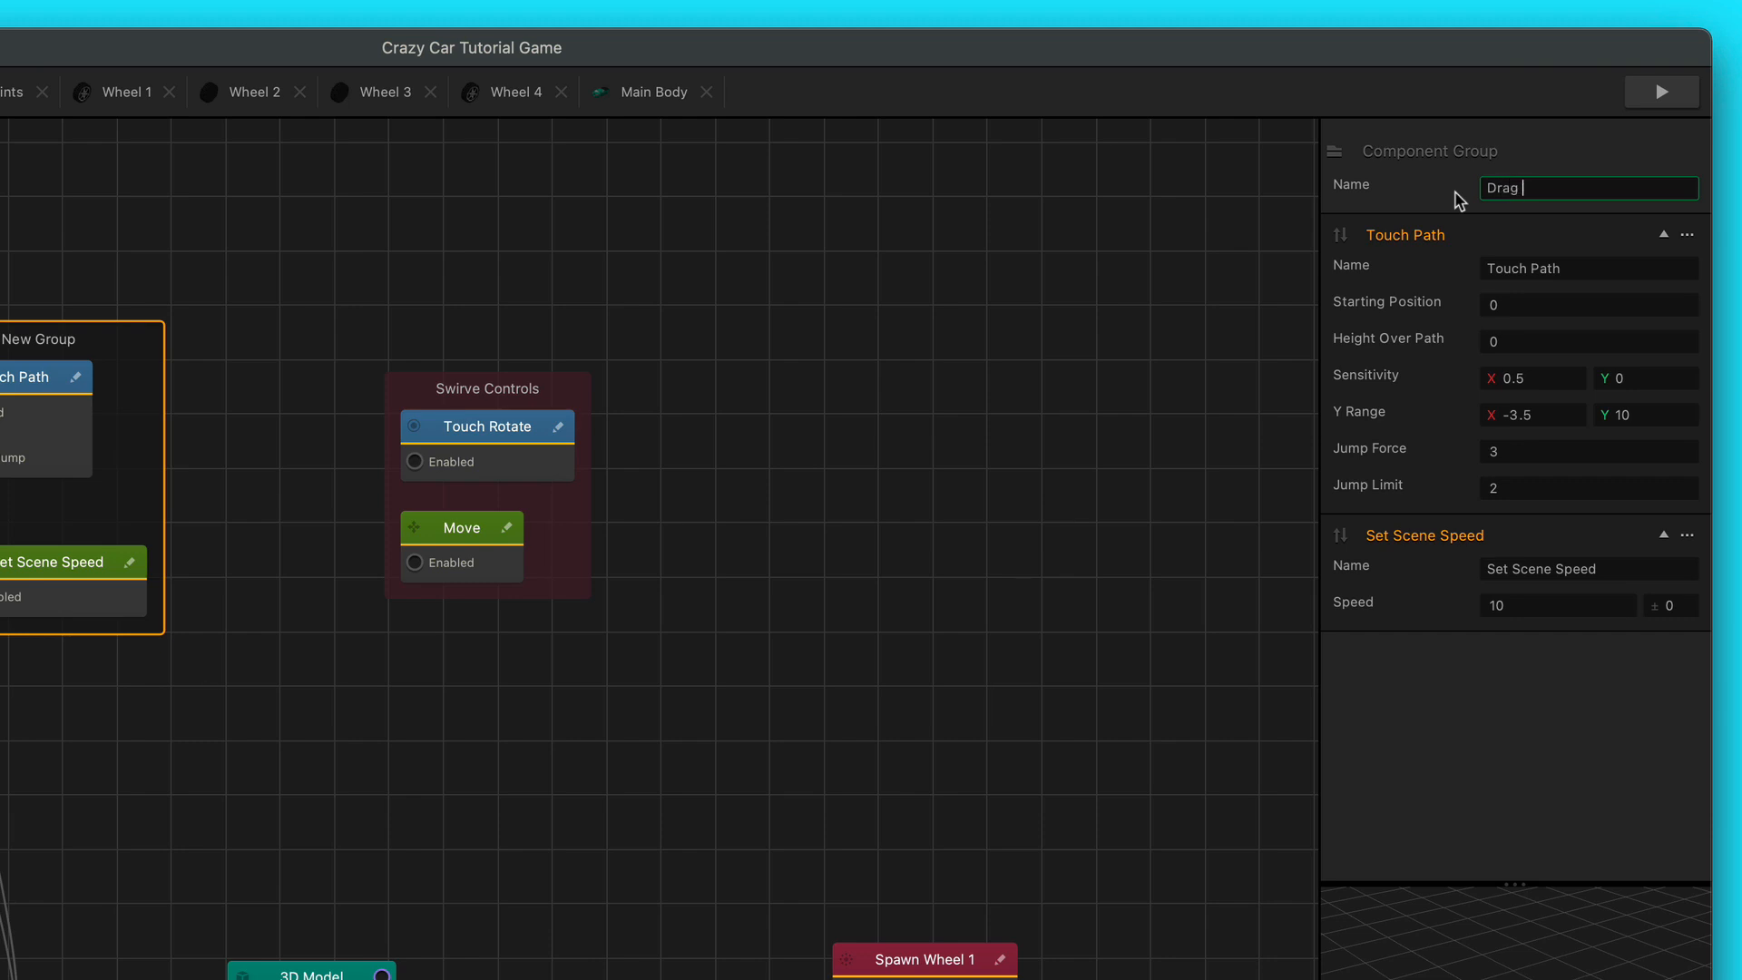
pyautogui.write('Left and Rig')
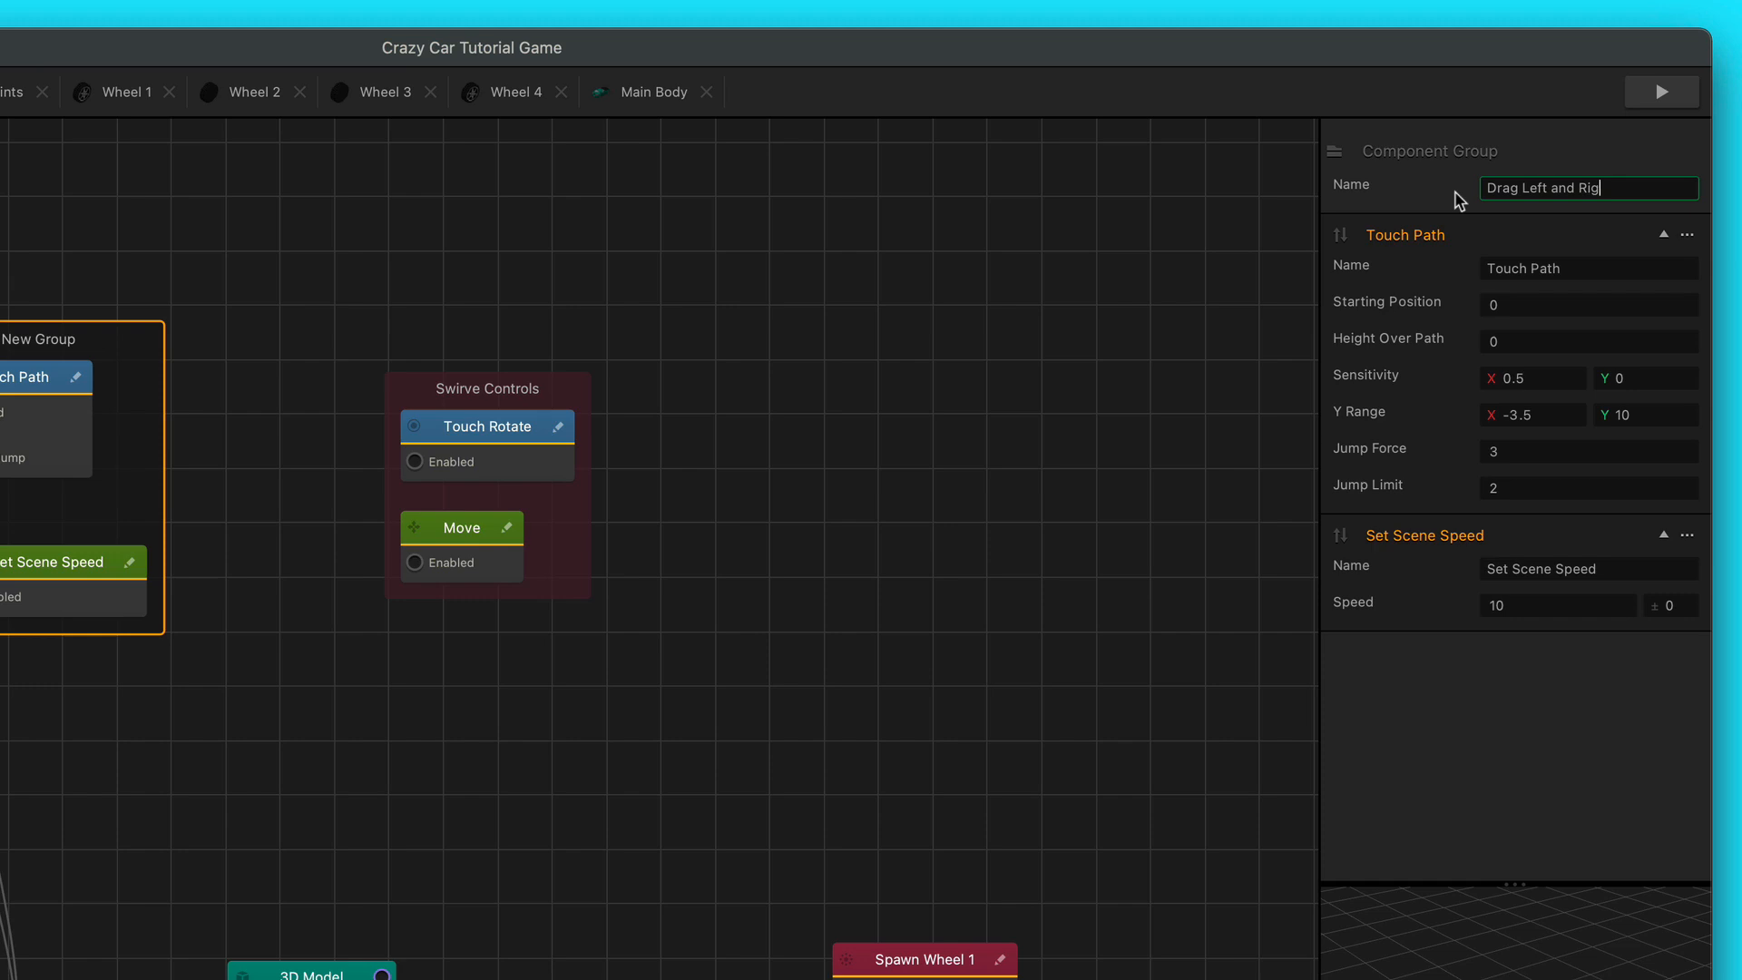
pyautogui.write('ht Co')
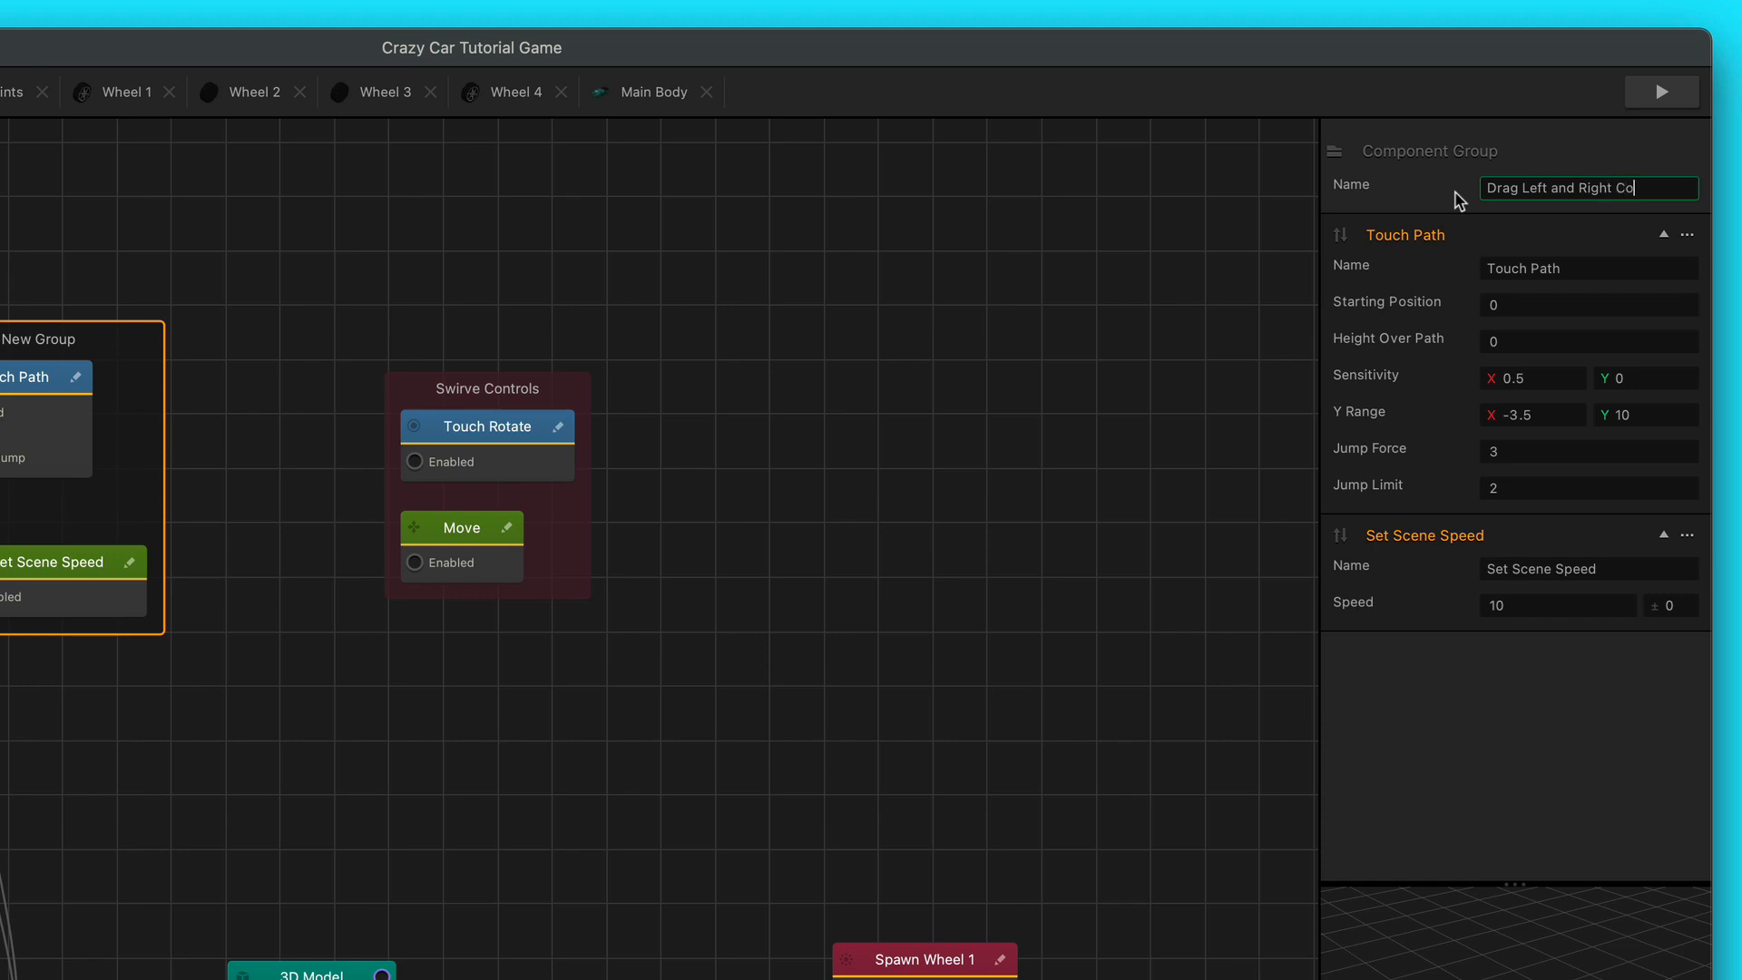
pyautogui.write('ntrol/')
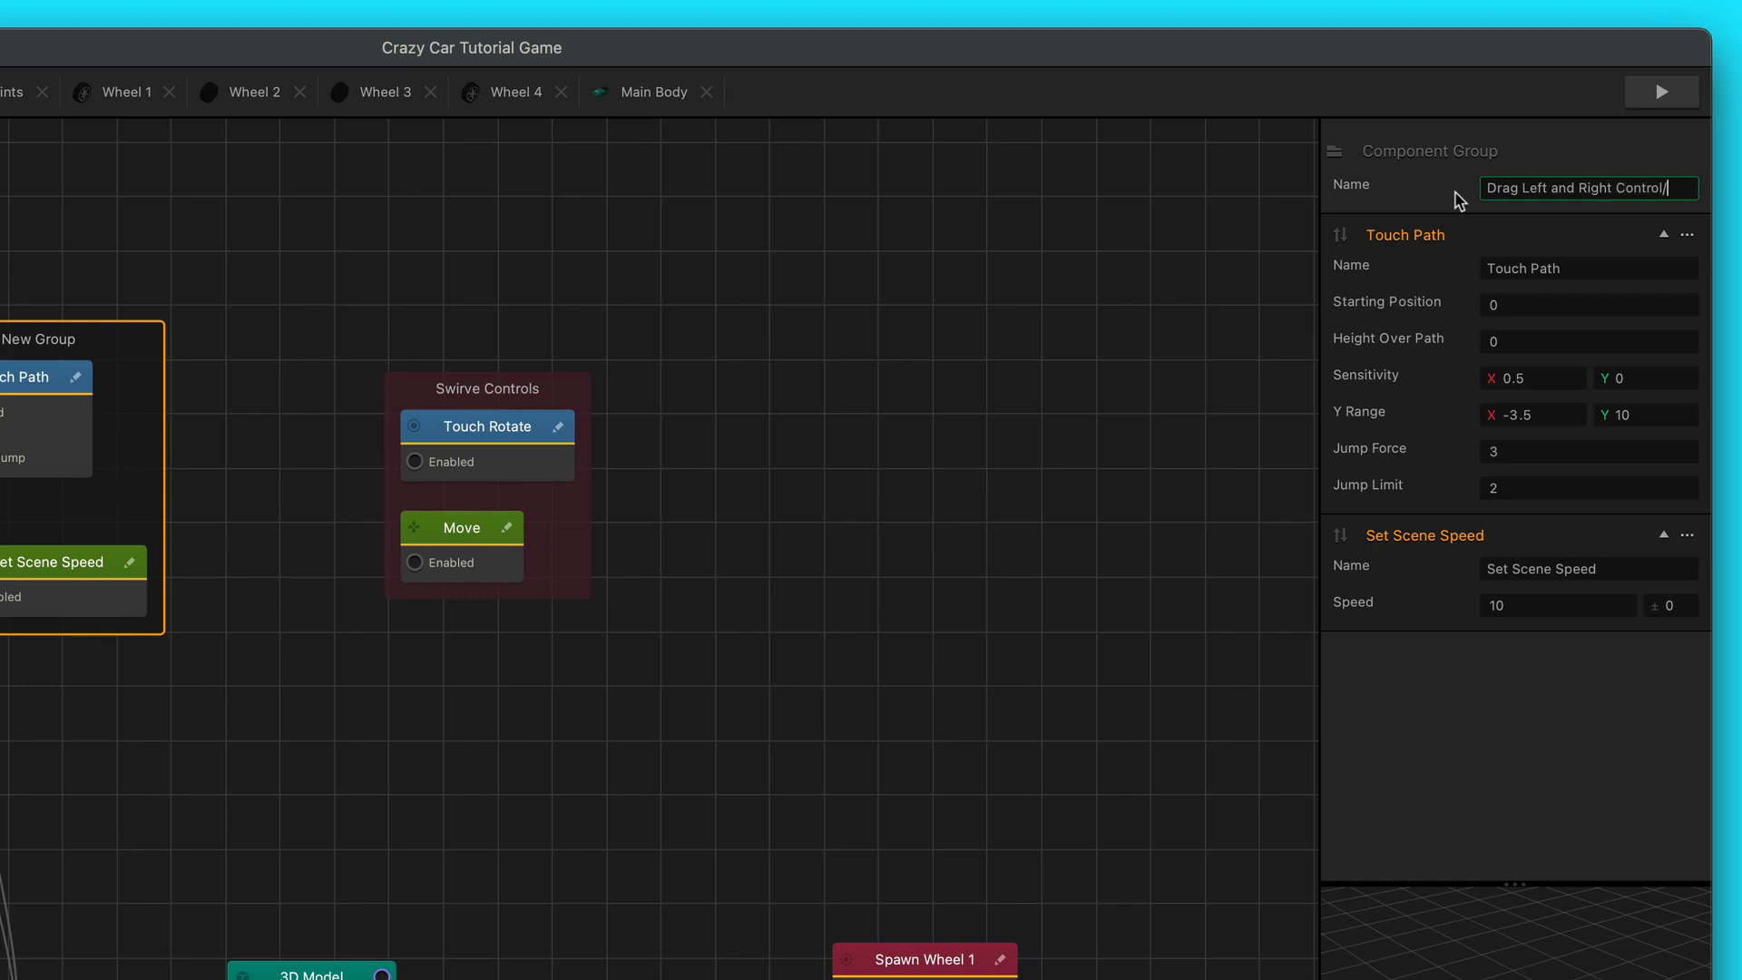
pyautogui.write('- N')
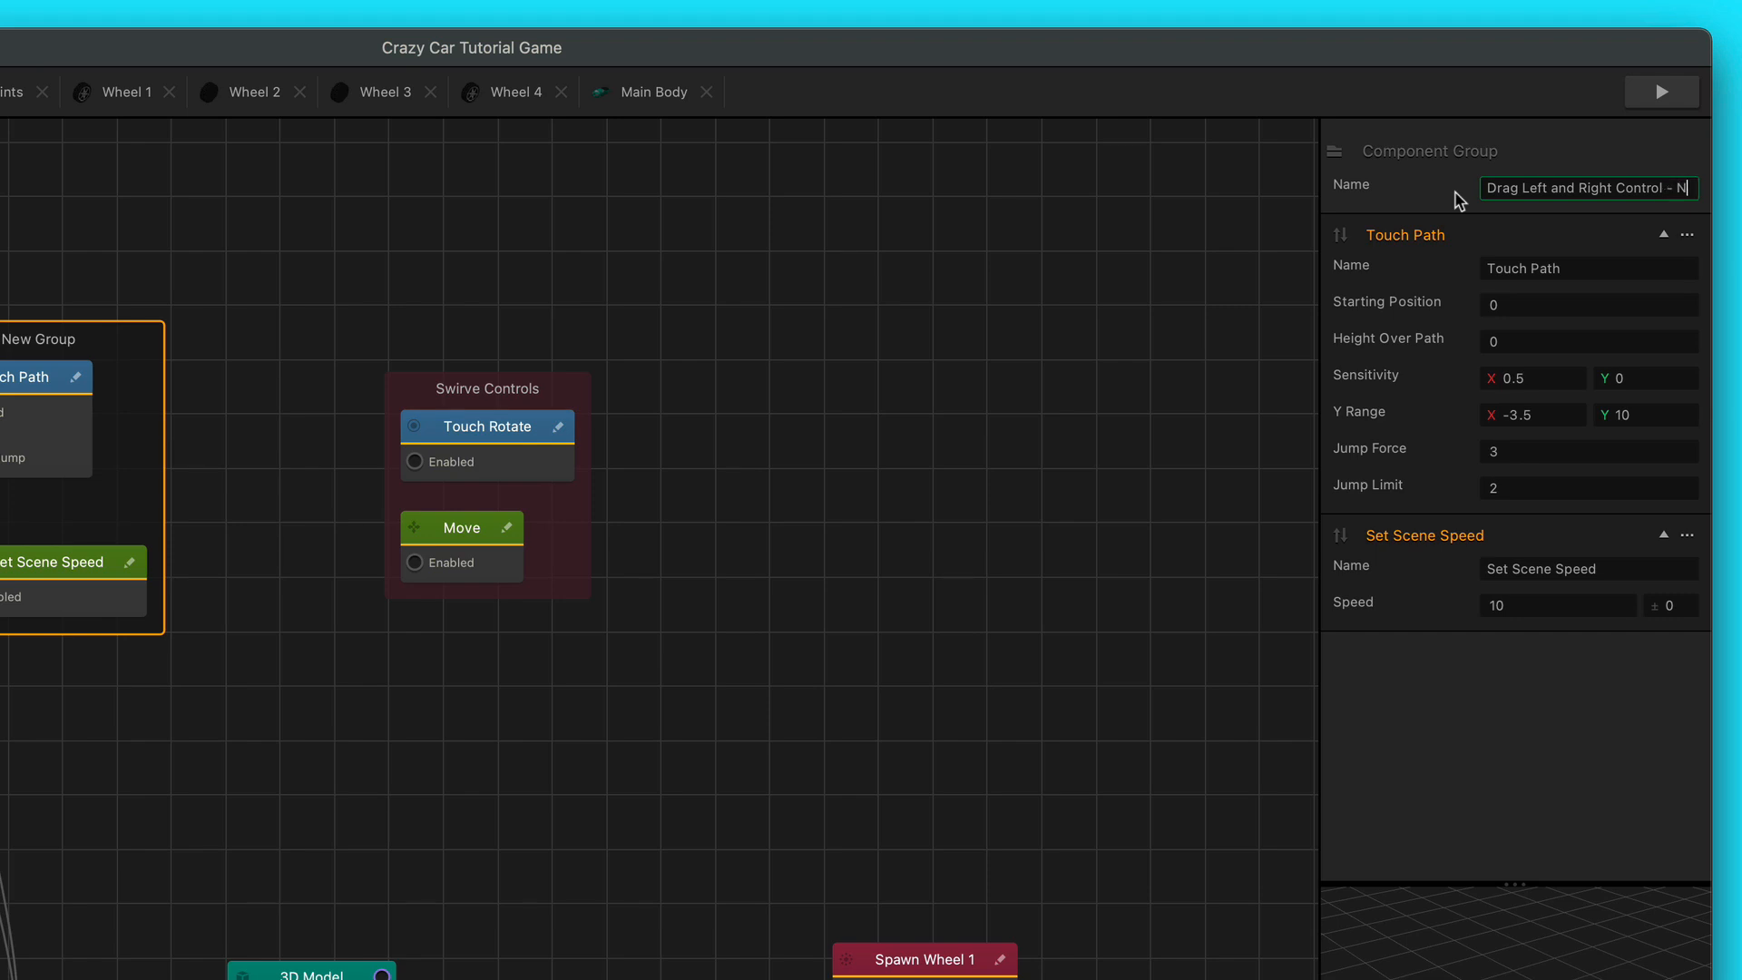
pyautogui.write('o Swirve')
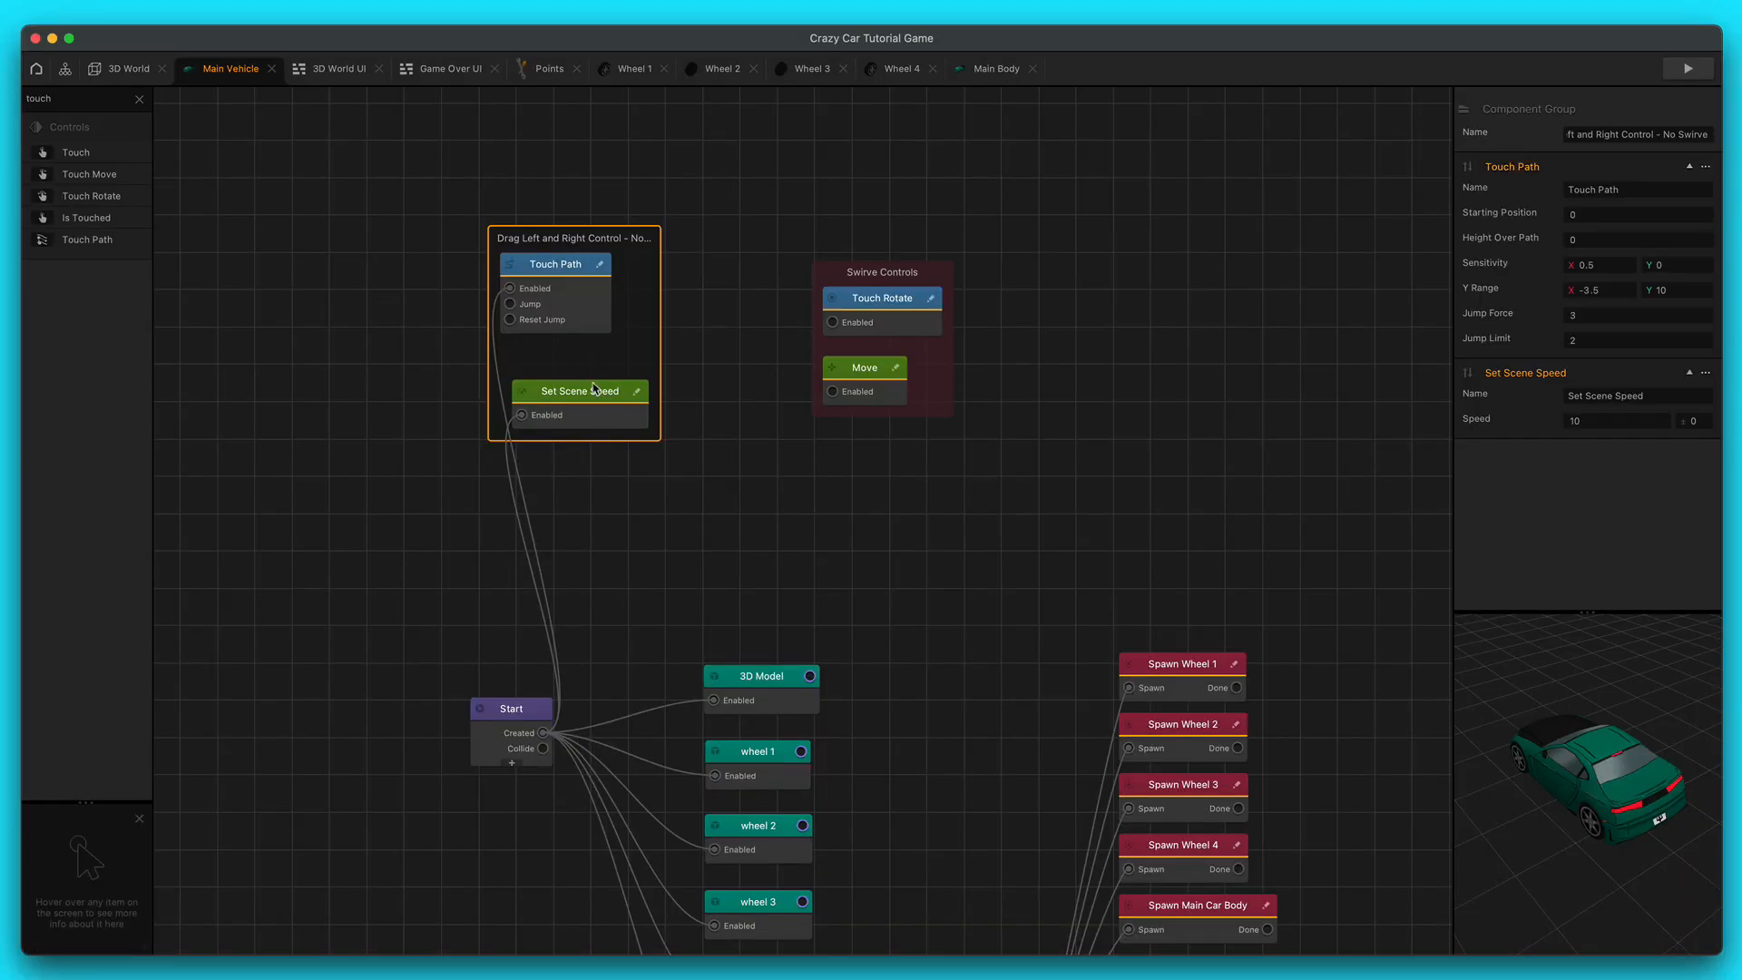
# - Tint the Drag Left and Right Control group aqua, then select the Start node
pyautogui.click(570, 390)
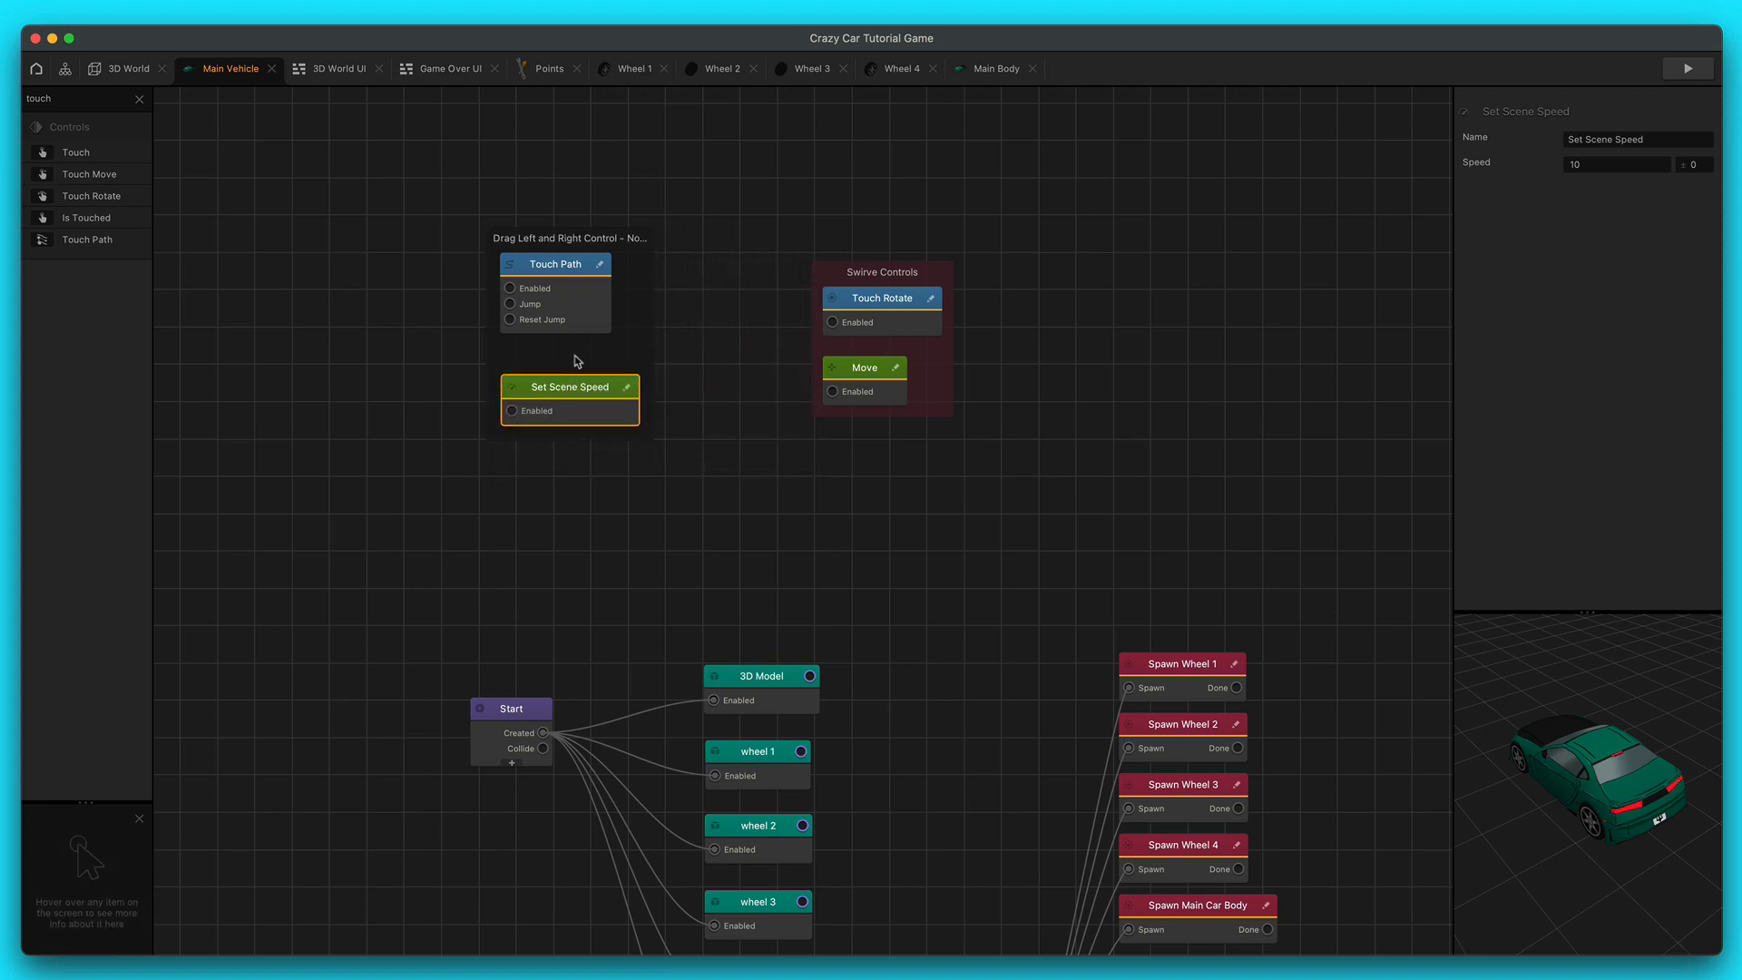
pyautogui.rightClick(566, 311)
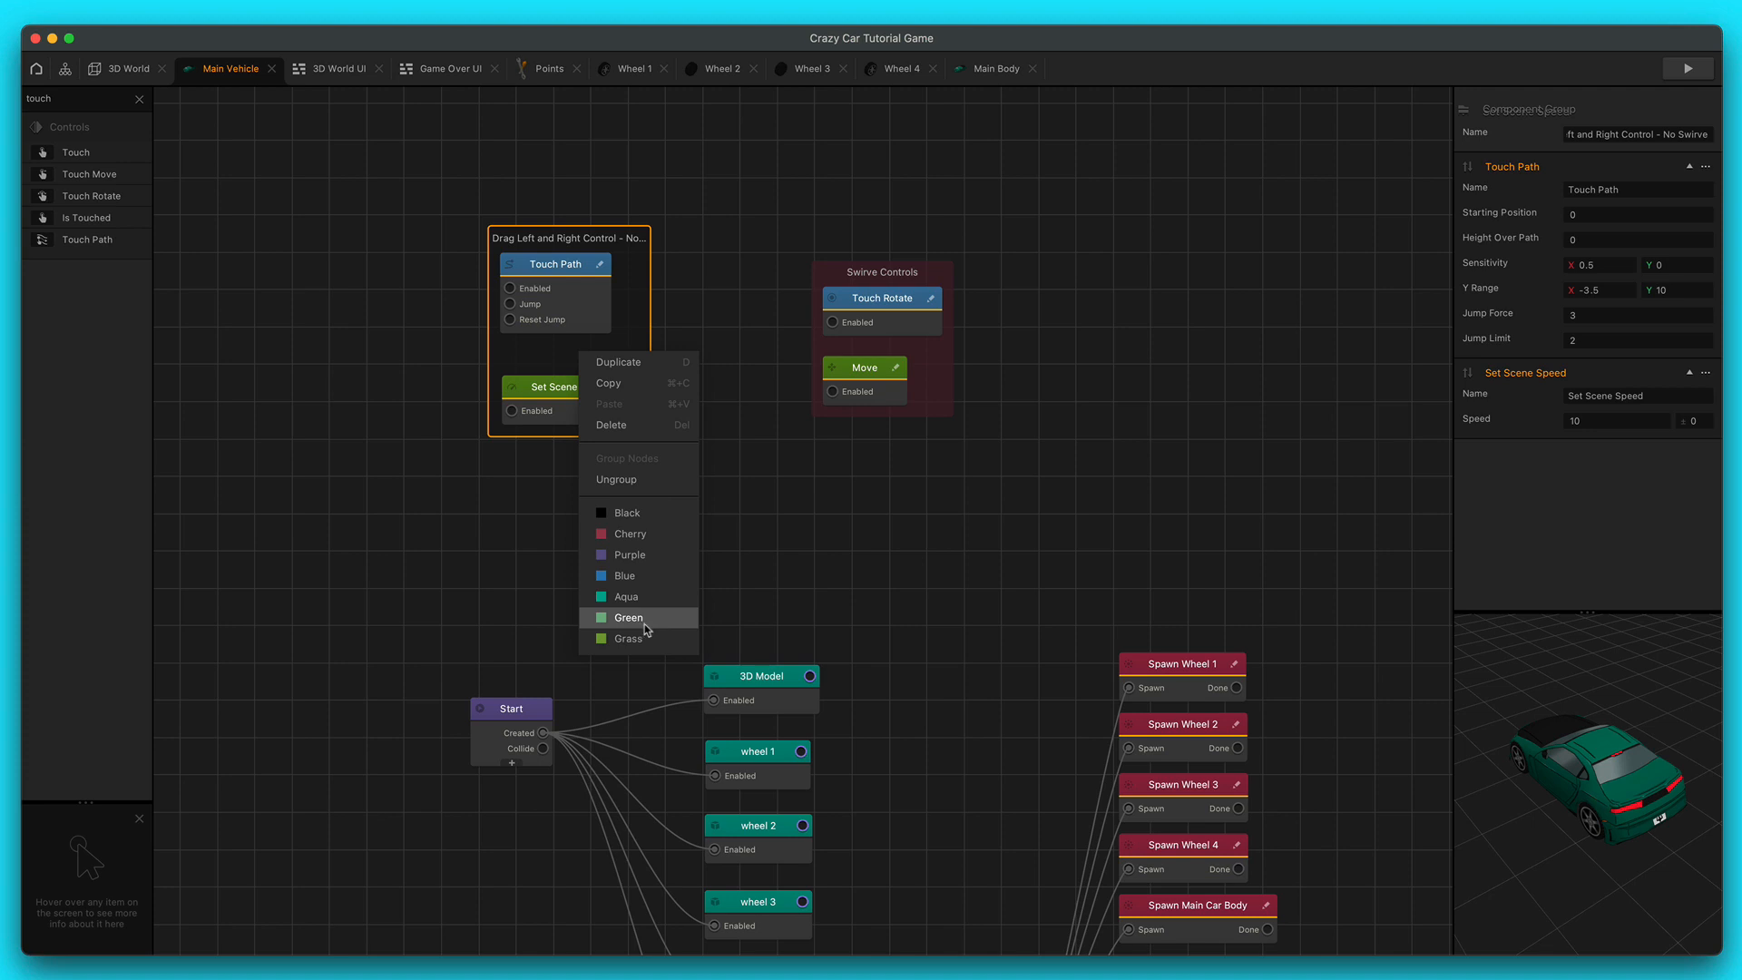
pyautogui.moveTo(647, 596)
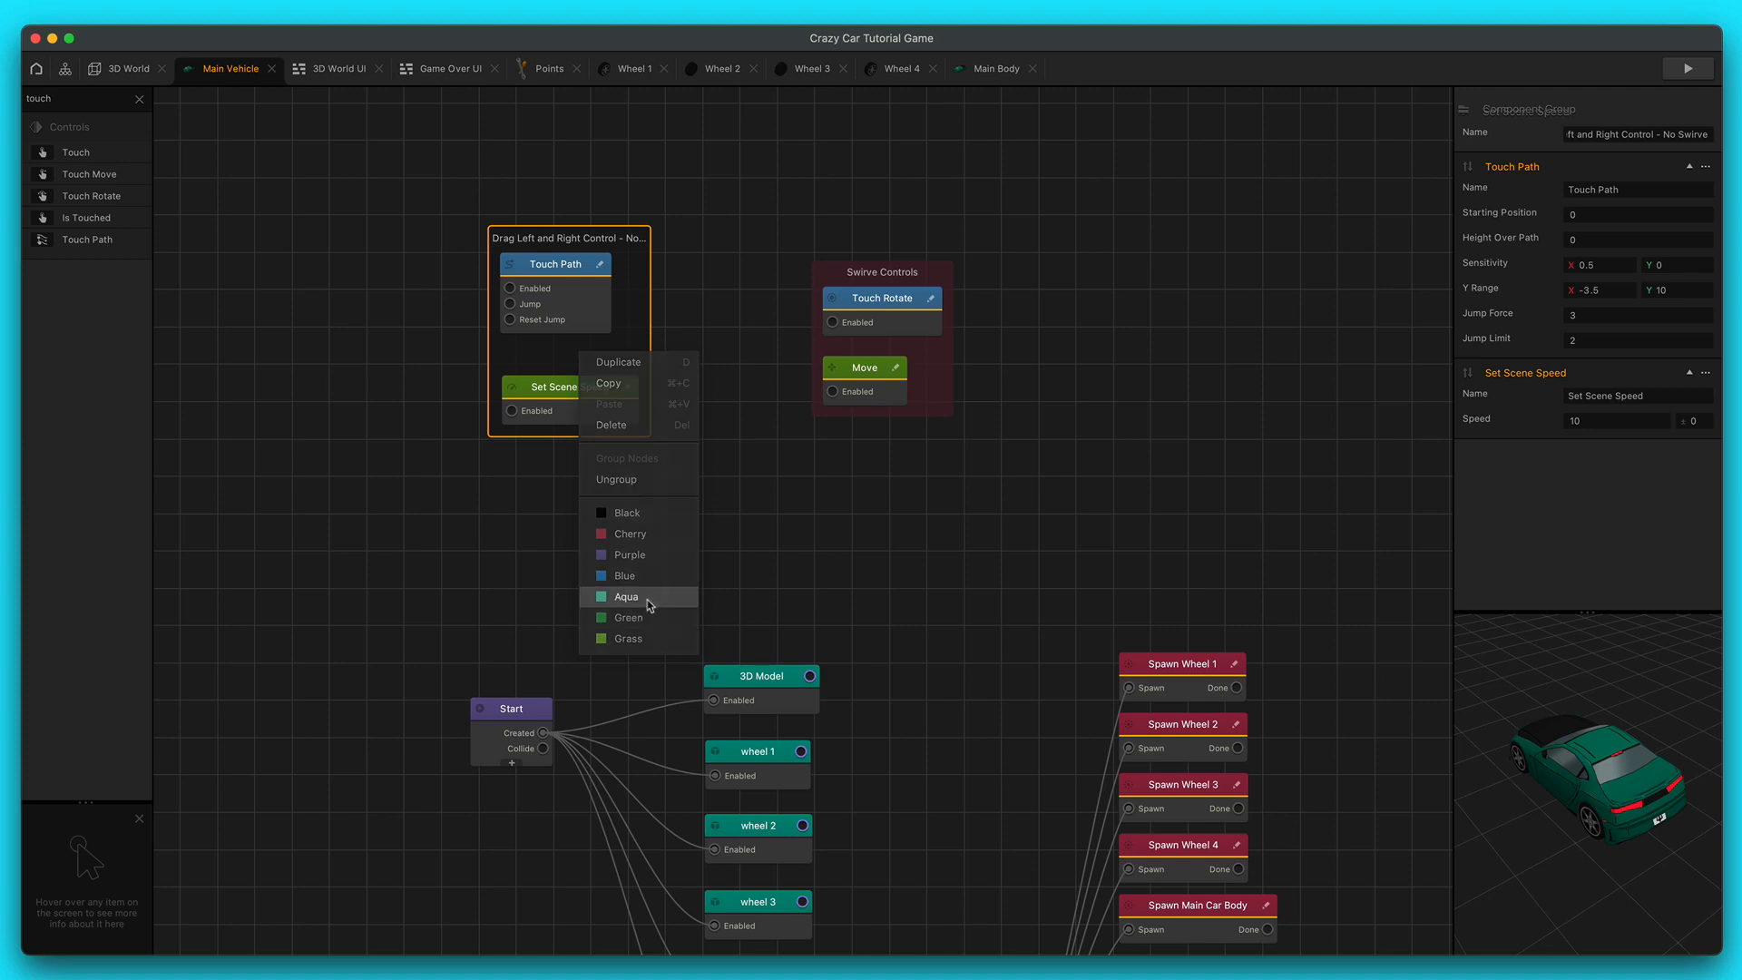
pyautogui.click(627, 597)
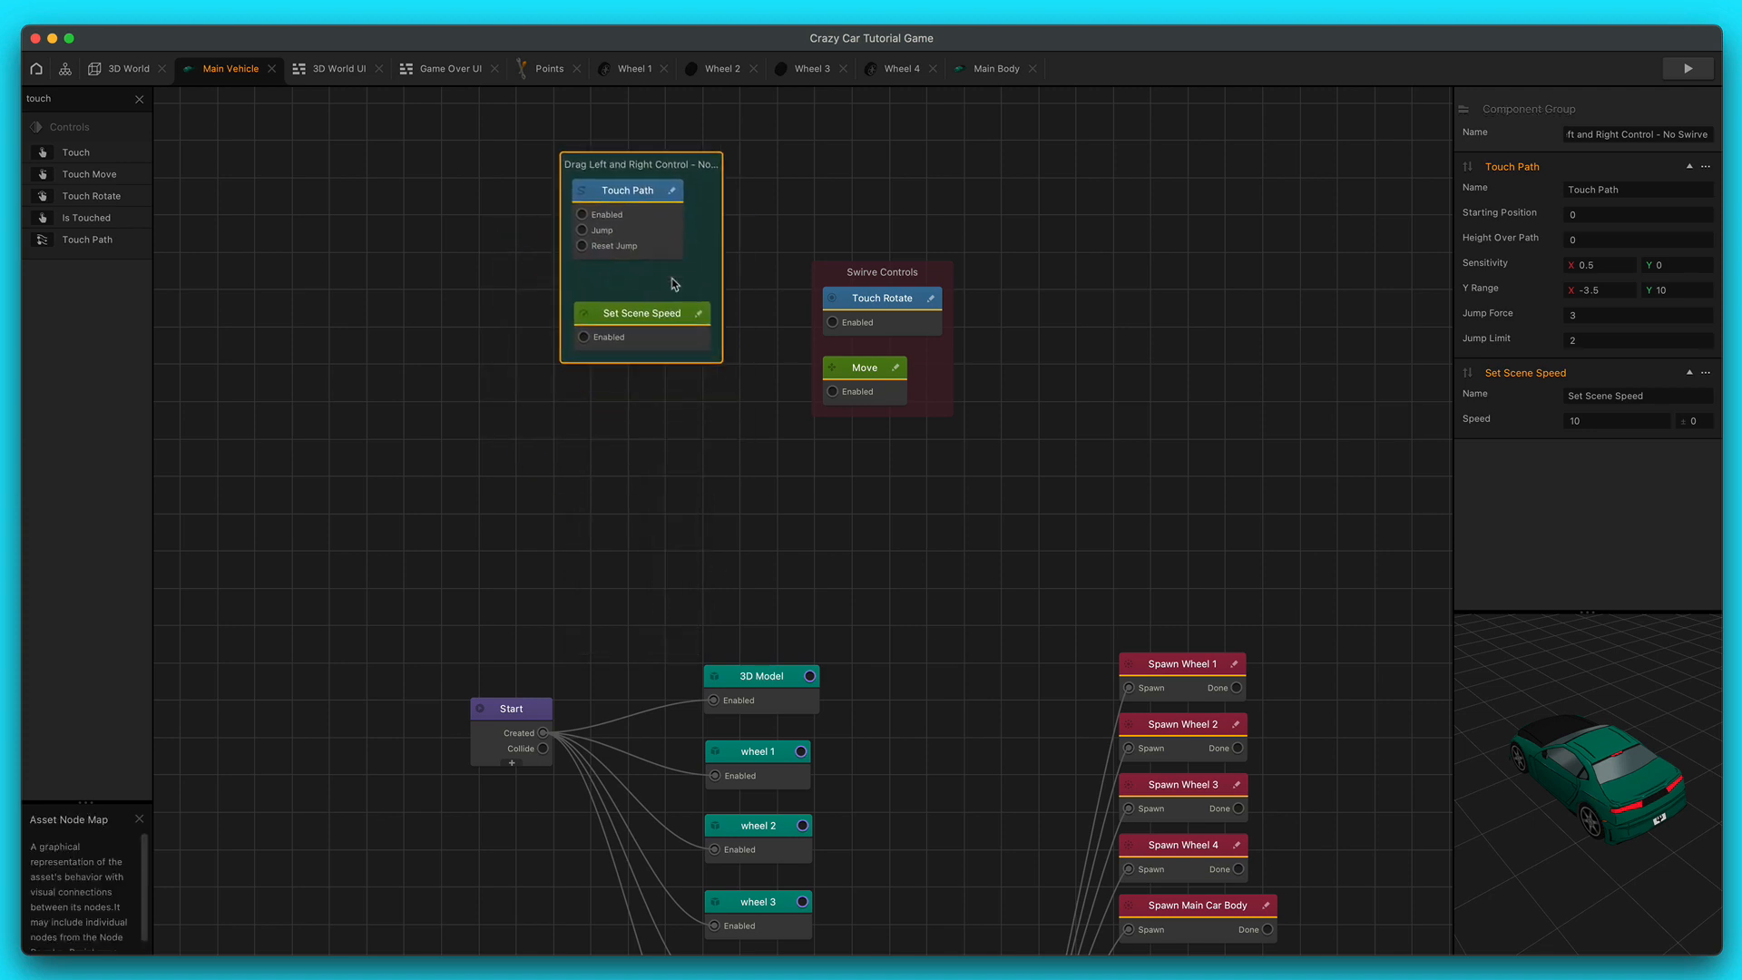
pyautogui.click(510, 708)
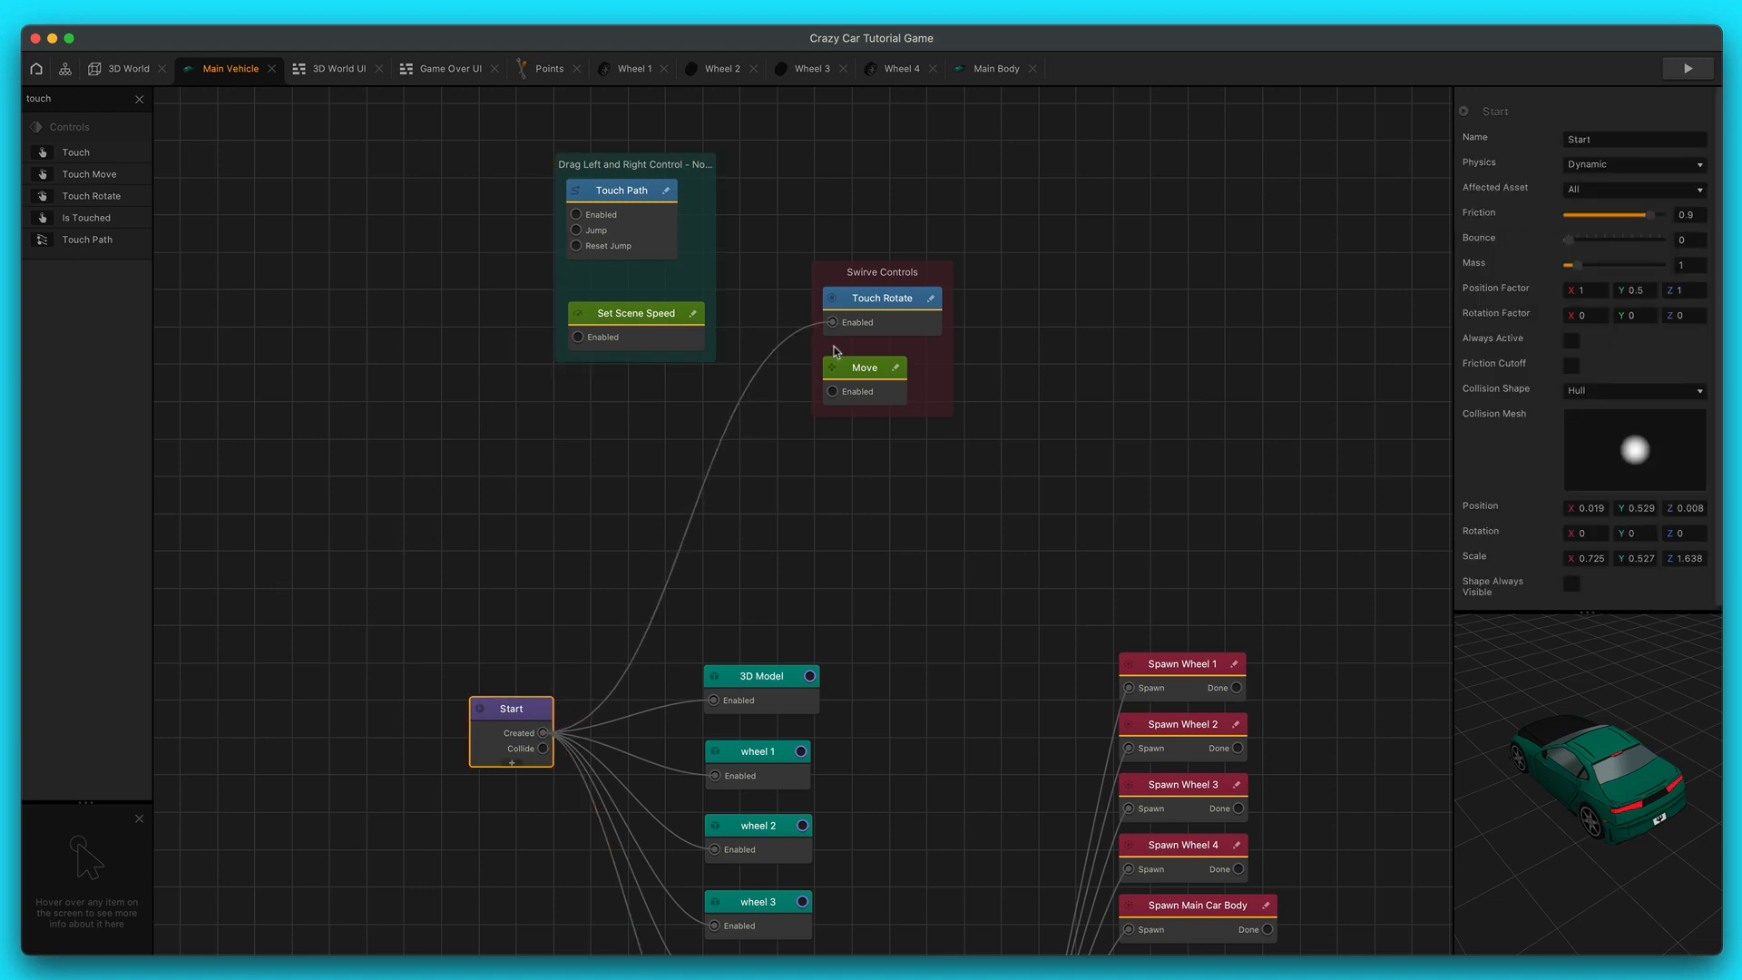
pyautogui.moveTo(838, 398)
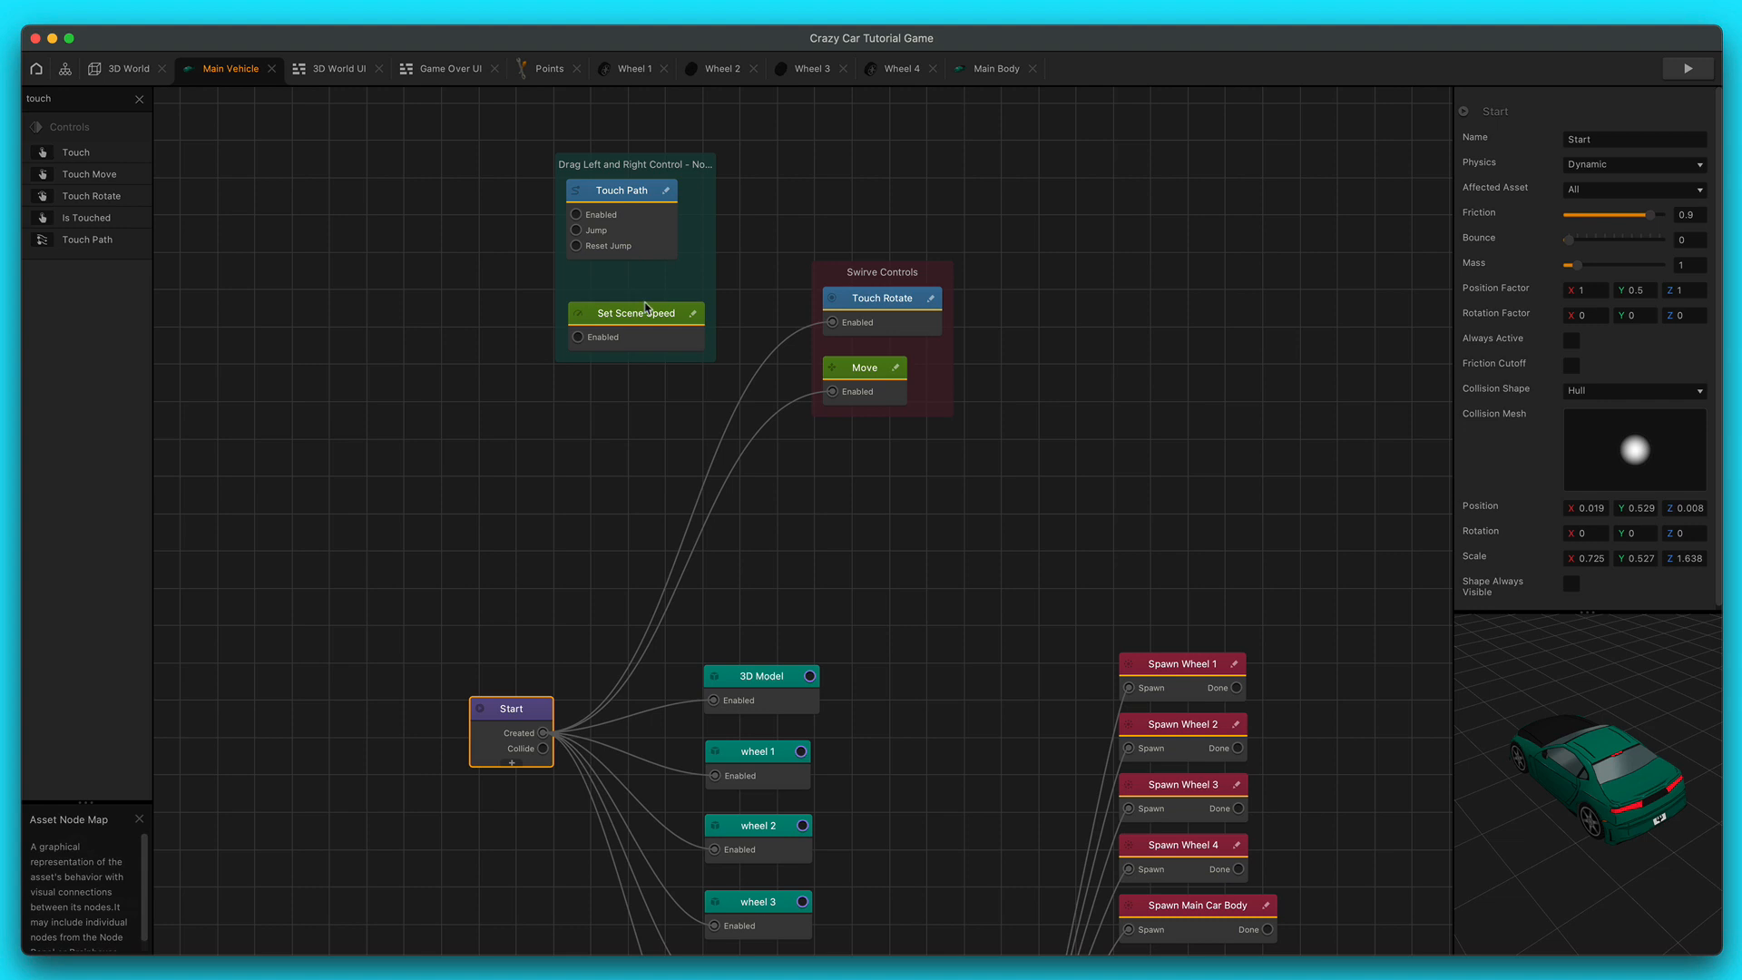
pyautogui.click(1687, 68)
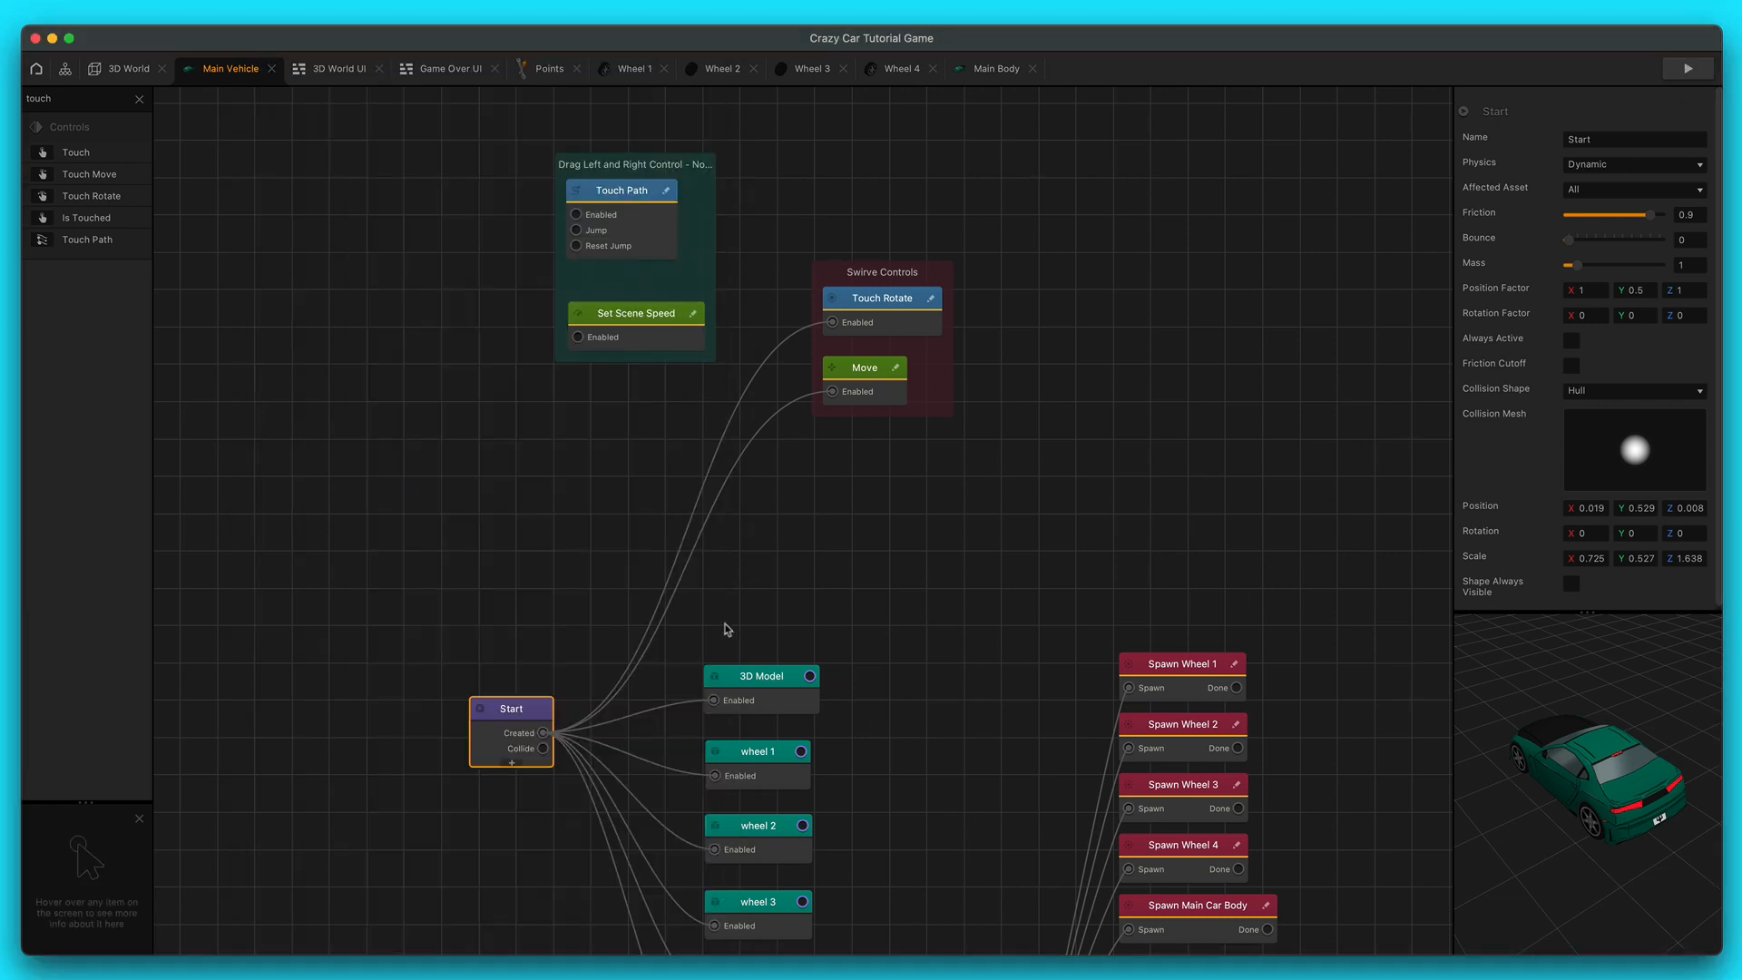
pyautogui.click(863, 366)
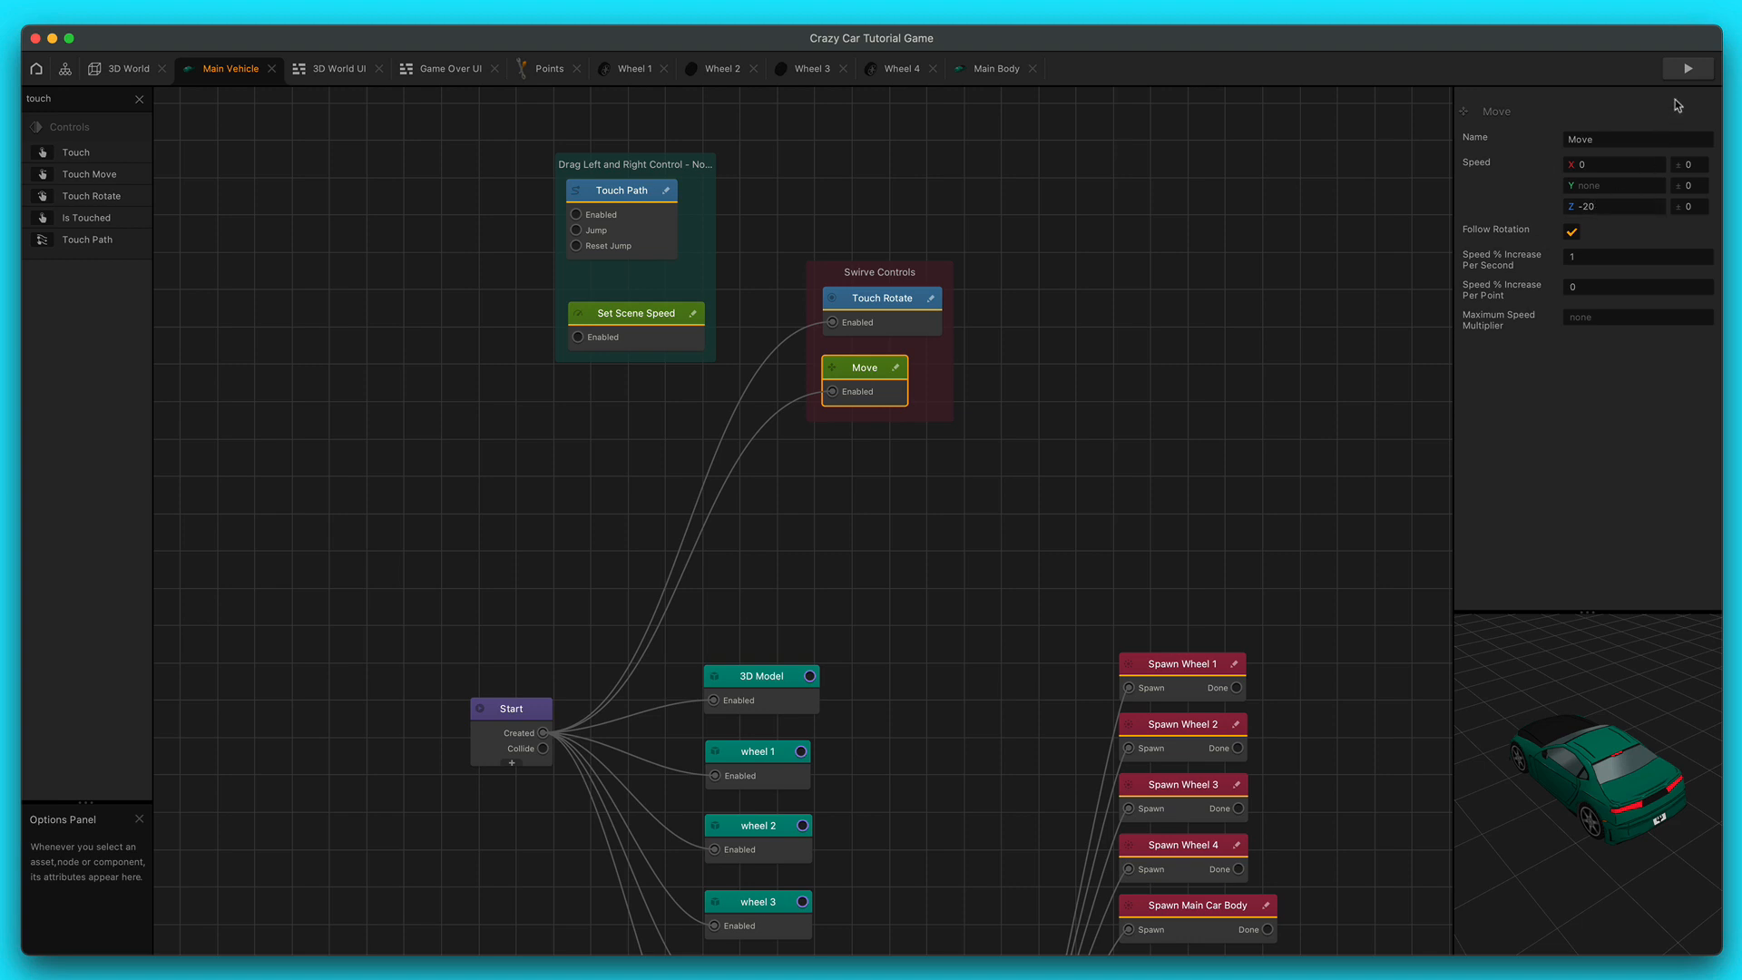
pyautogui.click(1687, 68)
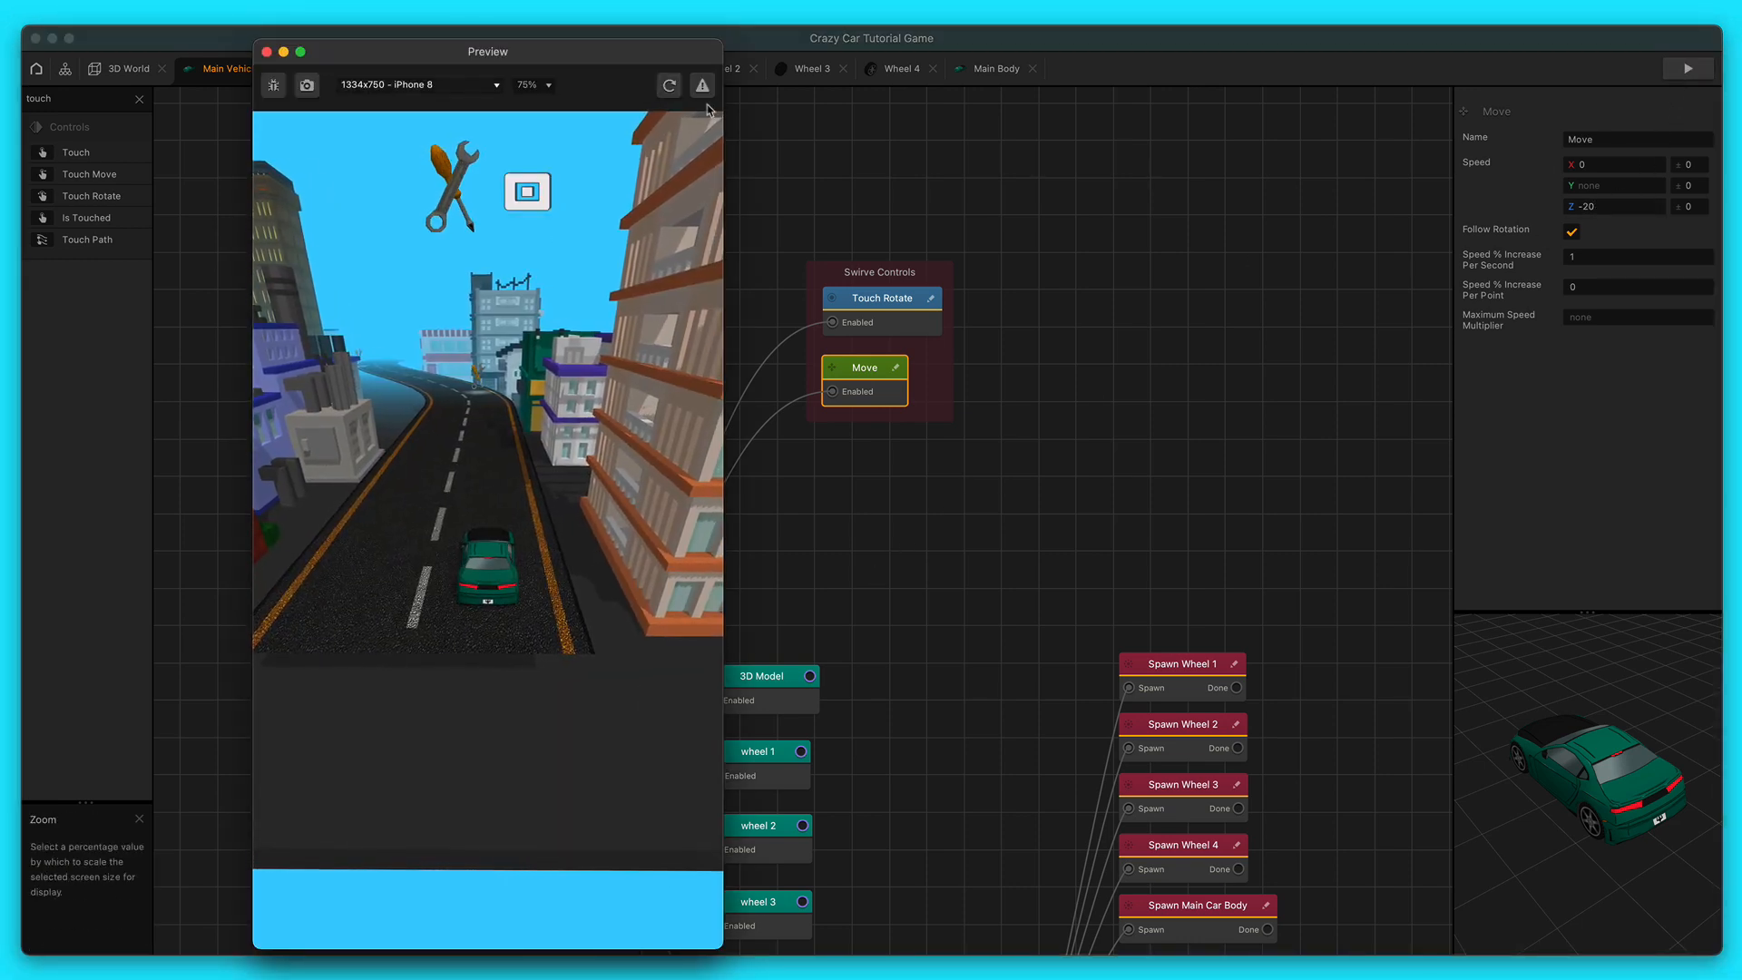
pyautogui.click(267, 51)
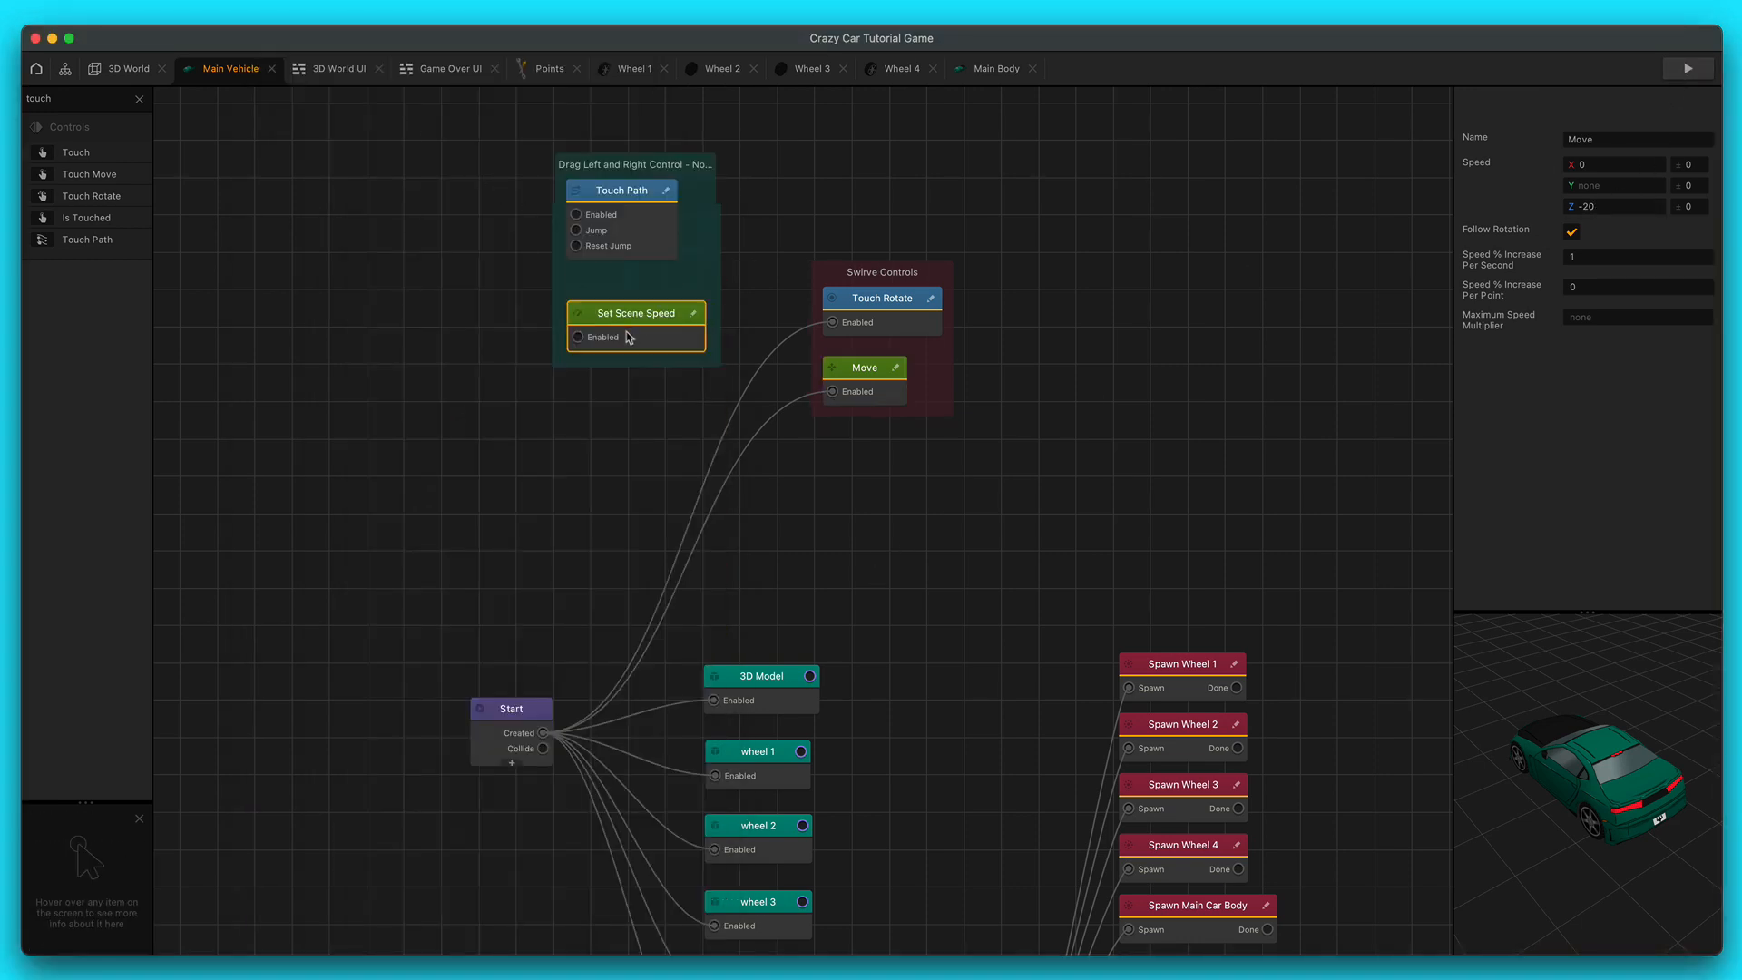
pyautogui.click(619, 189)
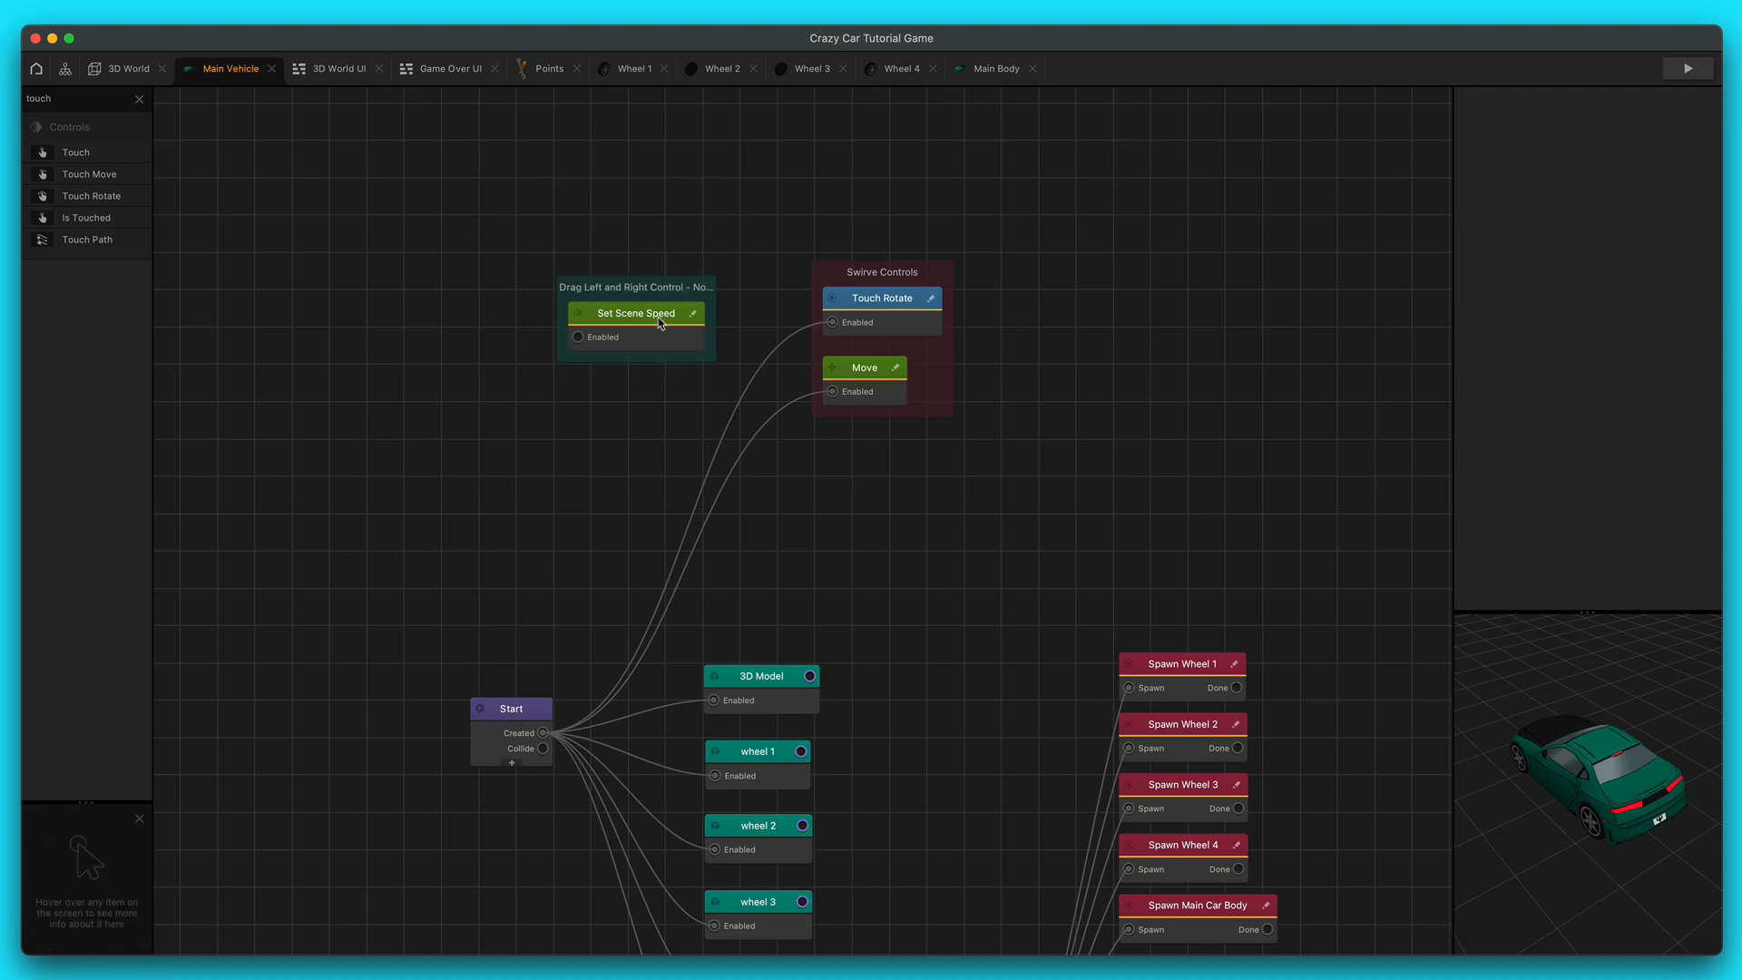
# - Run and close a driving test preview, then switch to the 3D World scene
pyautogui.click(1688, 68)
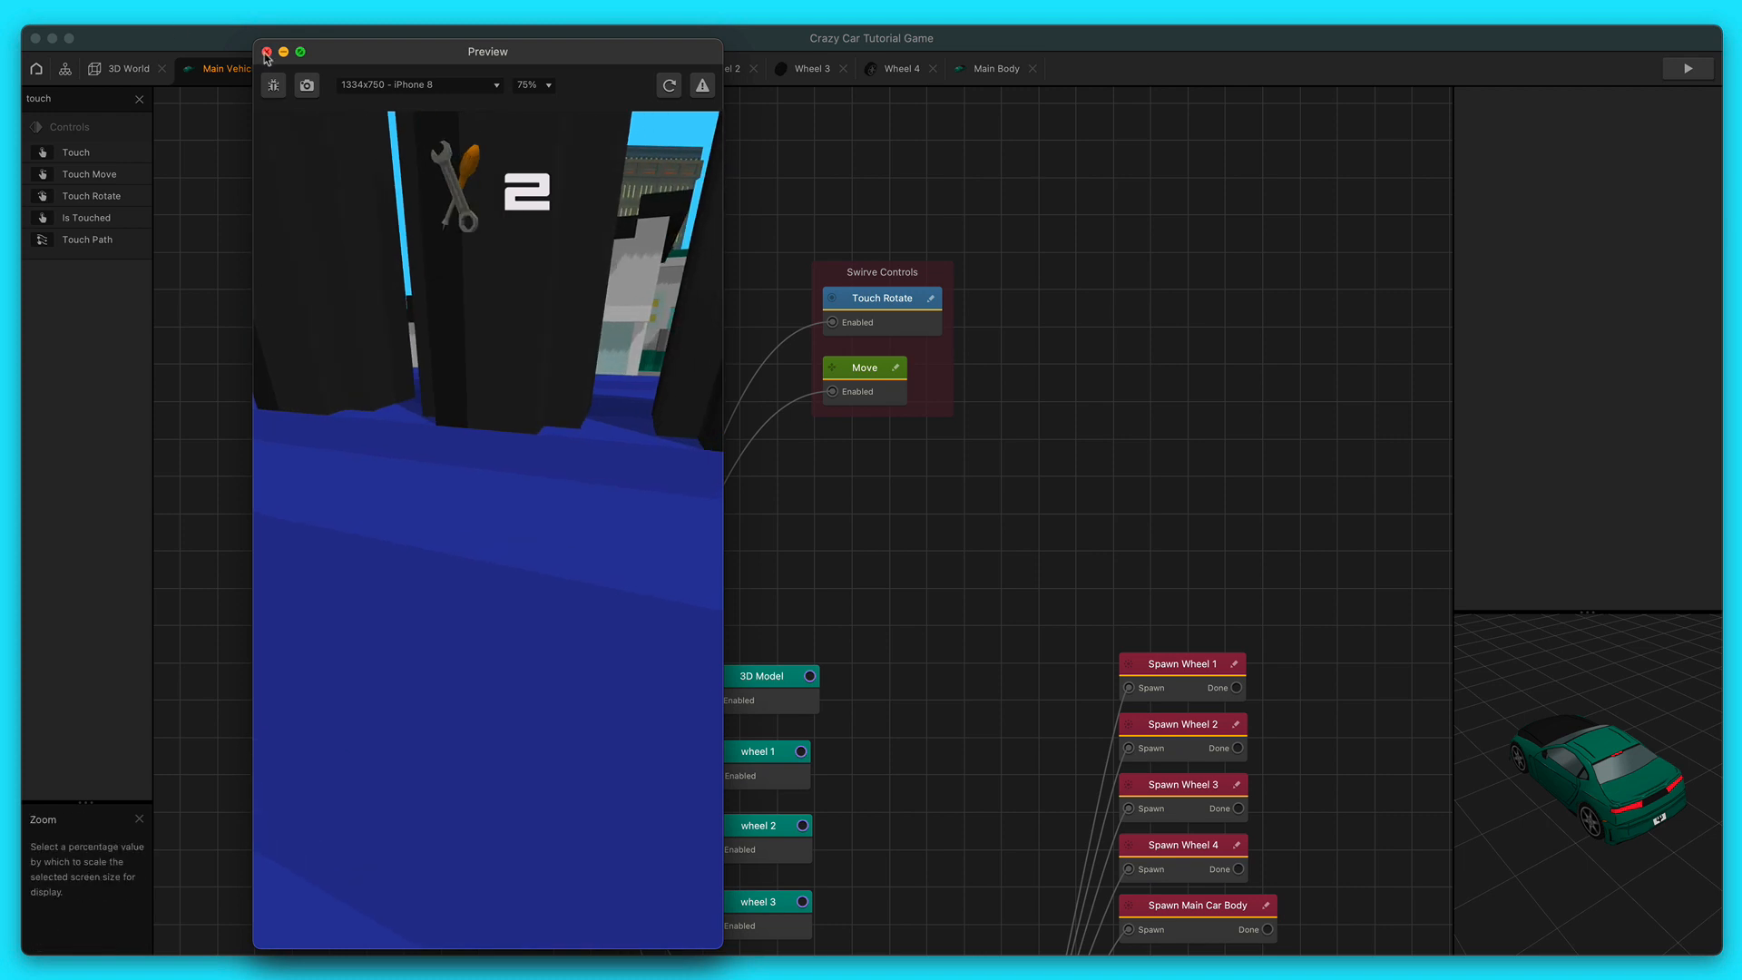
pyautogui.click(267, 51)
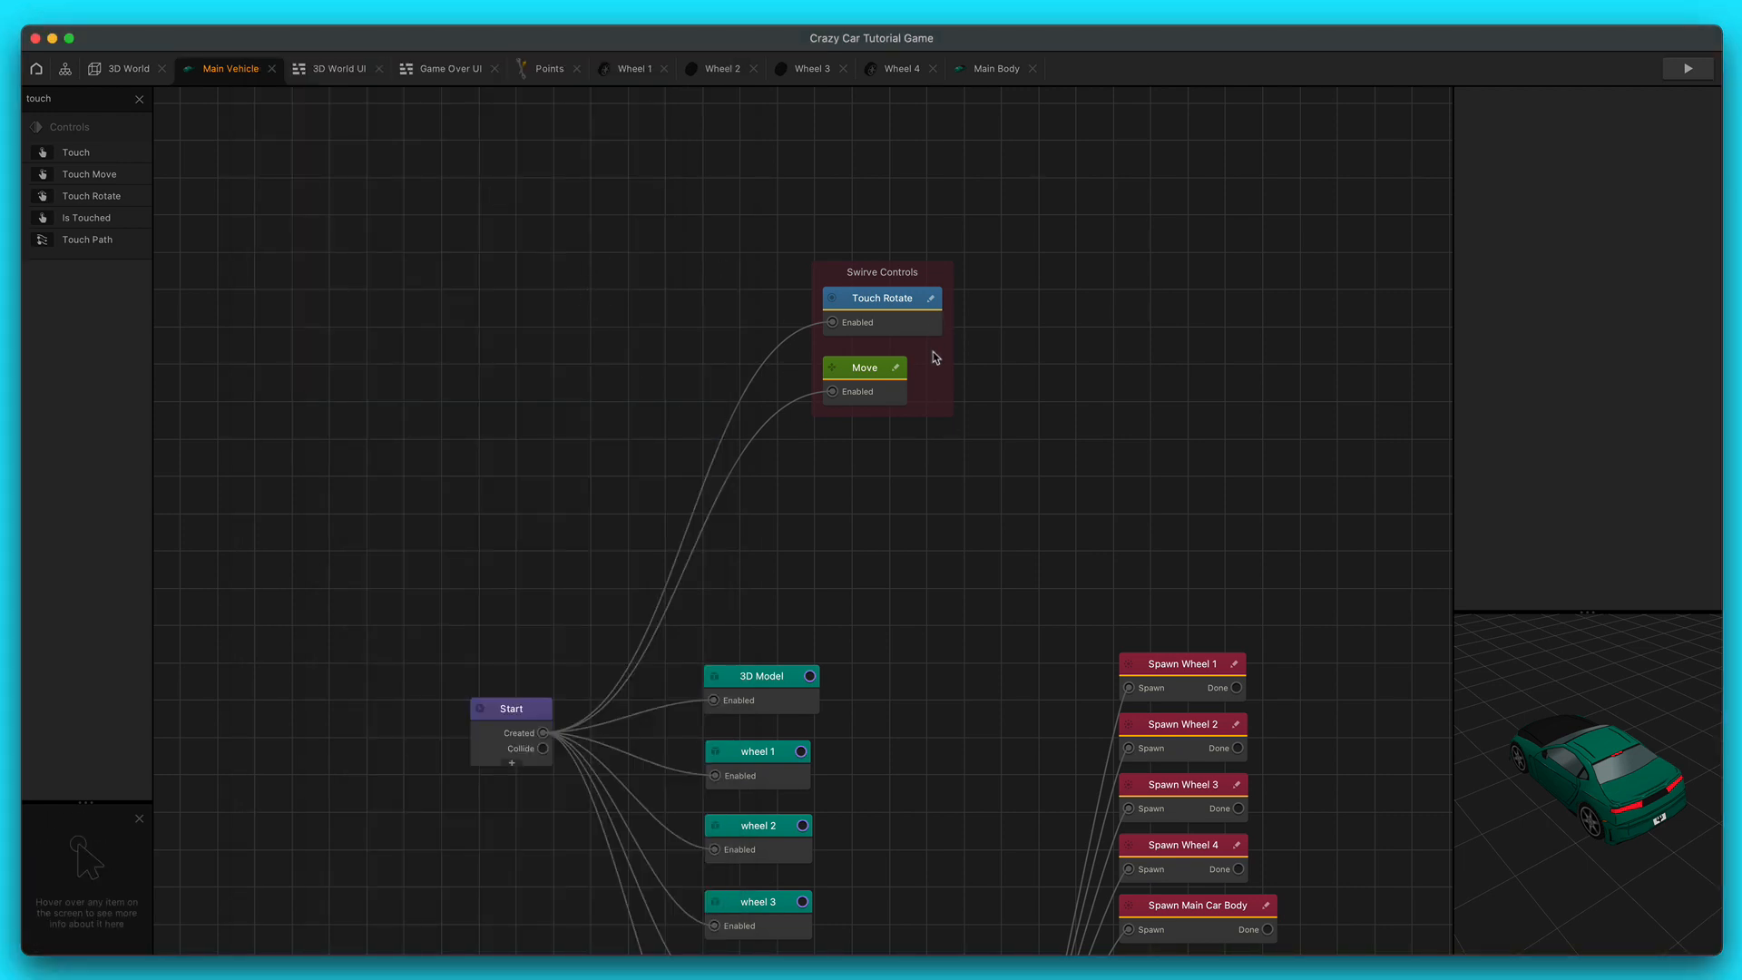
pyautogui.moveTo(939, 377)
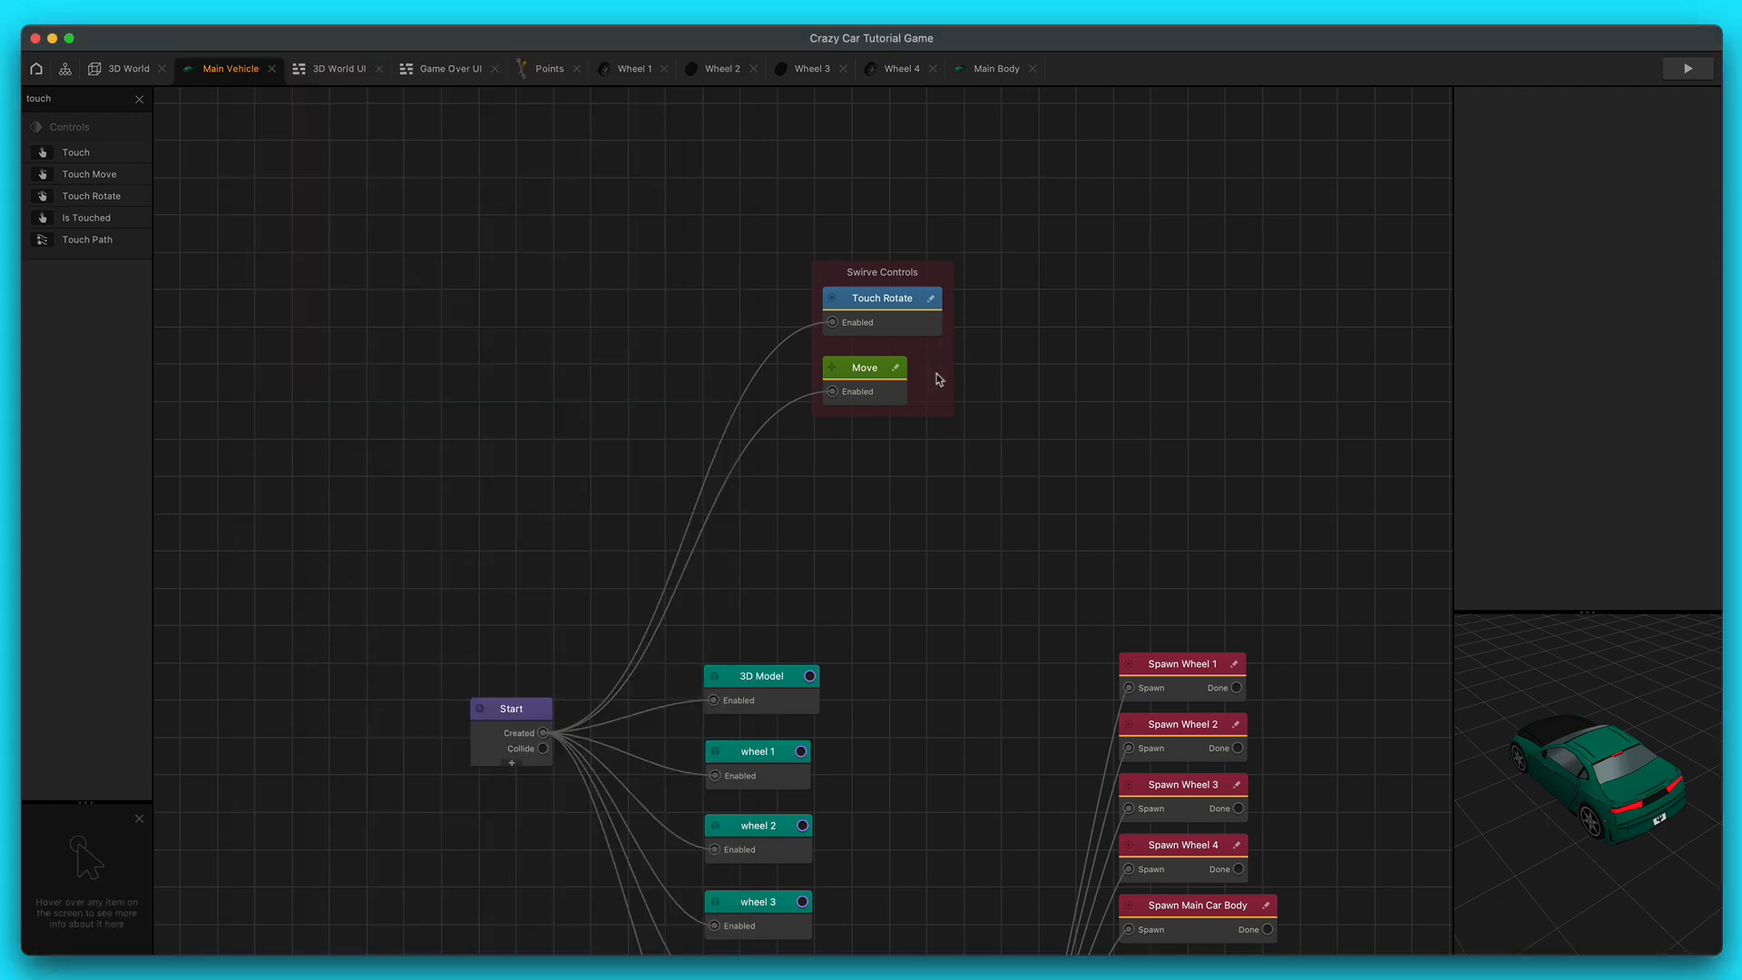
pyautogui.moveTo(933, 382)
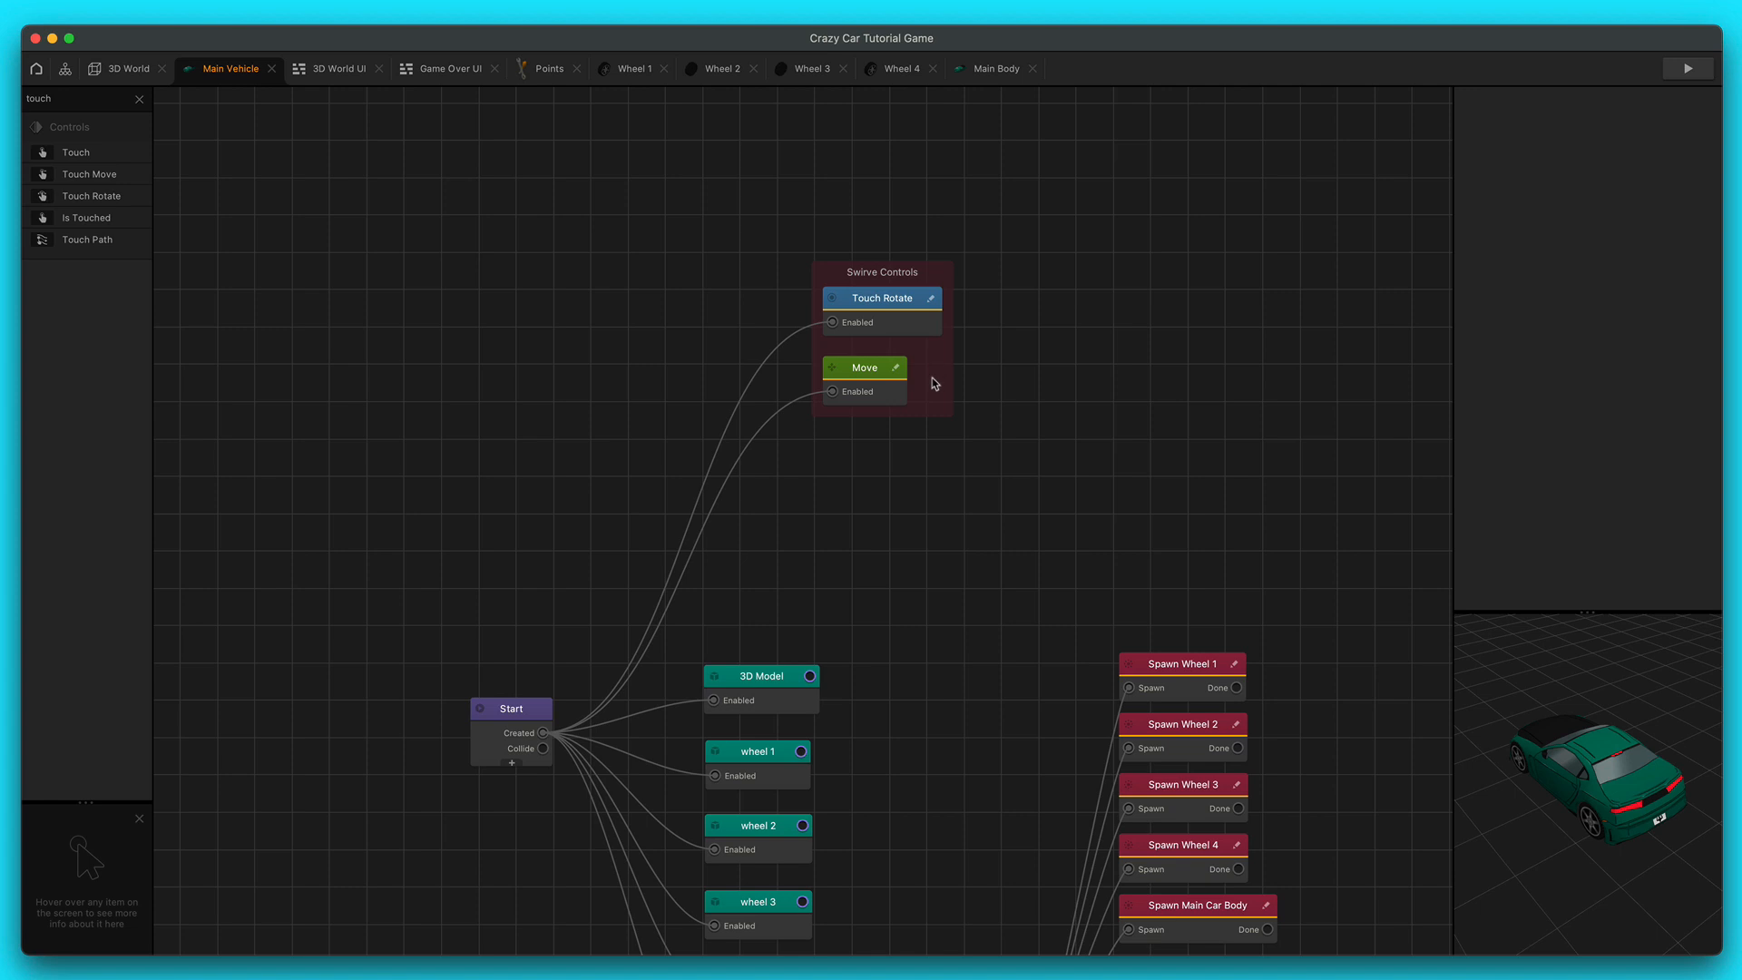
pyautogui.moveTo(677, 371)
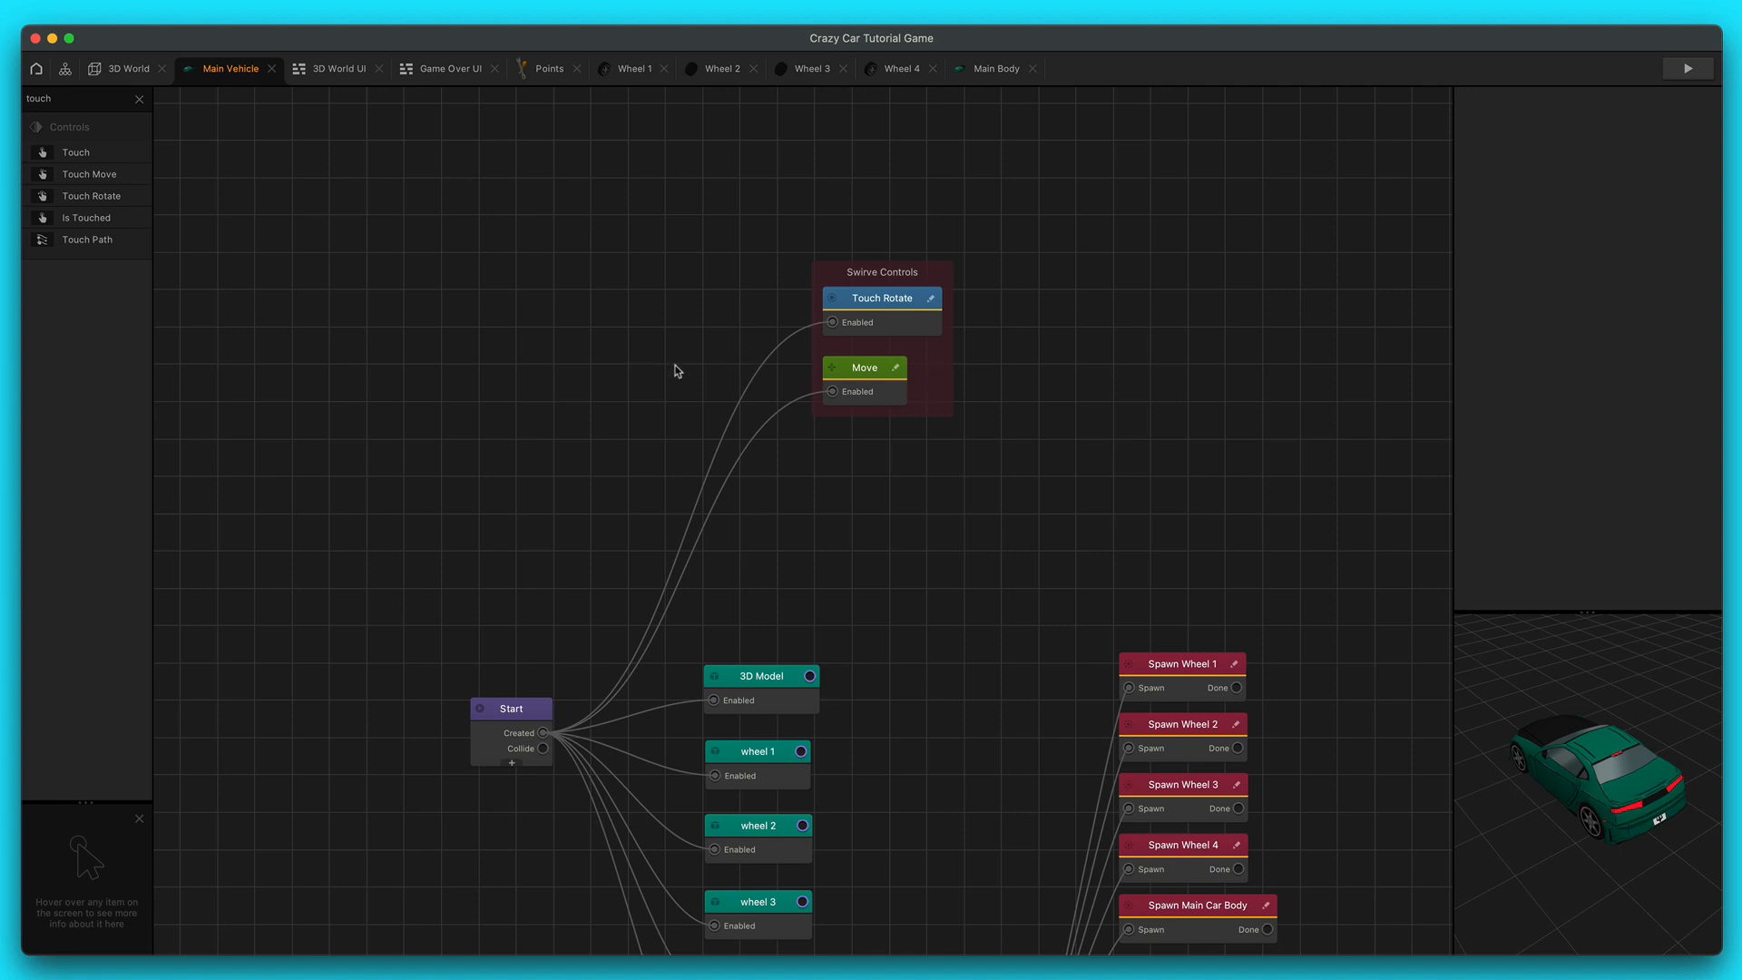
pyautogui.moveTo(637, 389)
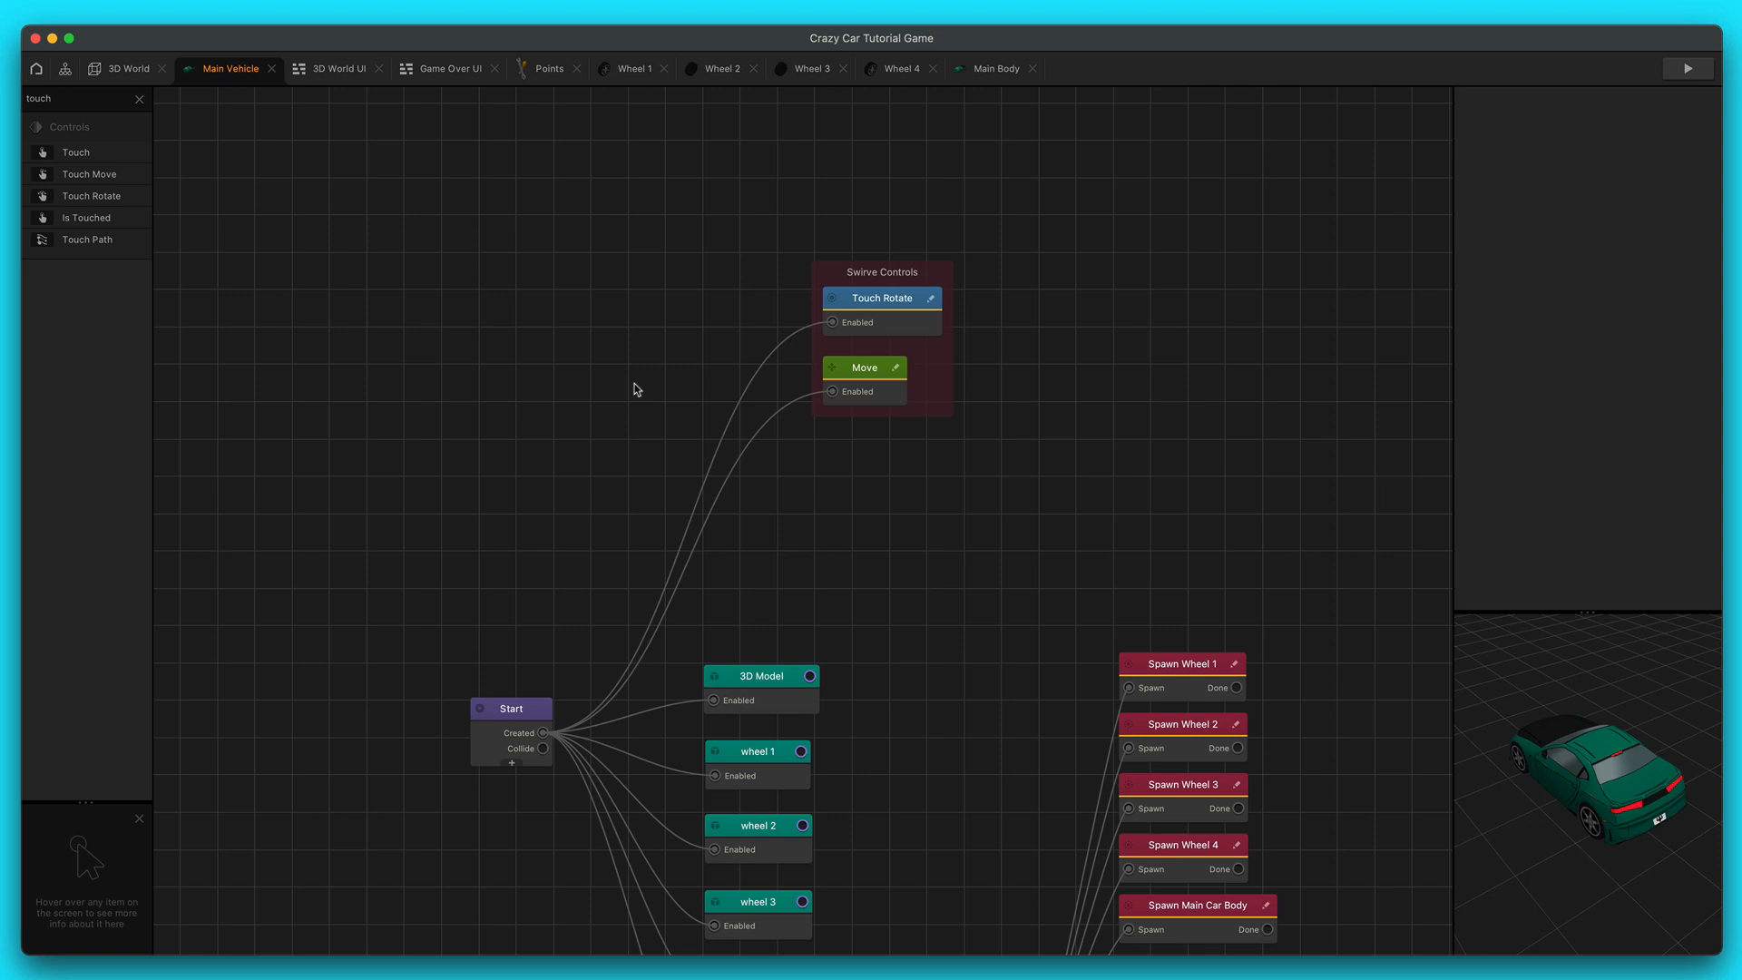
pyautogui.moveTo(952, 405)
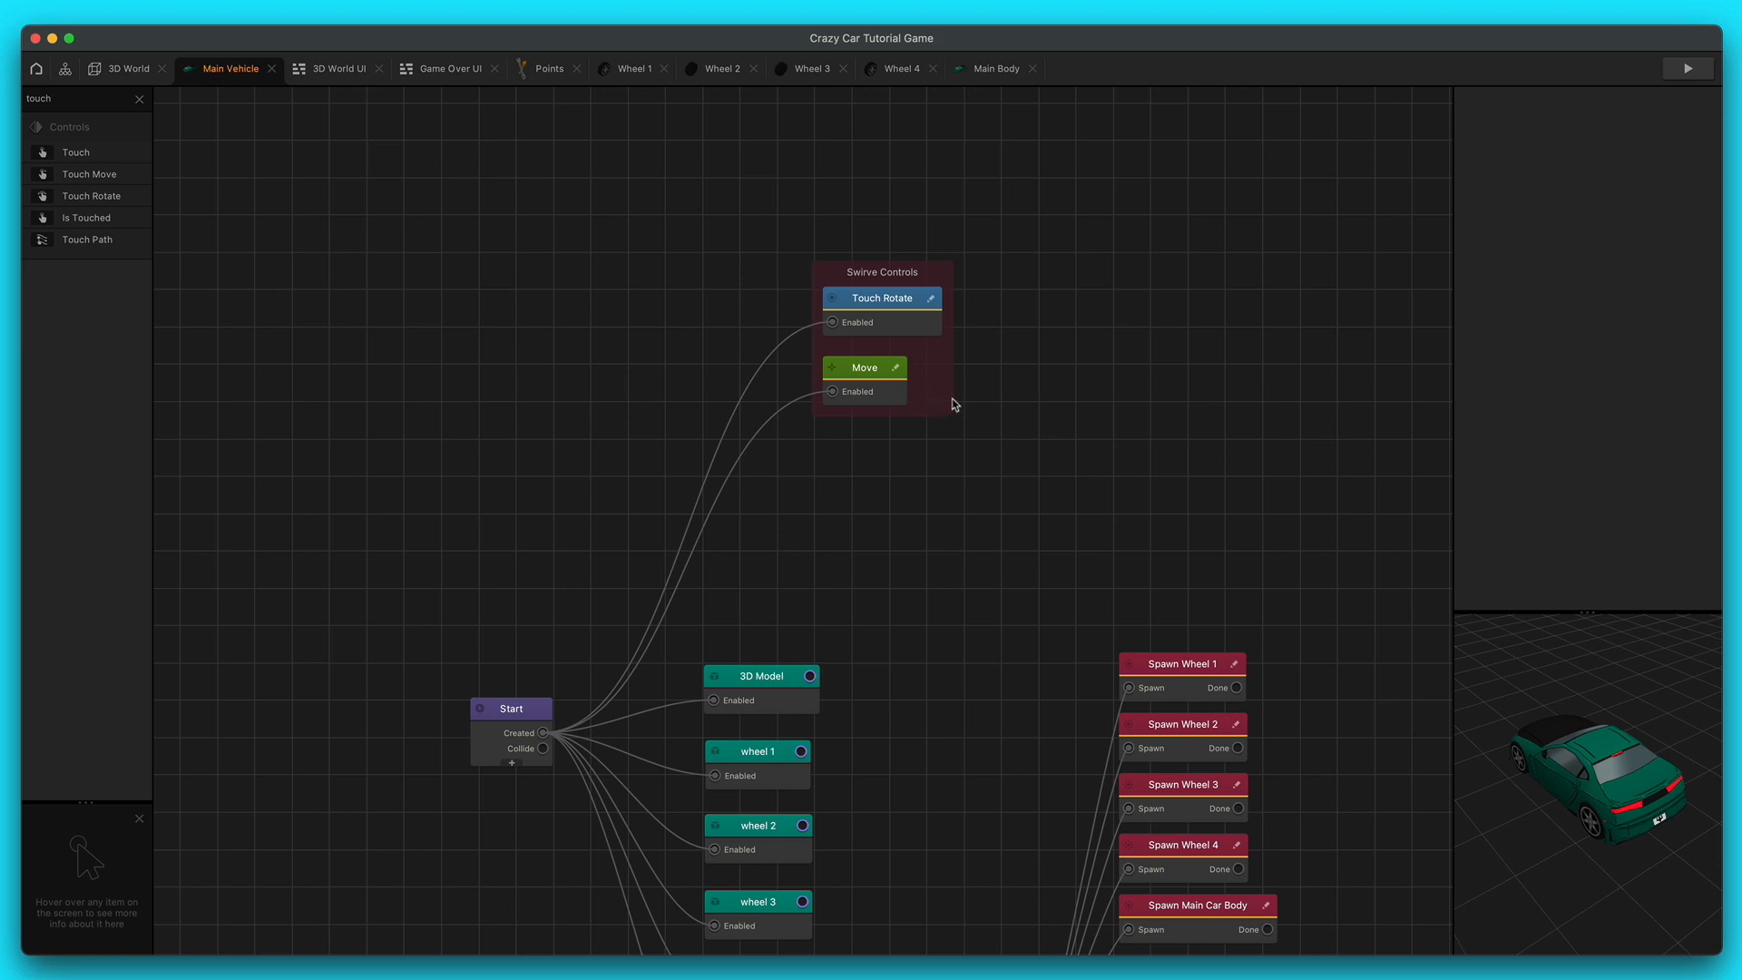
pyautogui.click(125, 68)
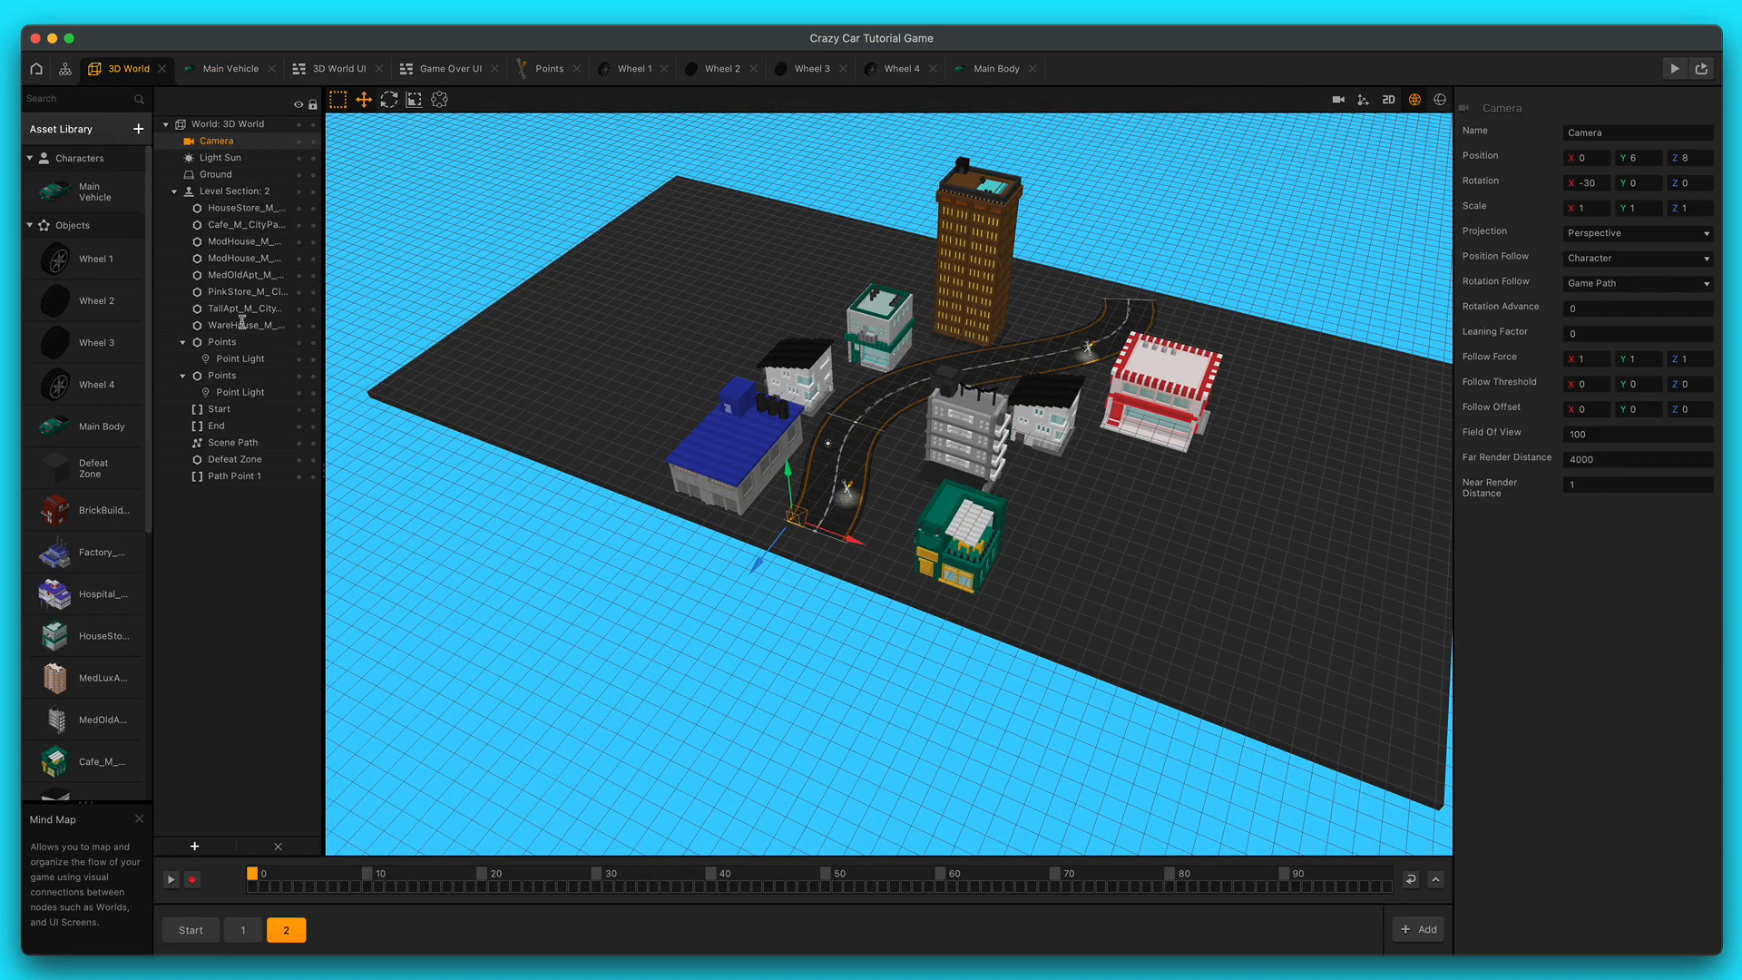
# - Show the Start section, stretch the Defeat Zone (Z -1.225, scale 24.531), and launch a preview
pyautogui.click(188, 929)
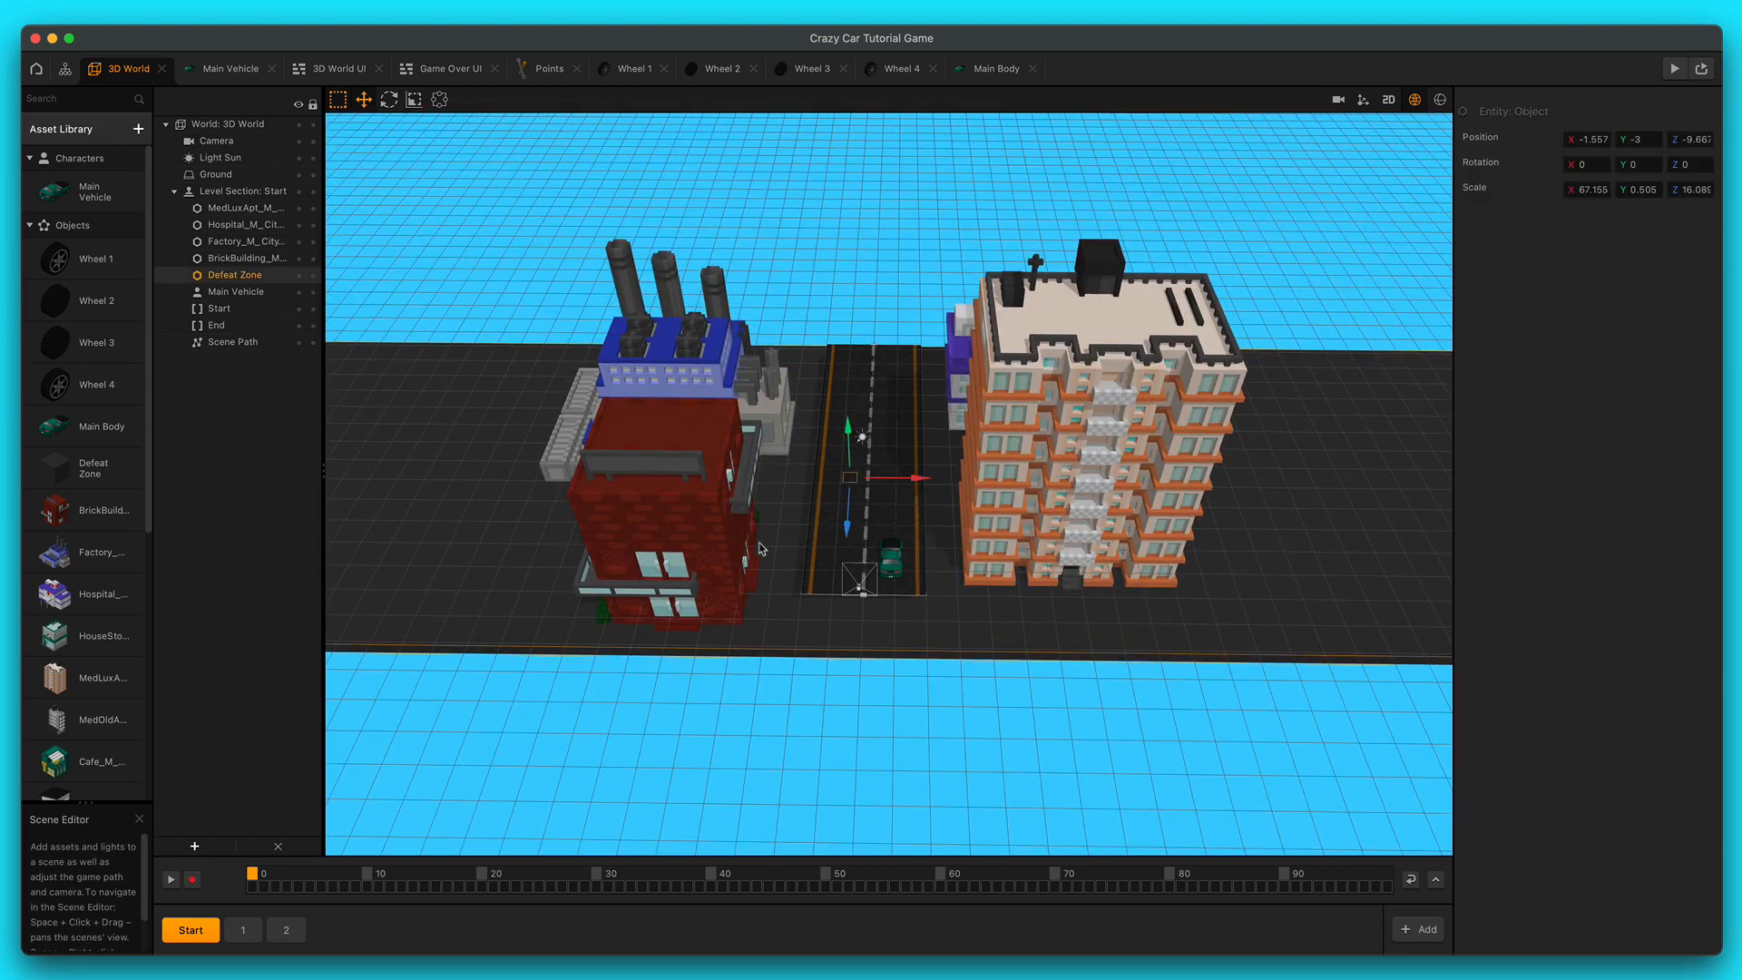
pyautogui.click(439, 99)
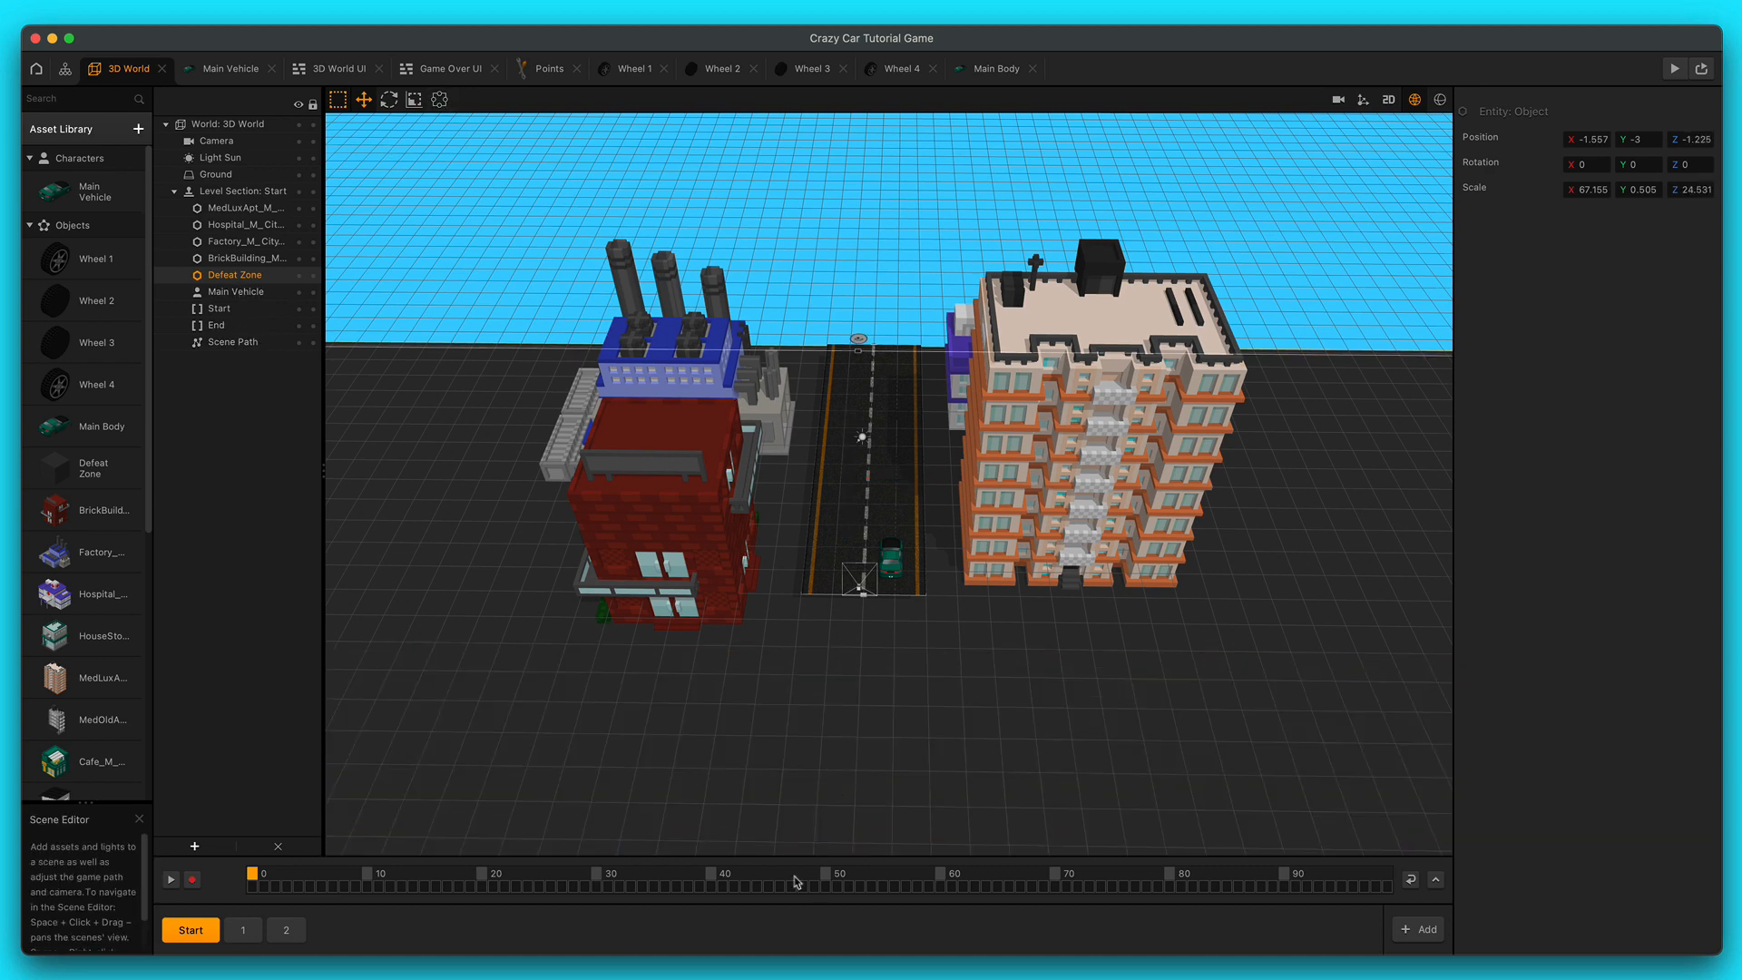
pyautogui.click(219, 308)
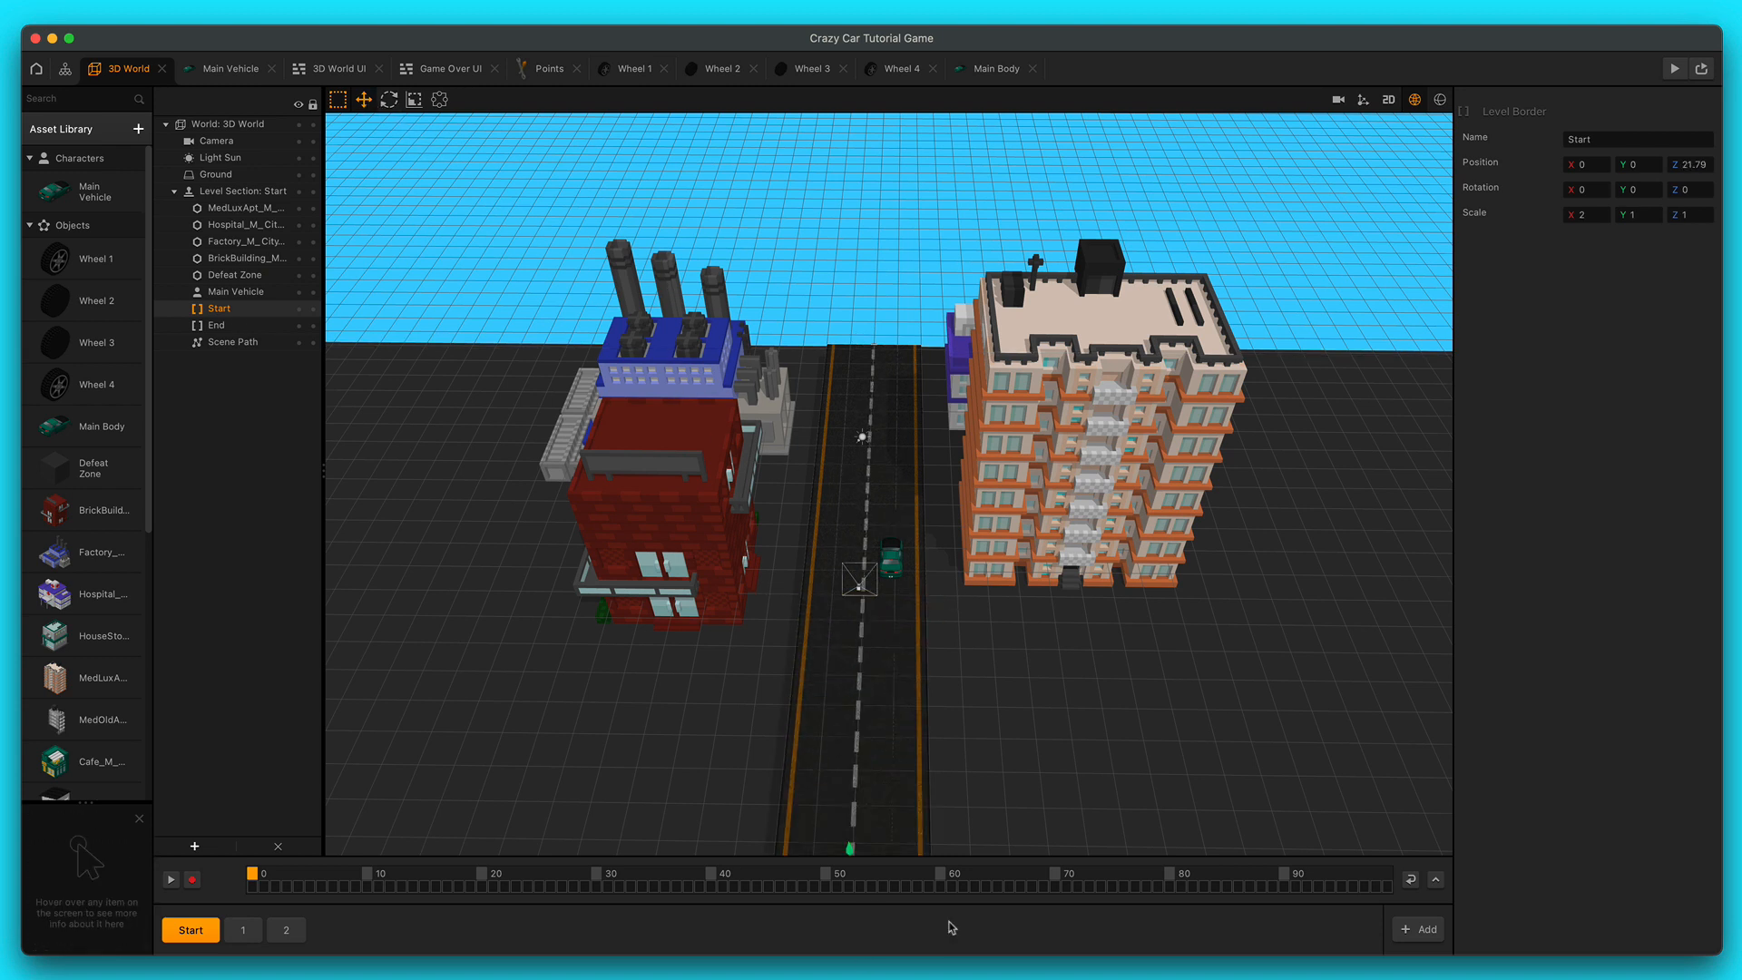
pyautogui.click(1673, 68)
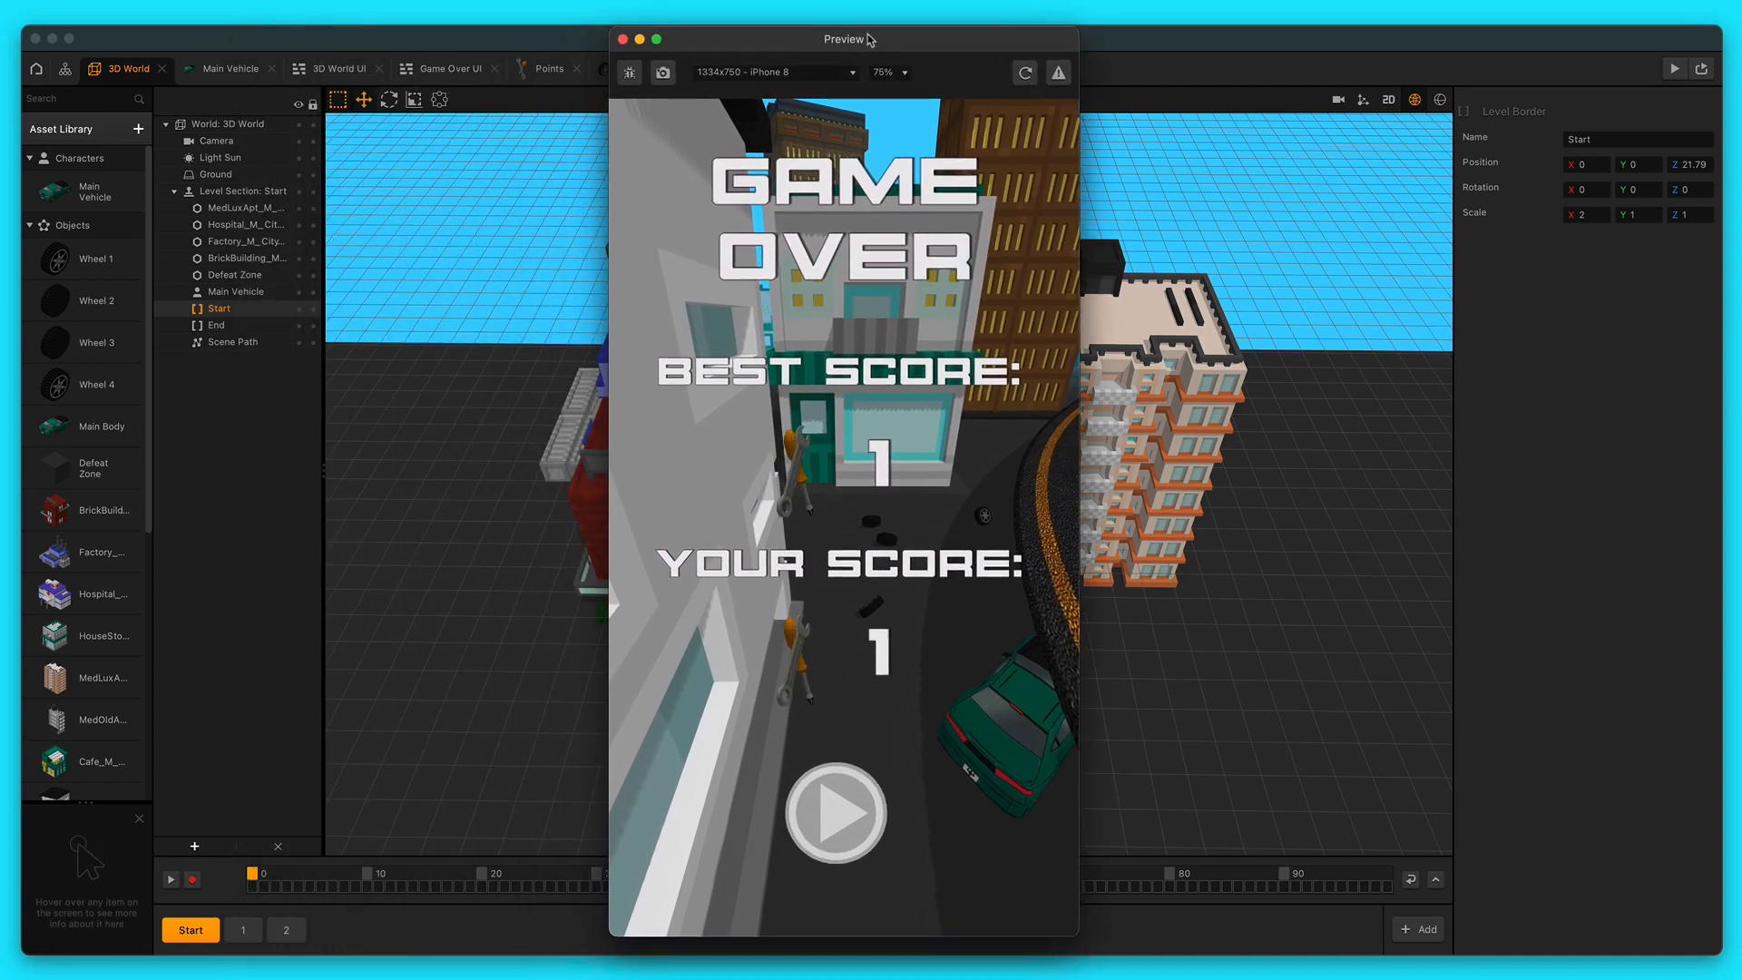
# - Restart the game from the preview's Game Over screen
pyautogui.click(836, 812)
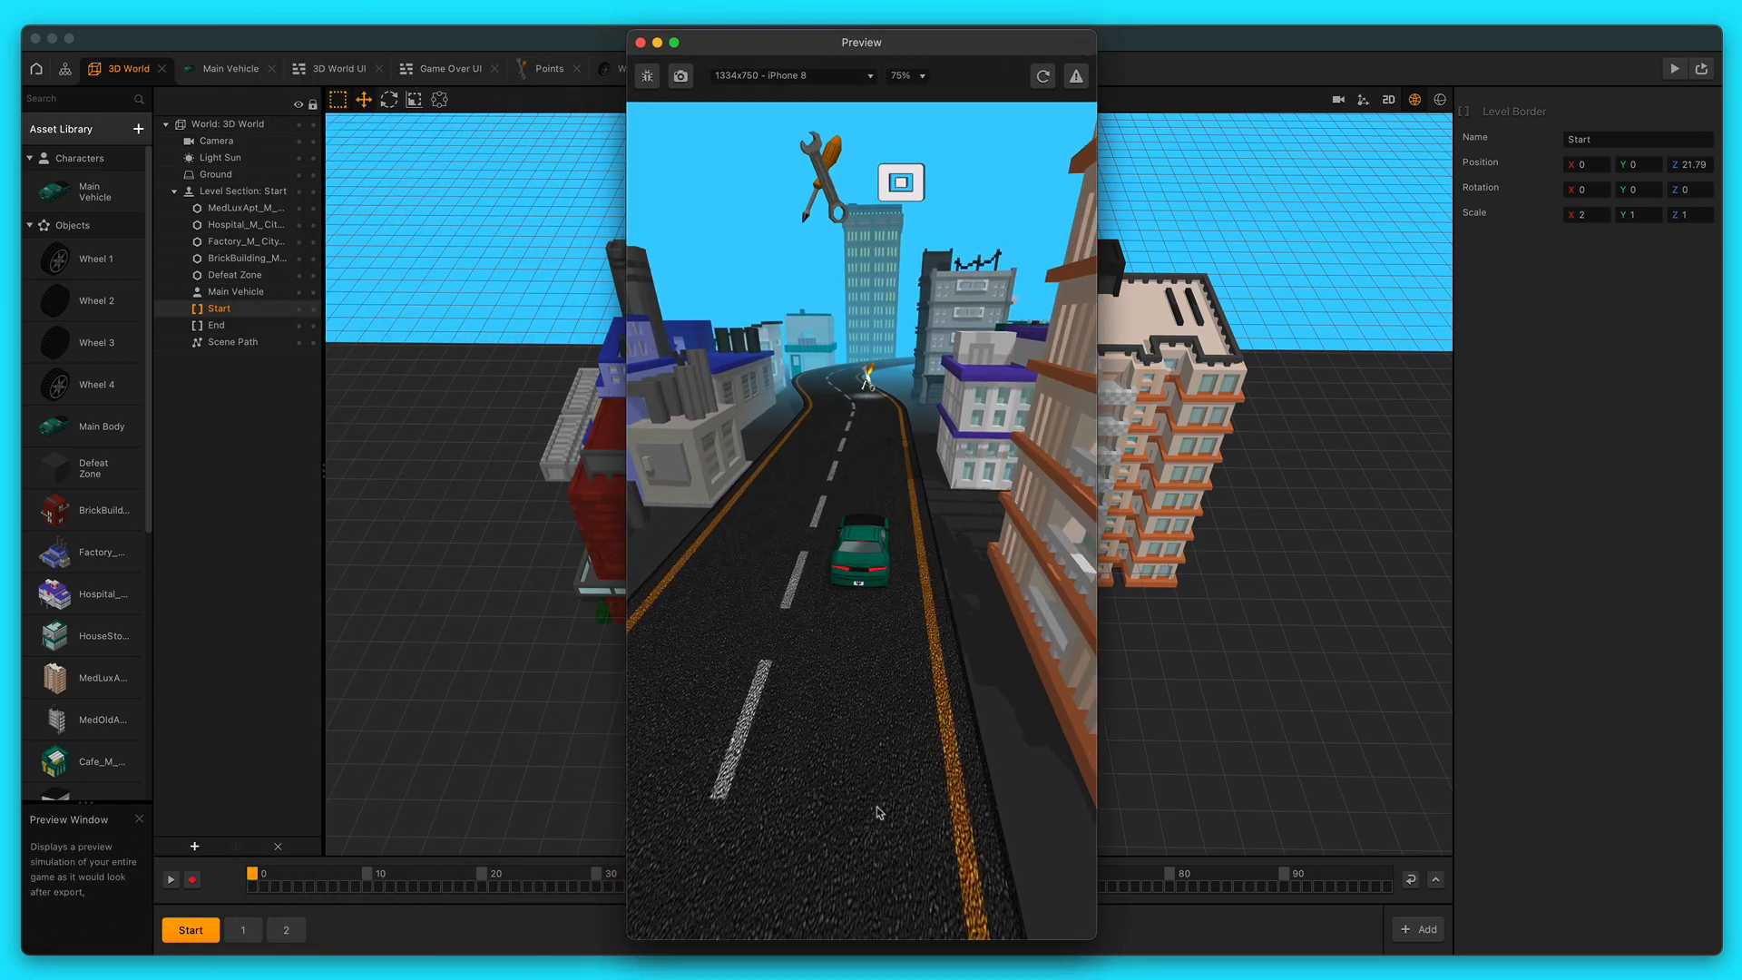